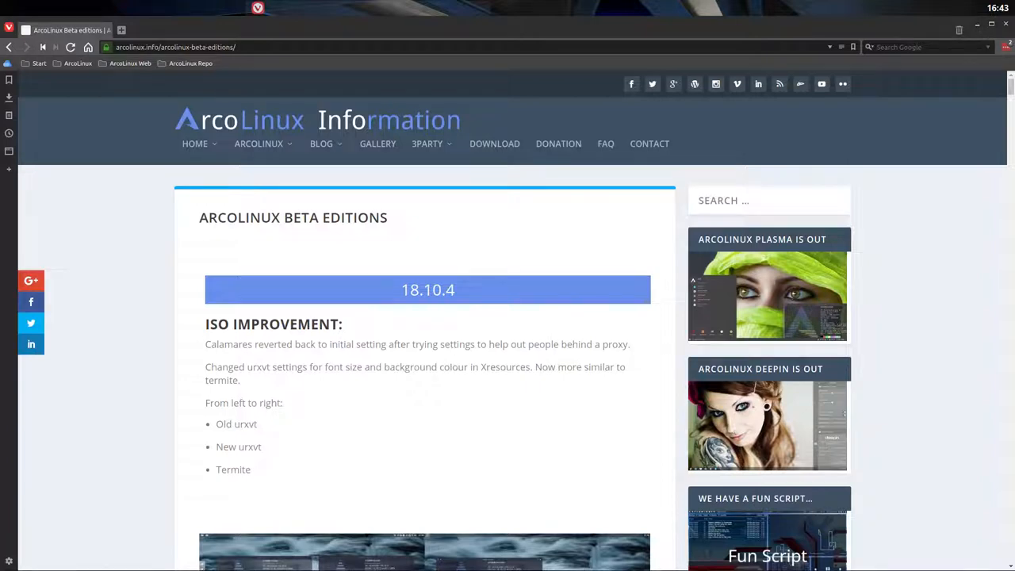
# - Show the ArcoLinux site sections list and scroll through the current release notes
pyautogui.click(259, 143)
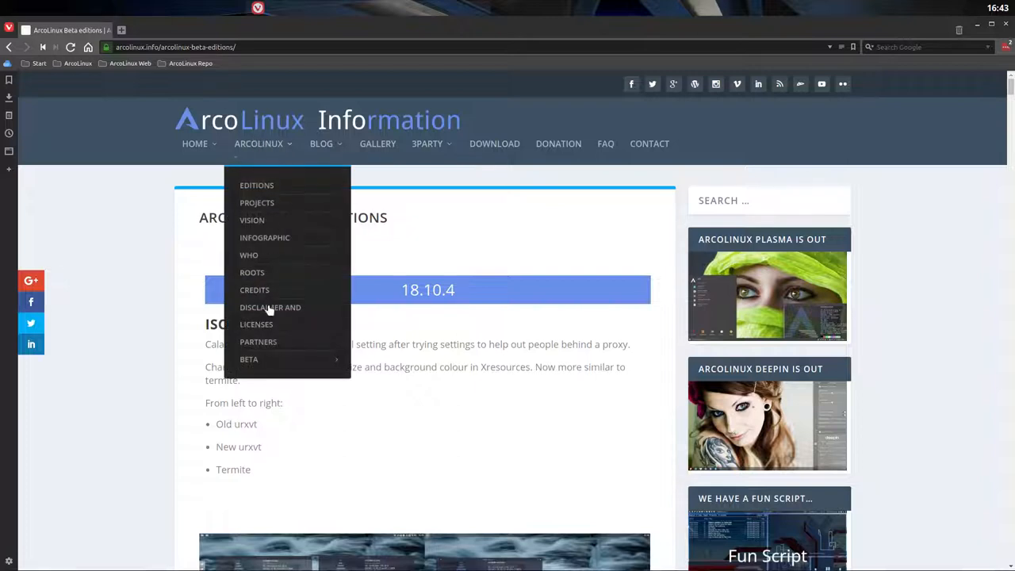
pyautogui.moveTo(248, 359)
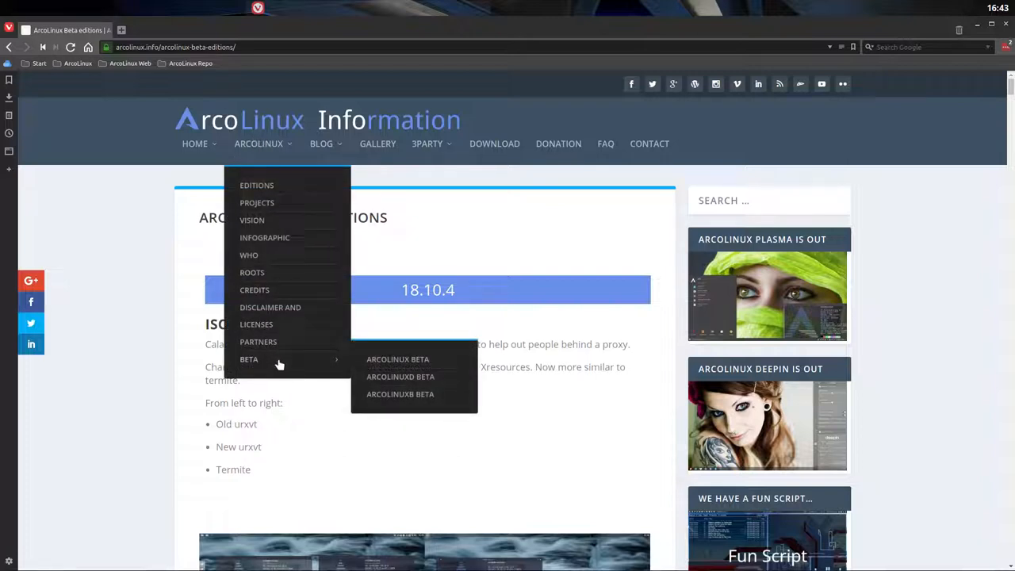
pyautogui.moveTo(394, 363)
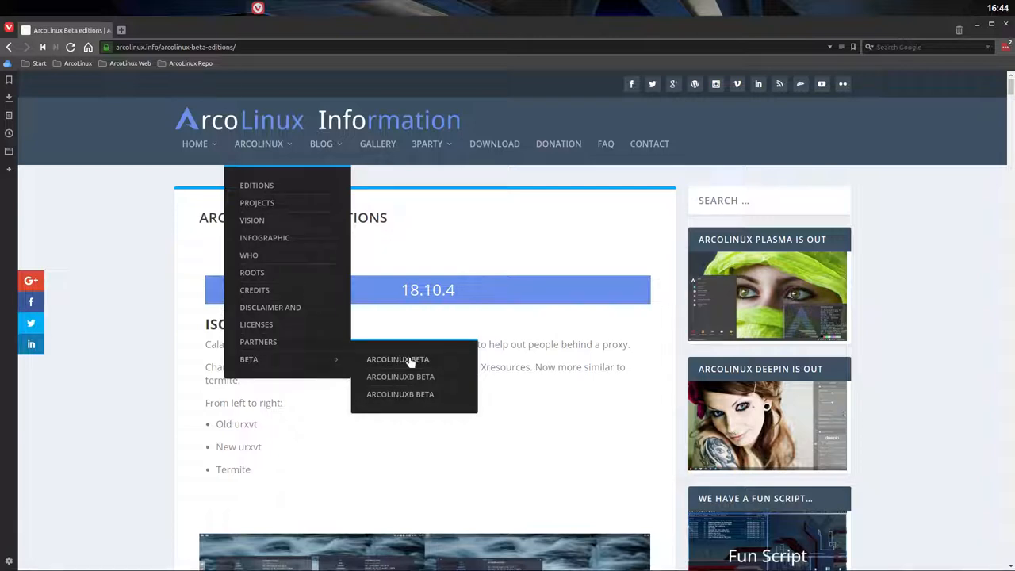
pyautogui.moveTo(402, 380)
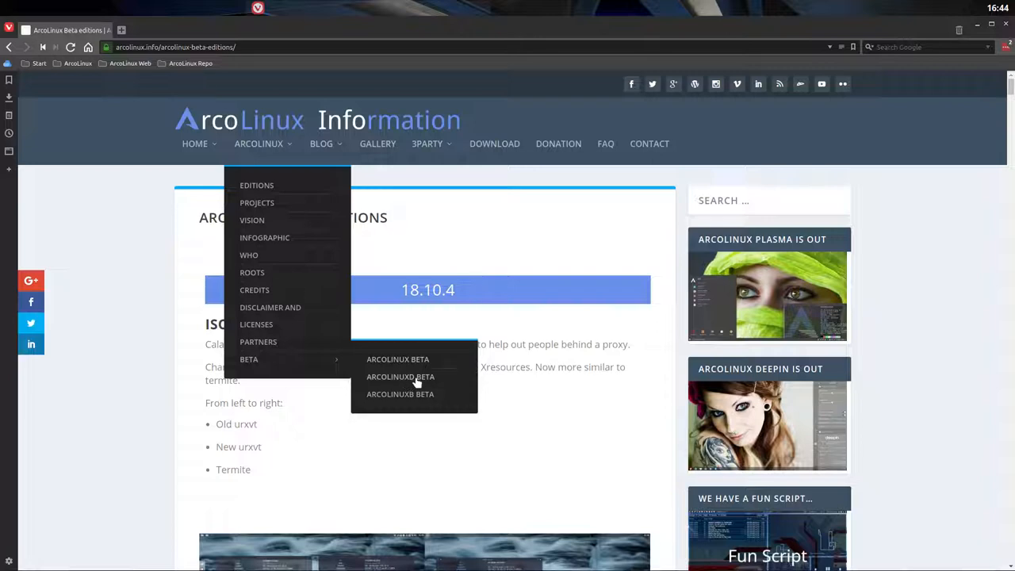
pyautogui.moveTo(411, 400)
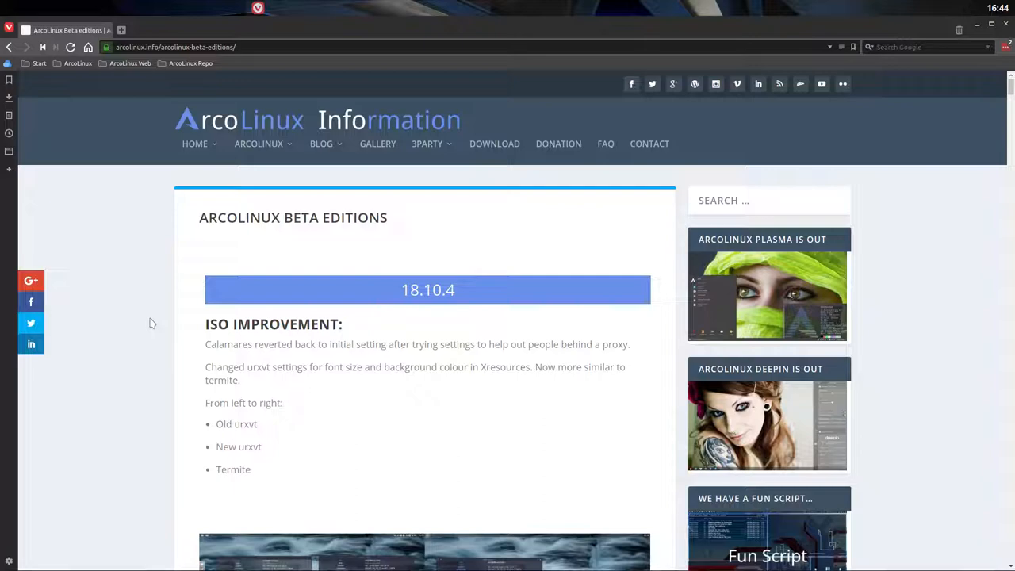
pyautogui.moveTo(372, 323)
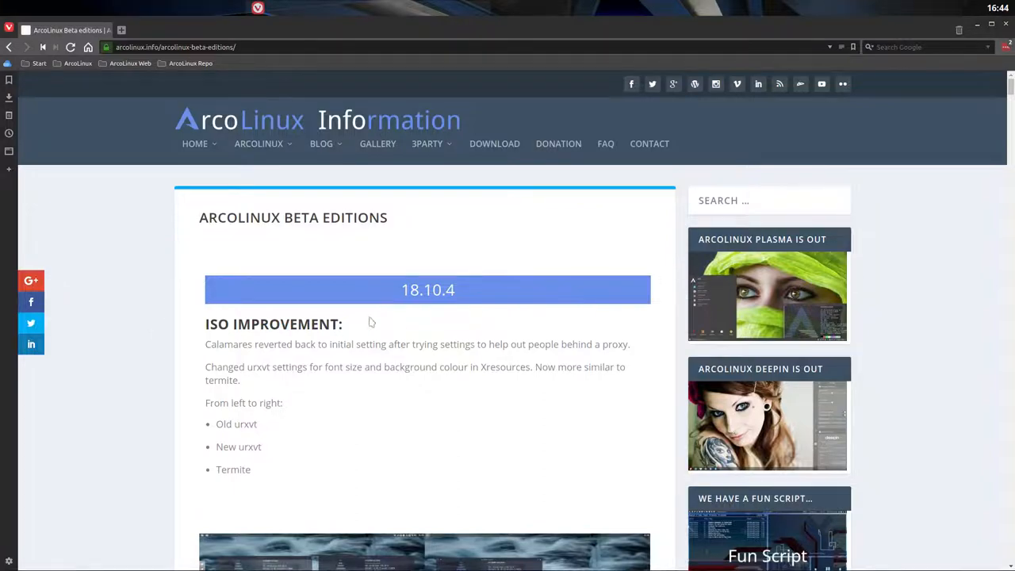
pyautogui.scroll(-3)
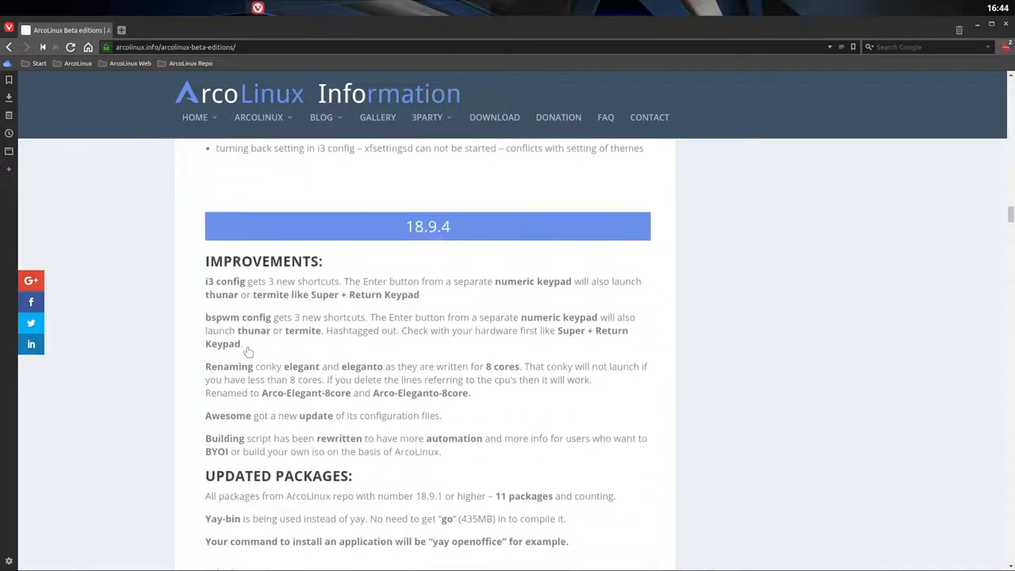
pyautogui.scroll(-3)
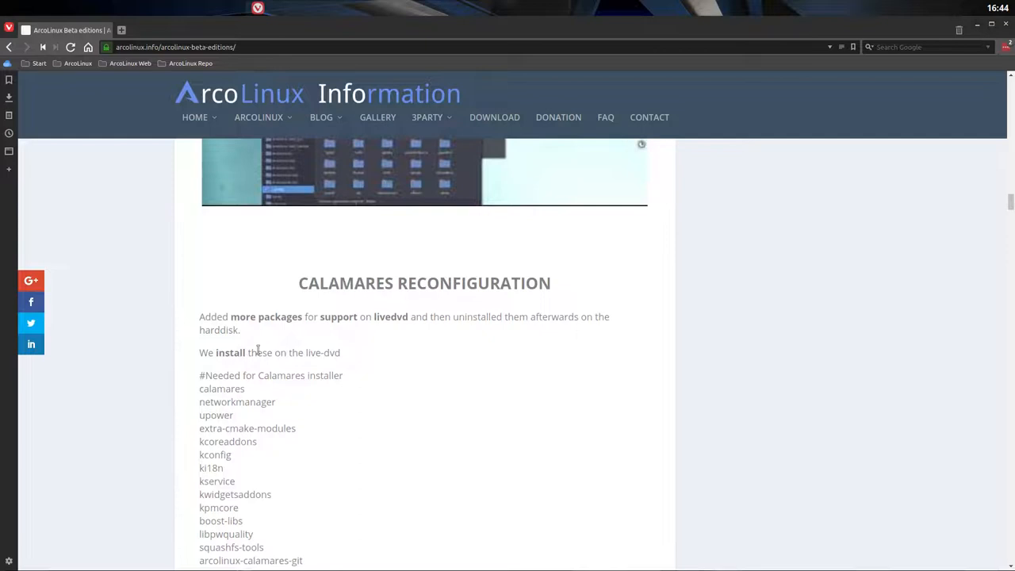
pyautogui.scroll(-3)
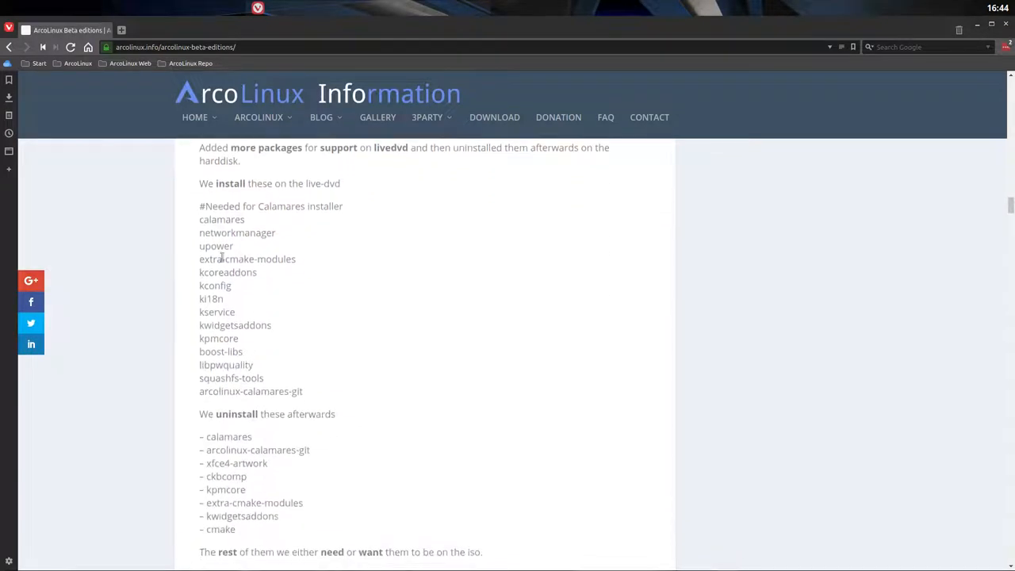
pyautogui.scroll(-3)
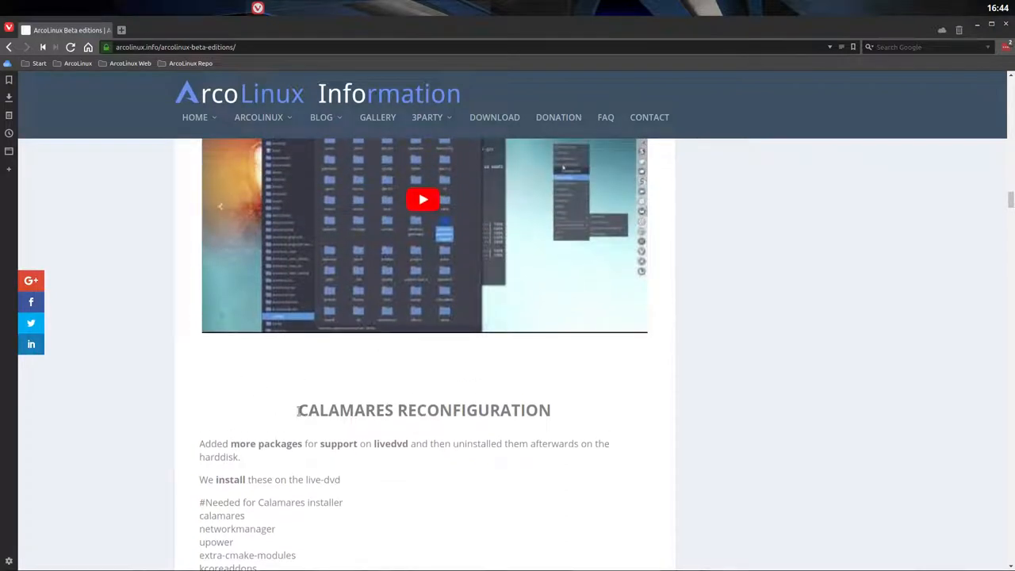
pyautogui.scroll(3)
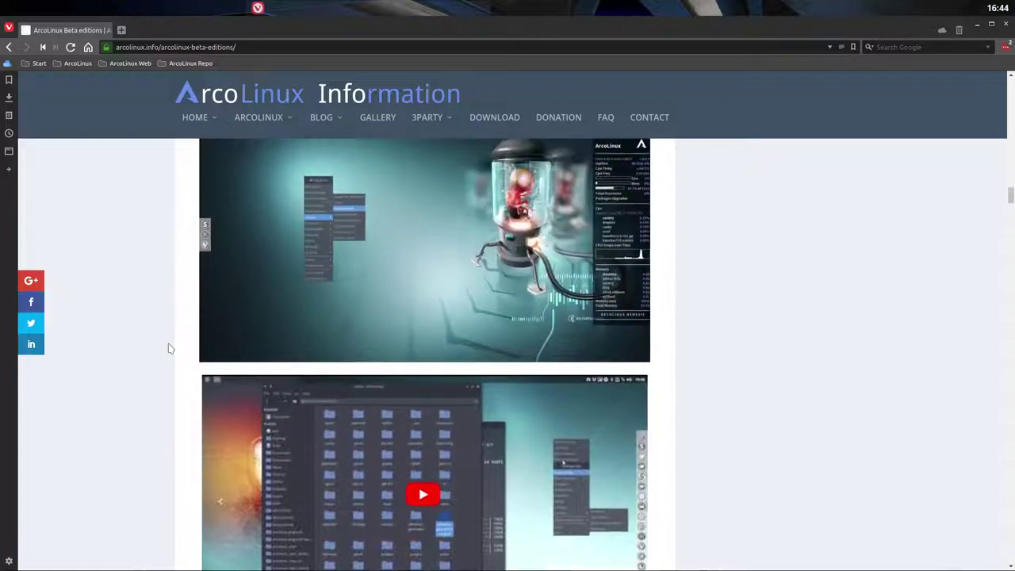
pyautogui.scroll(3)
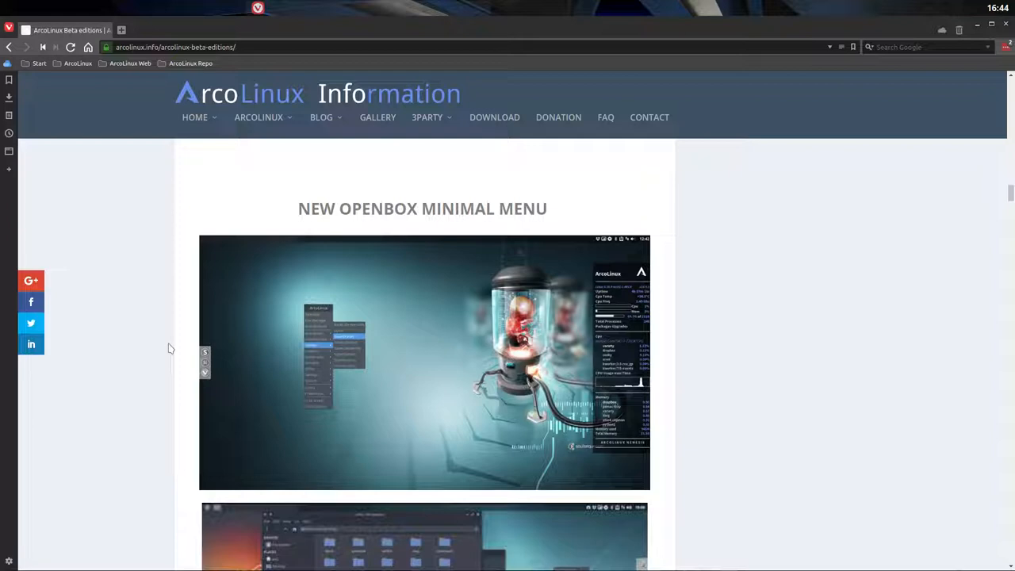
pyautogui.scroll(-3)
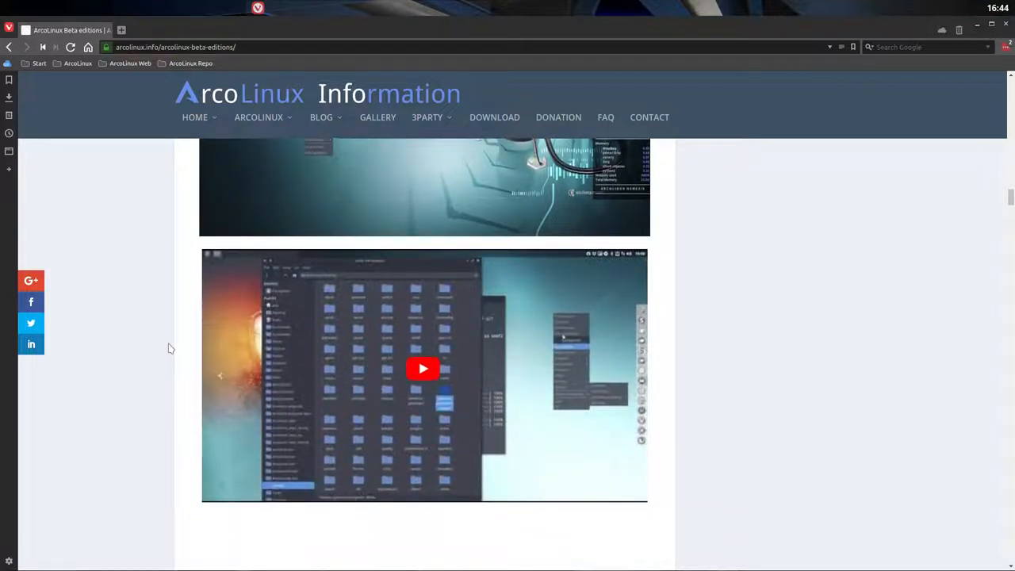
pyautogui.scroll(-3)
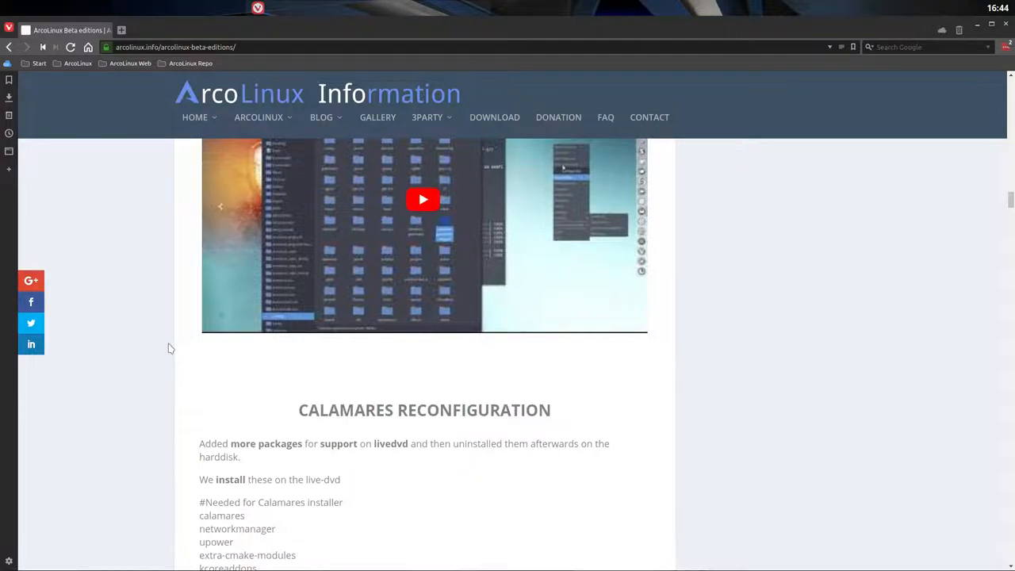
pyautogui.scroll(-3)
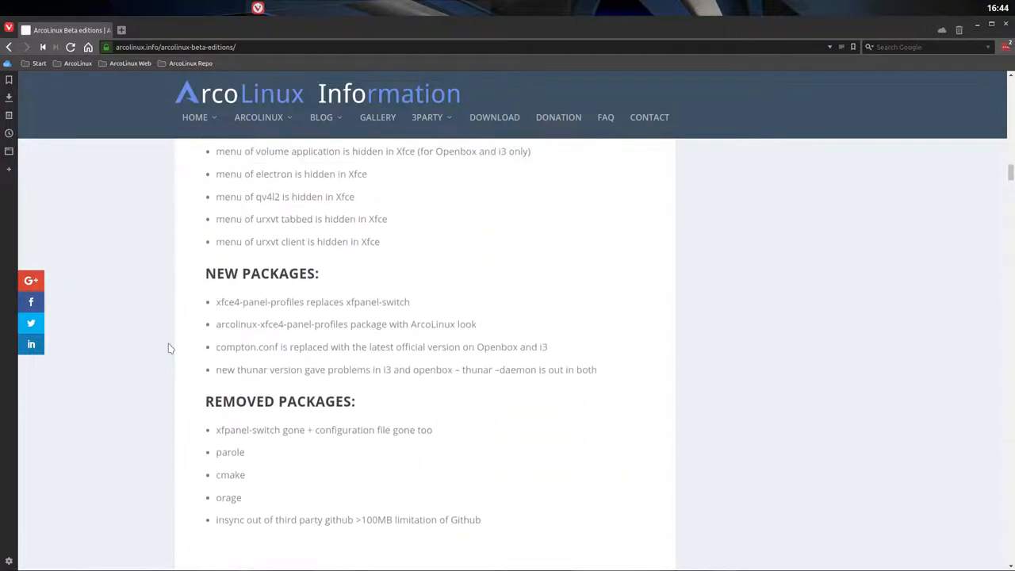
pyautogui.scroll(-3)
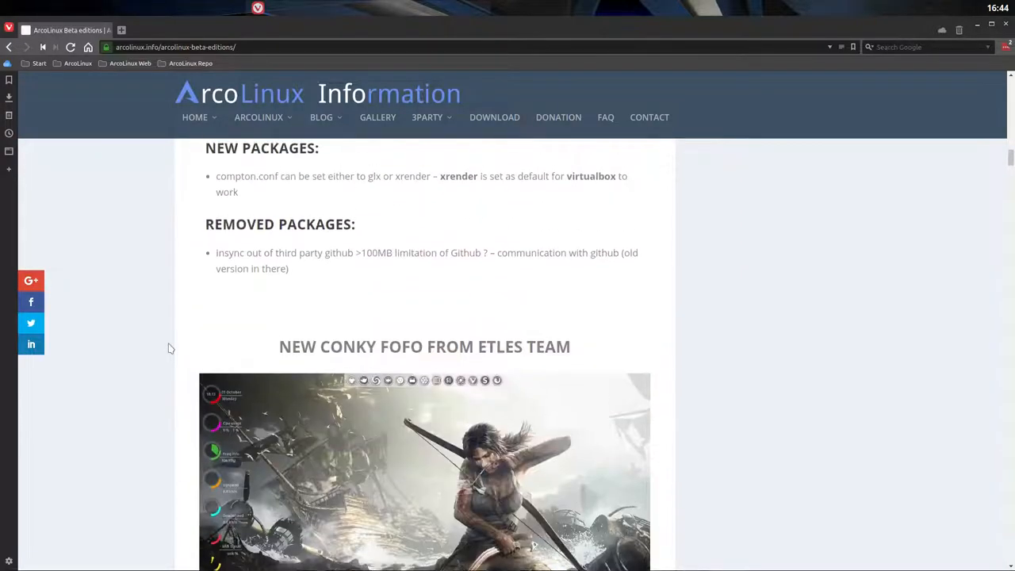
pyautogui.scroll(3)
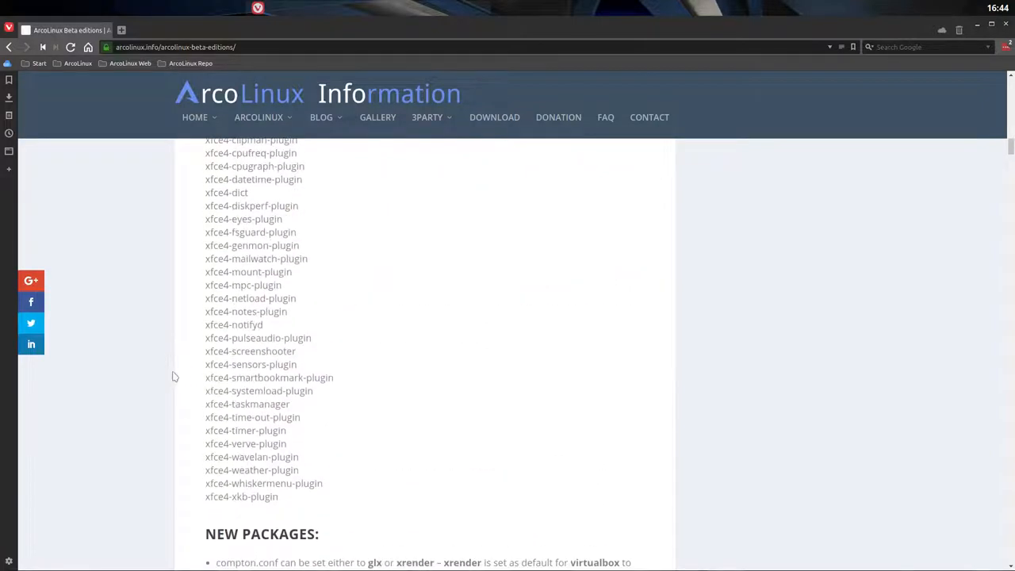
pyautogui.scroll(-3)
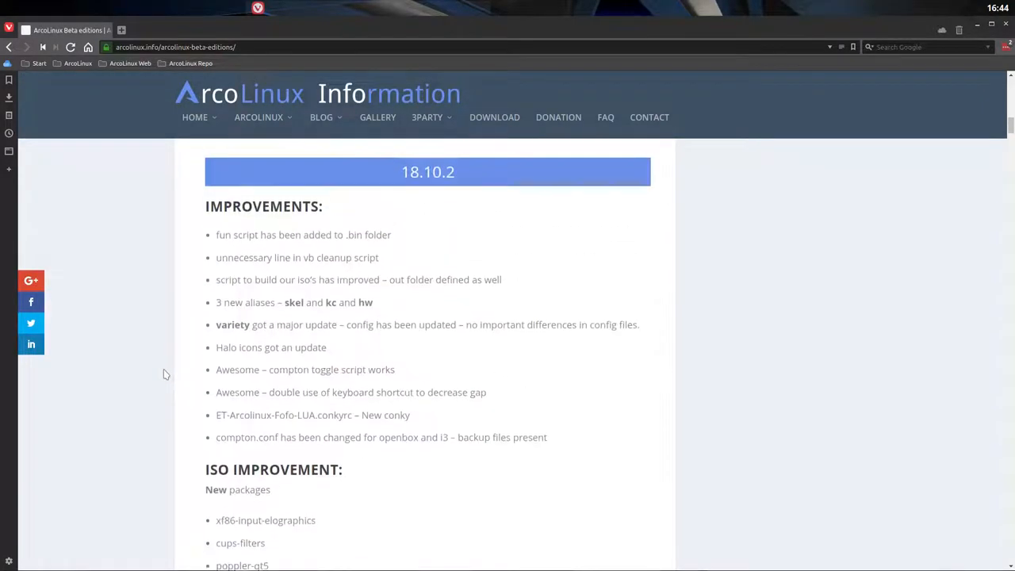
pyautogui.scroll(-3)
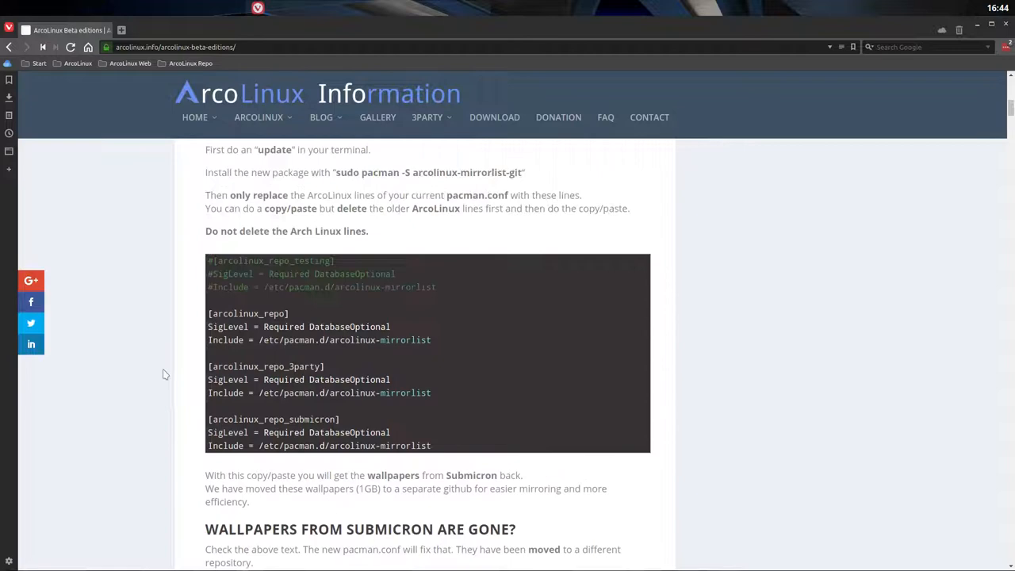
pyautogui.scroll(-3)
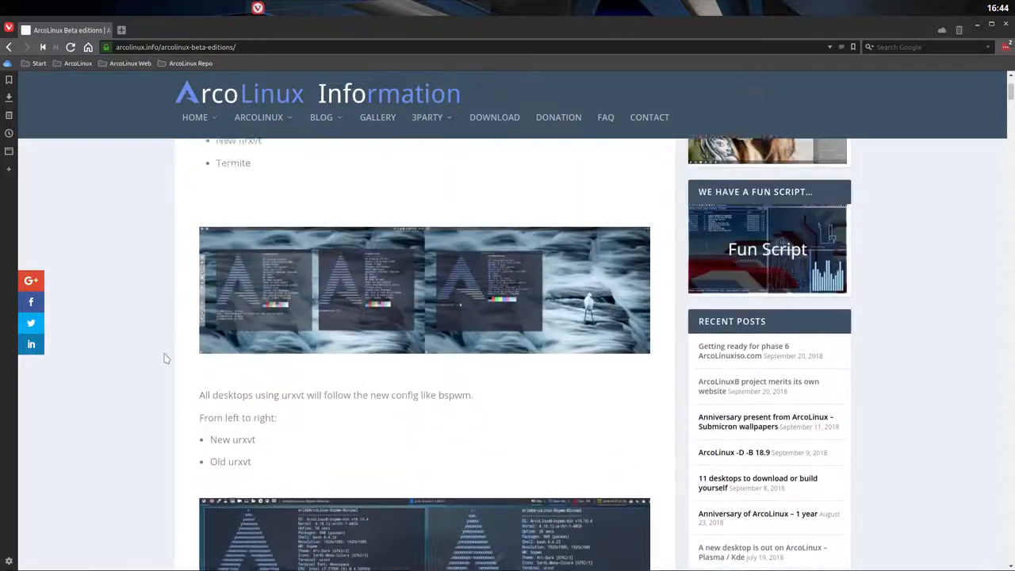
# - Go to ArcoLinuxD beta notes, highlight xf86-input-elographics, and scroll to the xfce4 packages
pyautogui.click(259, 116)
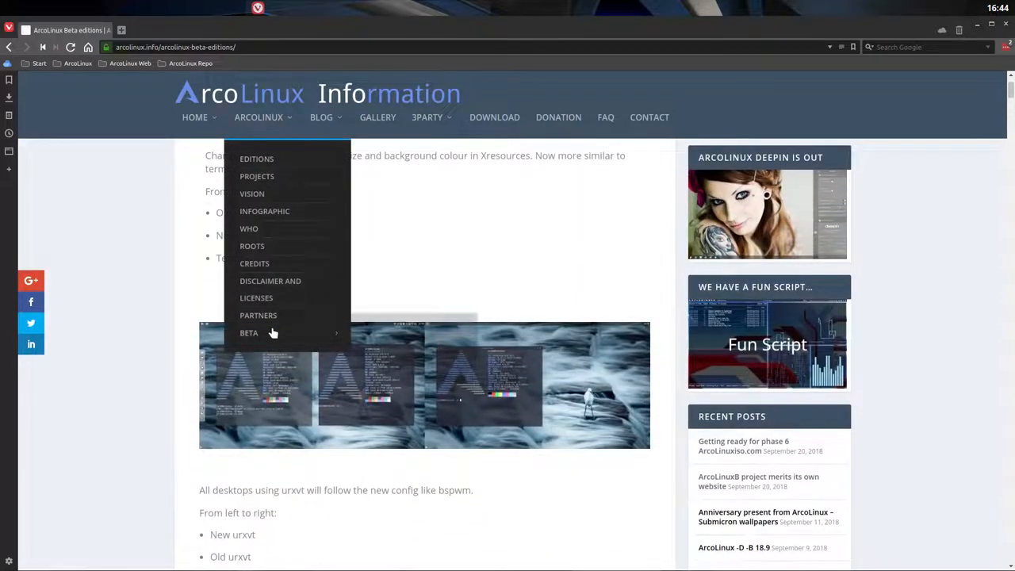
pyautogui.click(249, 332)
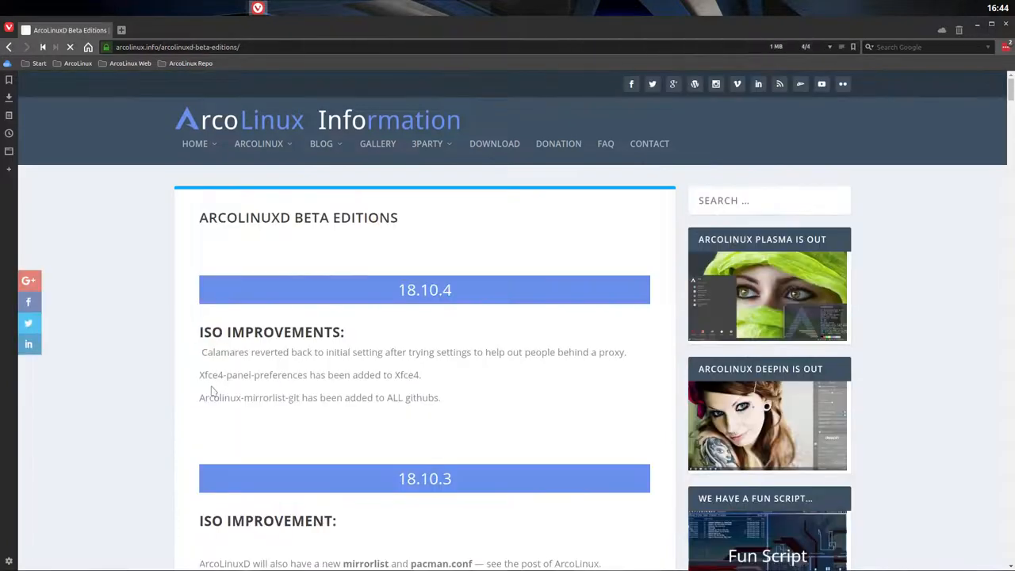
pyautogui.scroll(-3)
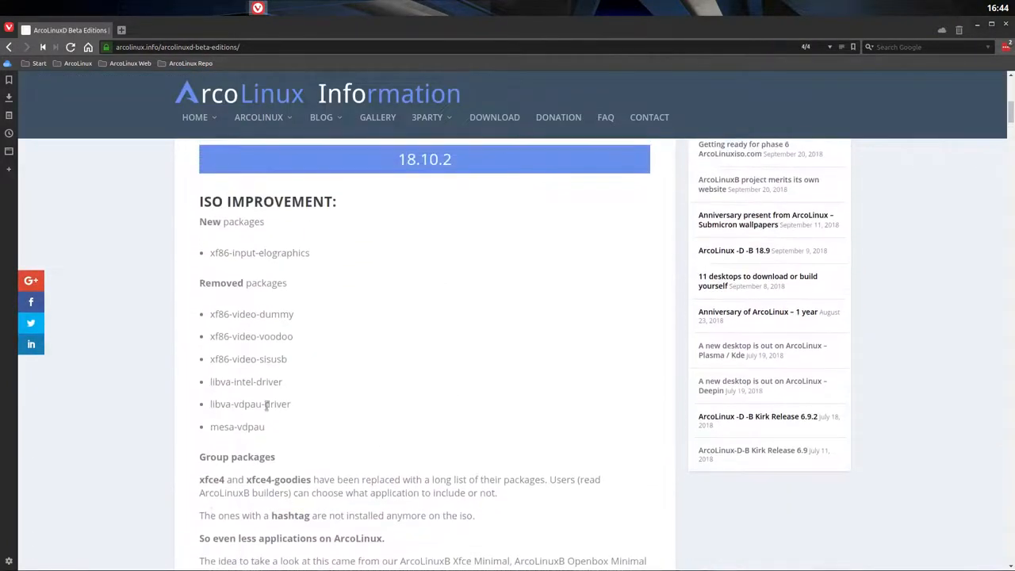
pyautogui.moveTo(209, 314); pyautogui.dragTo(265, 427)
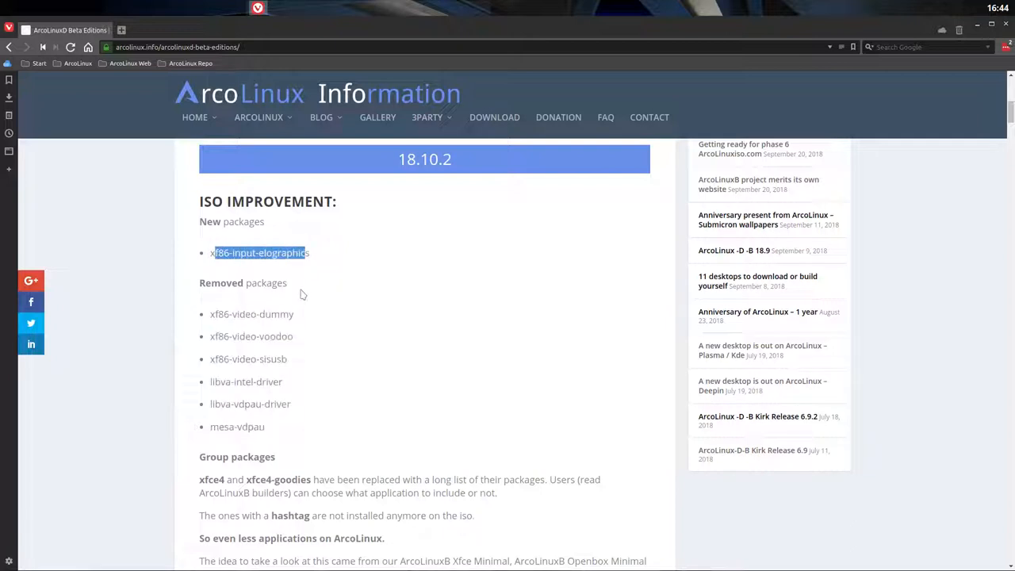
pyautogui.moveTo(236, 382)
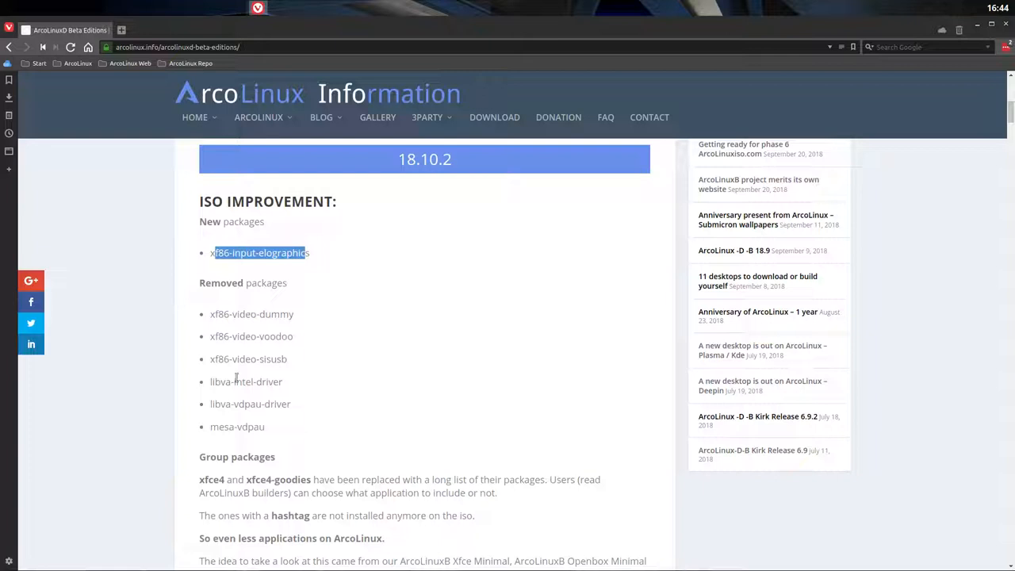
pyautogui.scroll(-3)
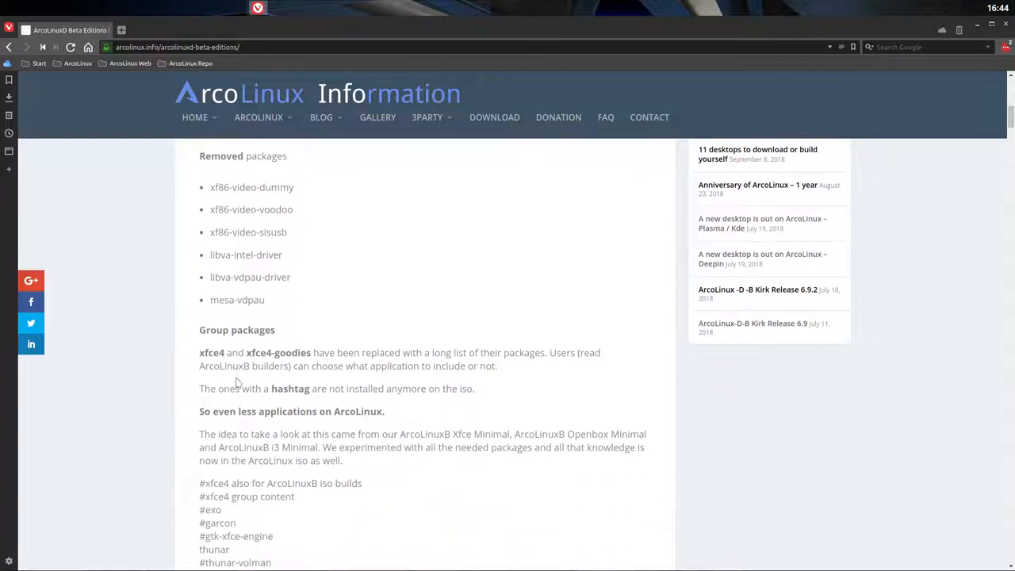
pyautogui.scroll(-3)
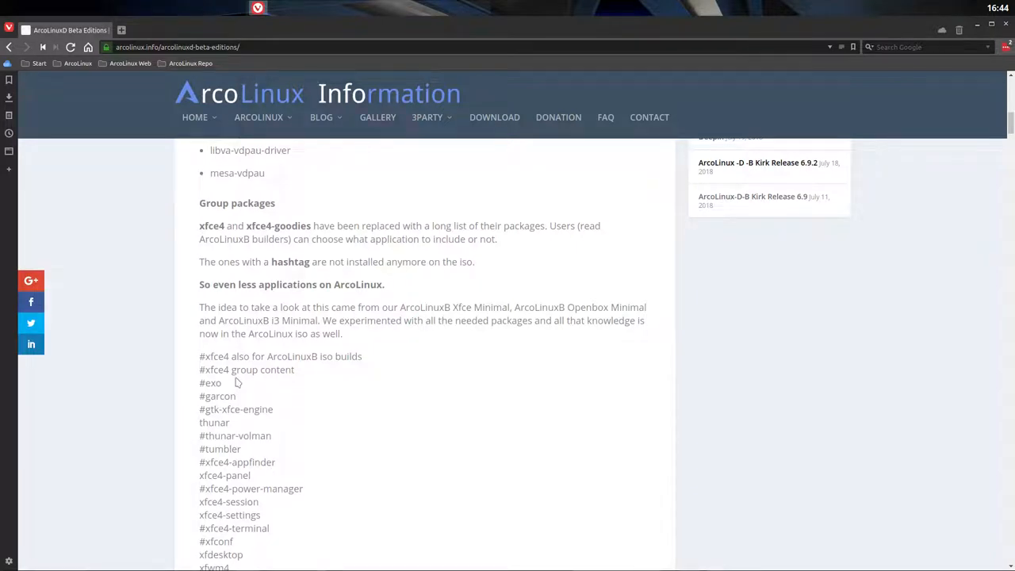
pyautogui.scroll(-3)
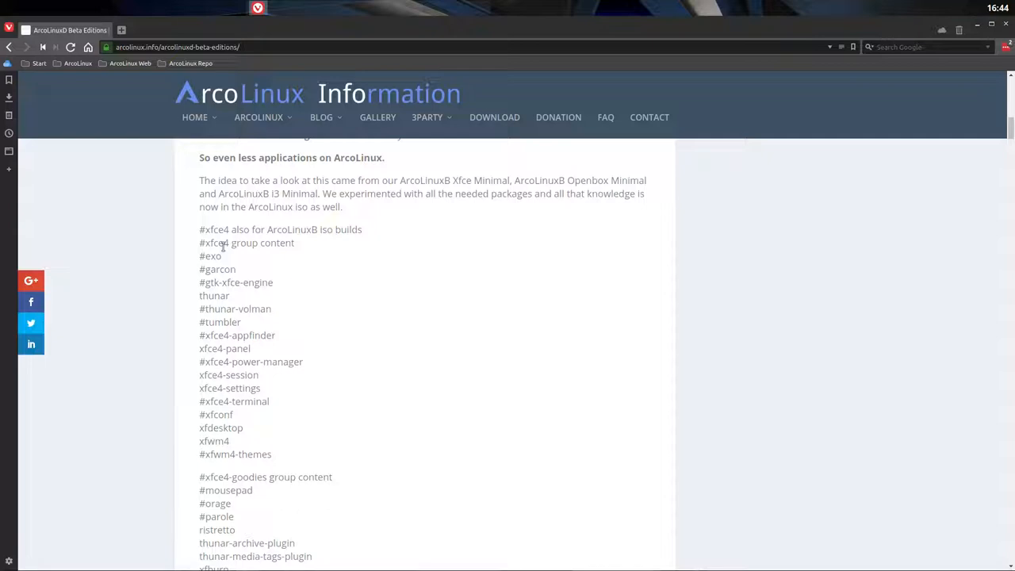
pyautogui.moveTo(200, 255); pyautogui.dragTo(289, 401)
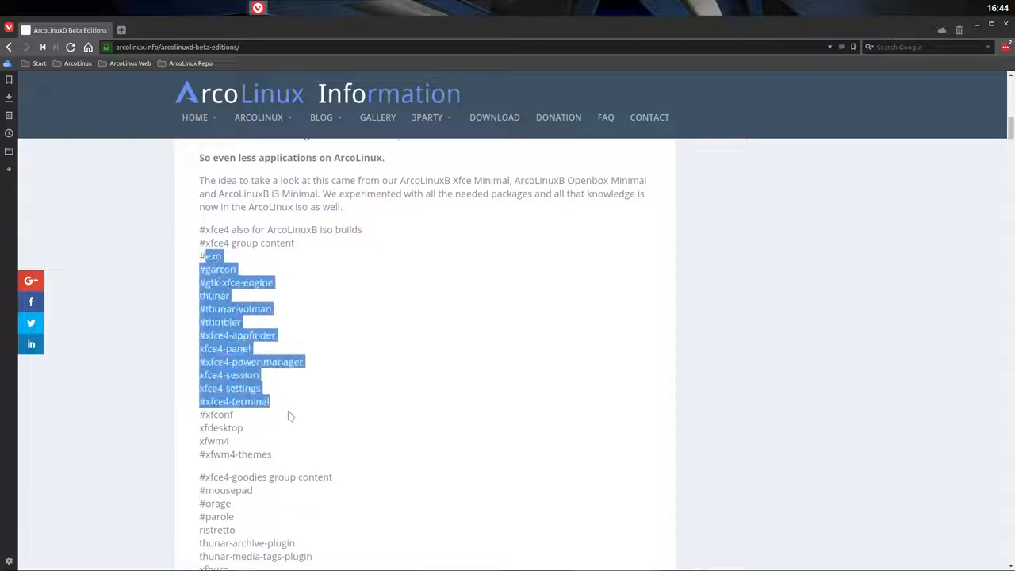
pyautogui.moveTo(291, 416); pyautogui.dragTo(276, 454)
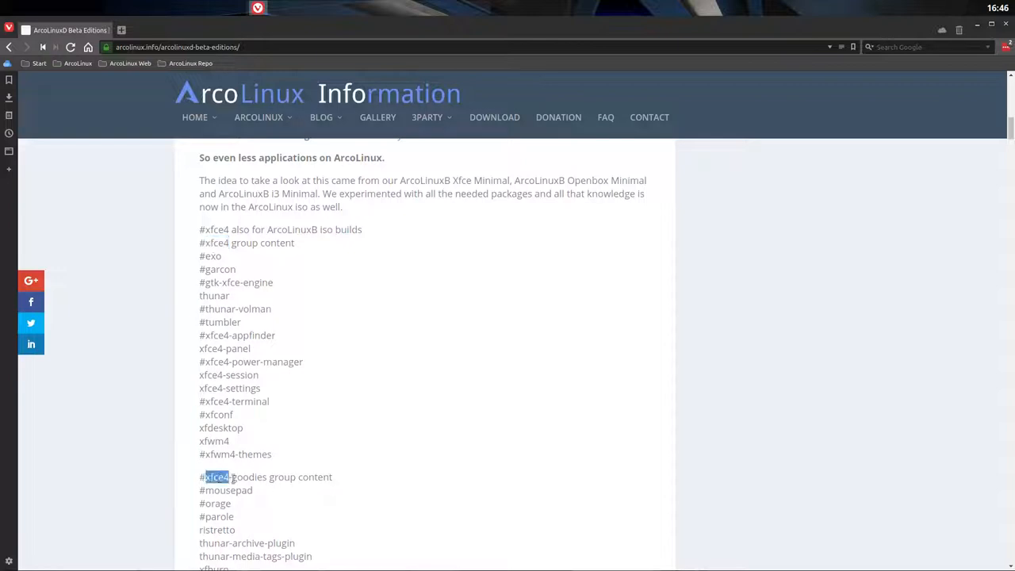
pyautogui.scroll(-3)
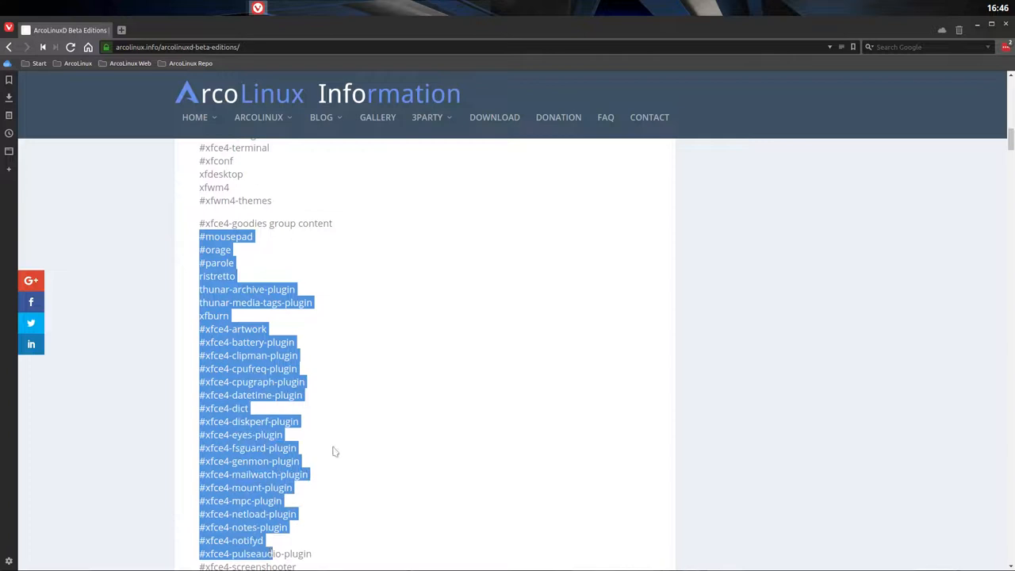
pyautogui.scroll(-3)
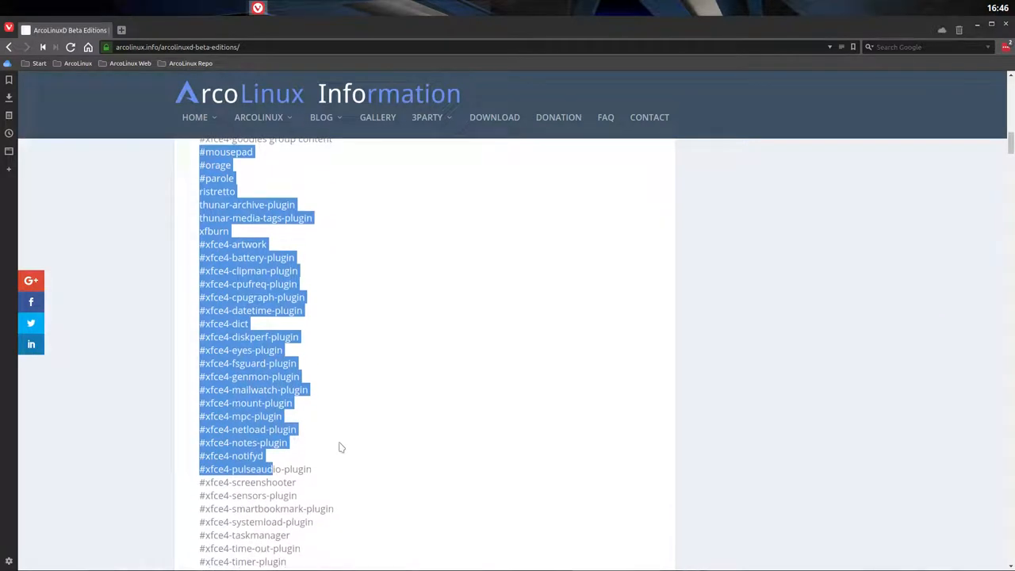
pyautogui.scroll(-3)
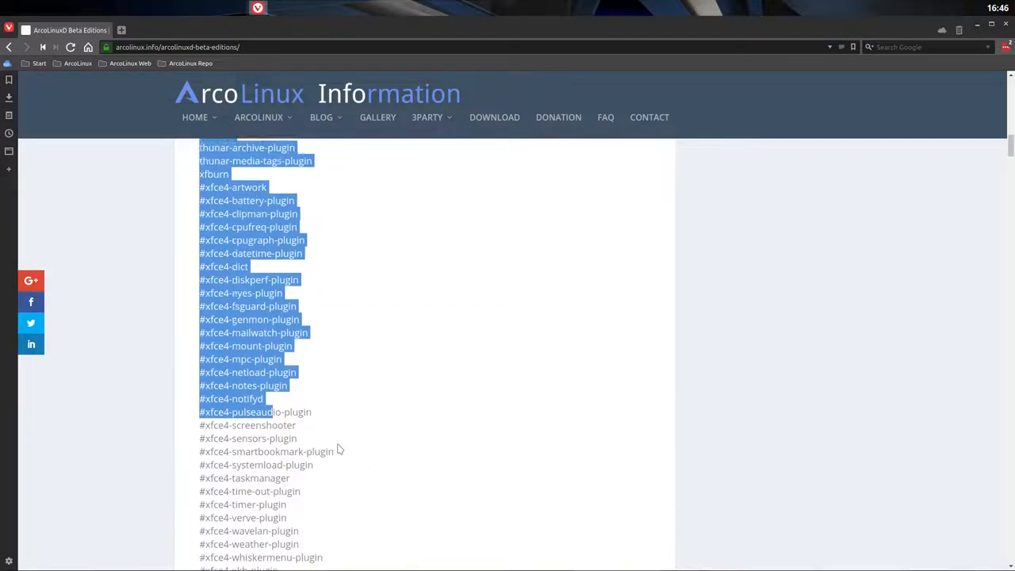
pyautogui.scroll(-3)
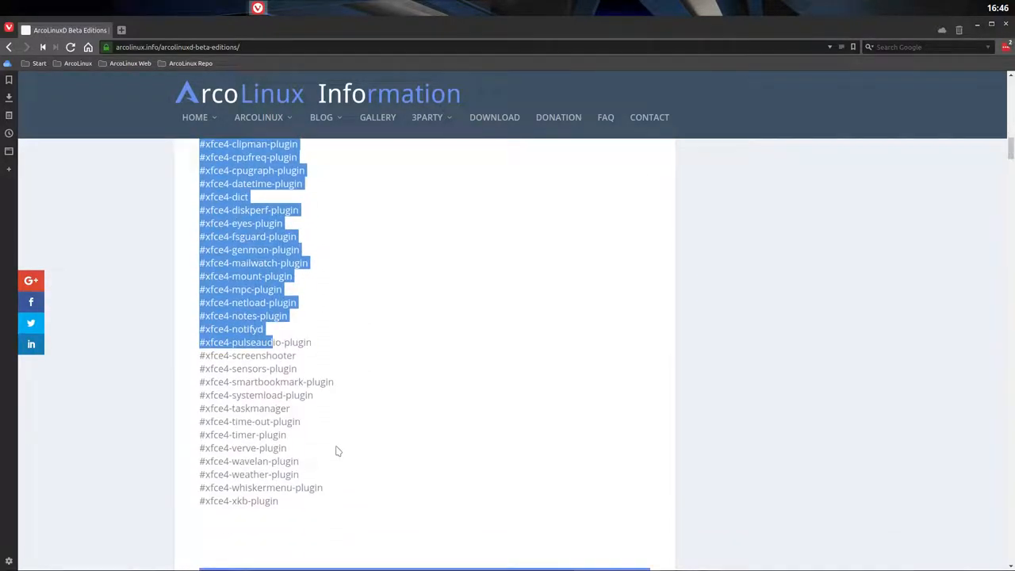
pyautogui.scroll(3)
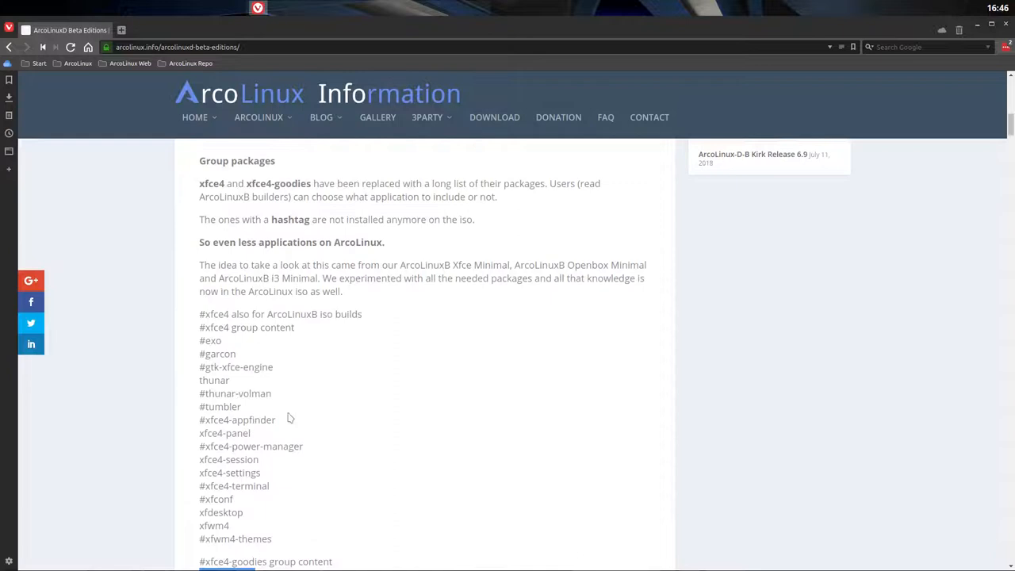
# - Select a word and part of the plugin list while scrolling the release notes
pyautogui.doubleClick(243, 326)
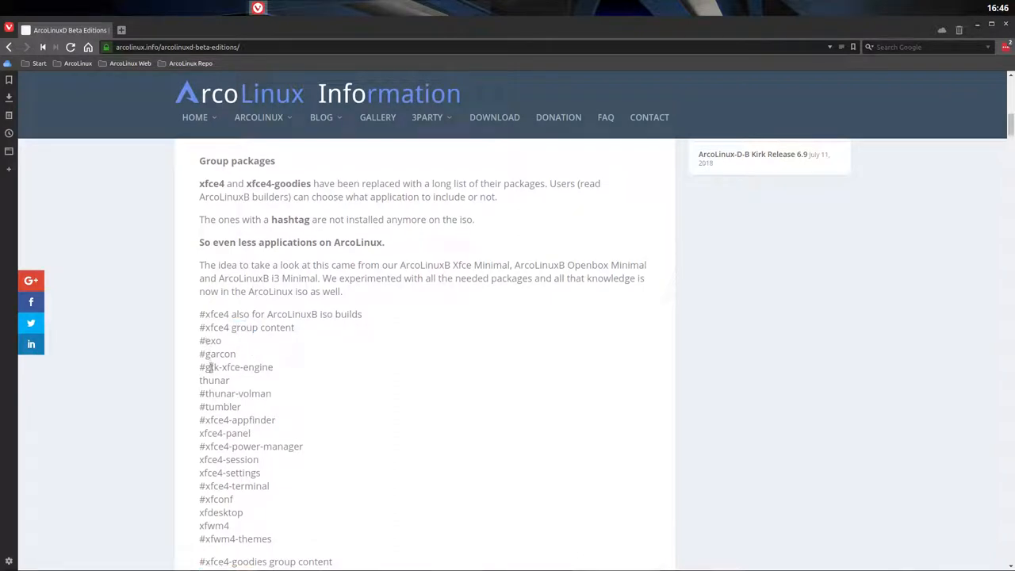
pyautogui.scroll(-3)
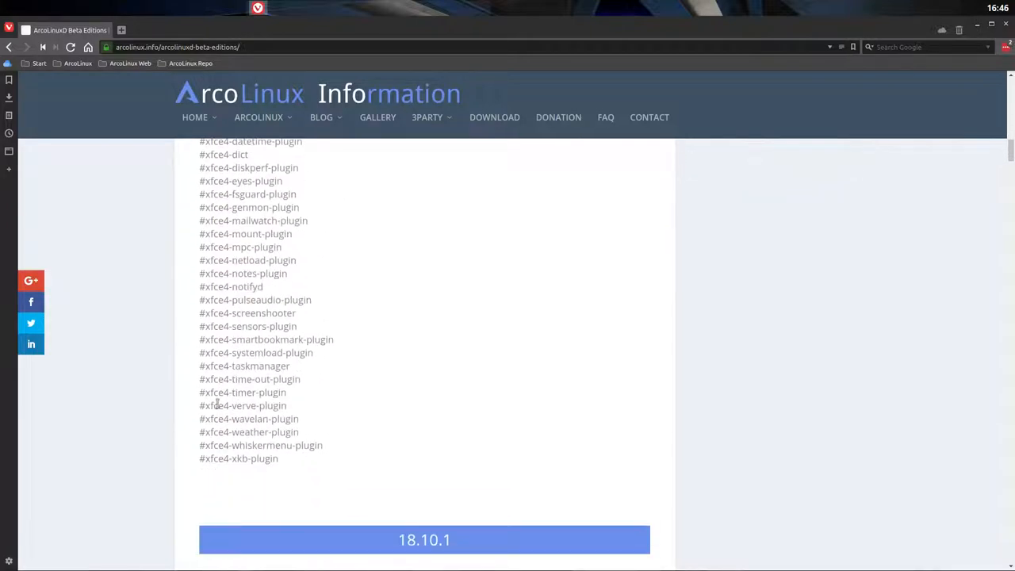
pyautogui.moveTo(230, 273); pyautogui.dragTo(248, 287)
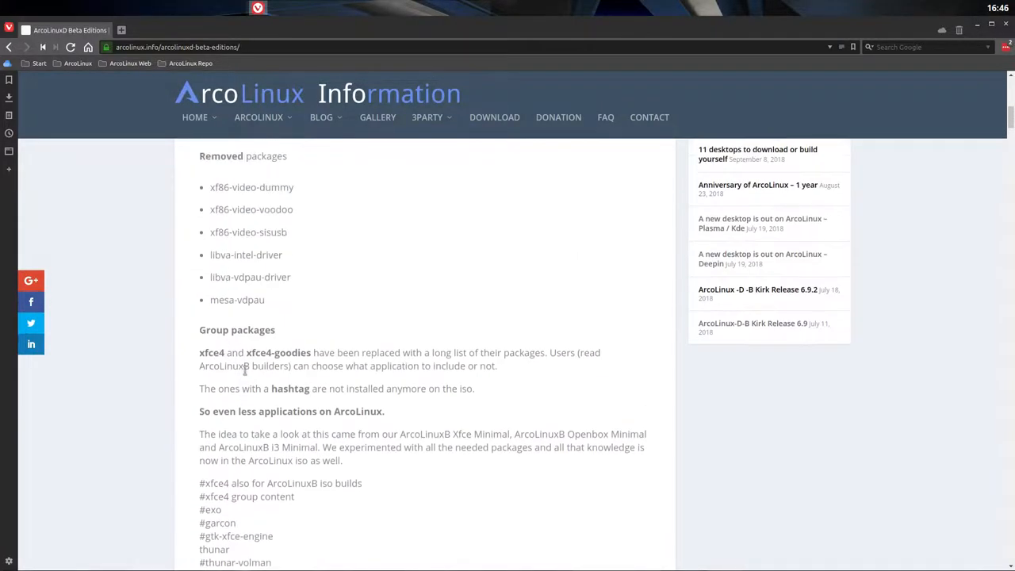
pyautogui.scroll(3)
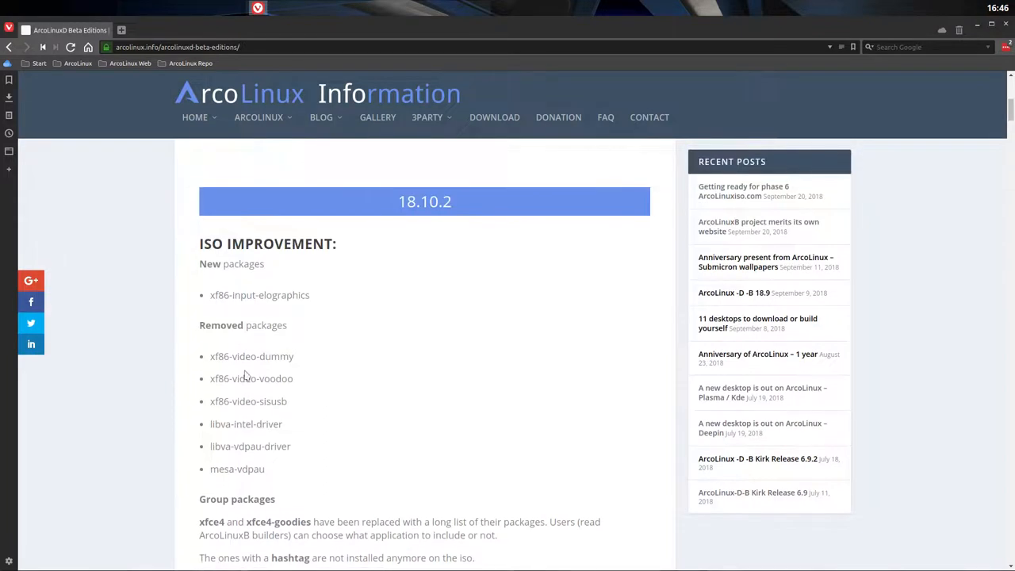
pyautogui.scroll(-3)
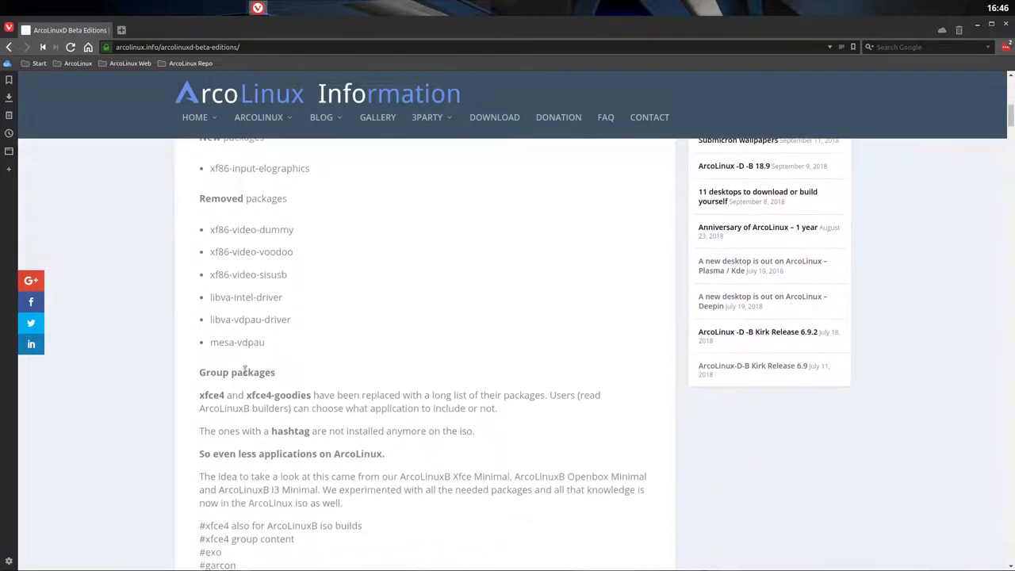
pyautogui.scroll(-3)
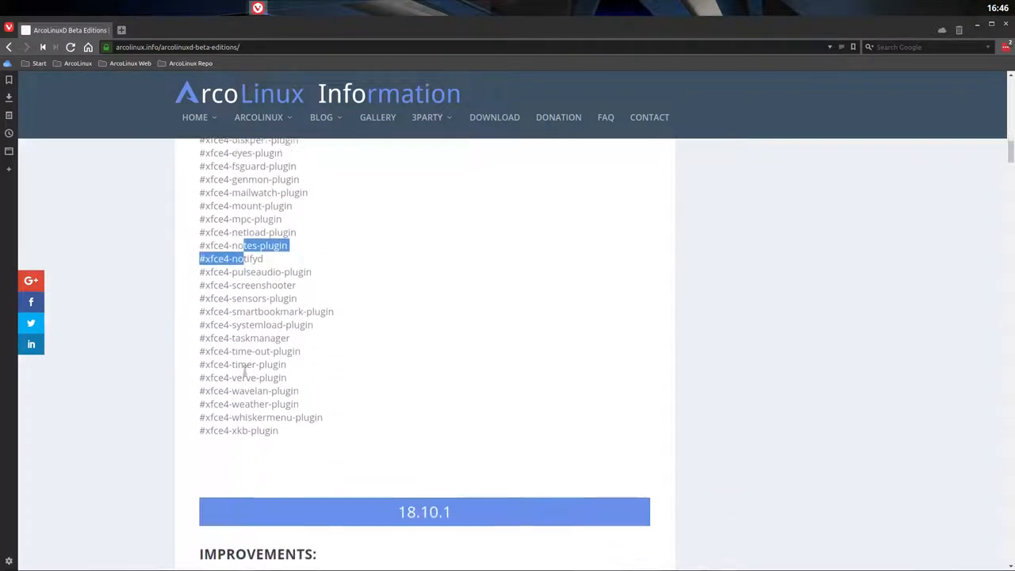
pyautogui.scroll(-3)
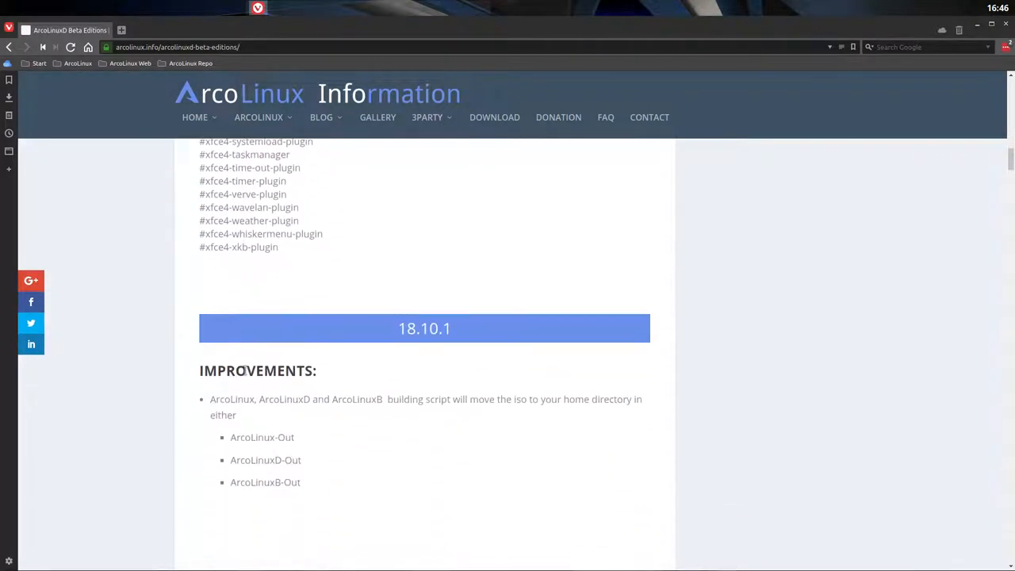
pyautogui.scroll(-3)
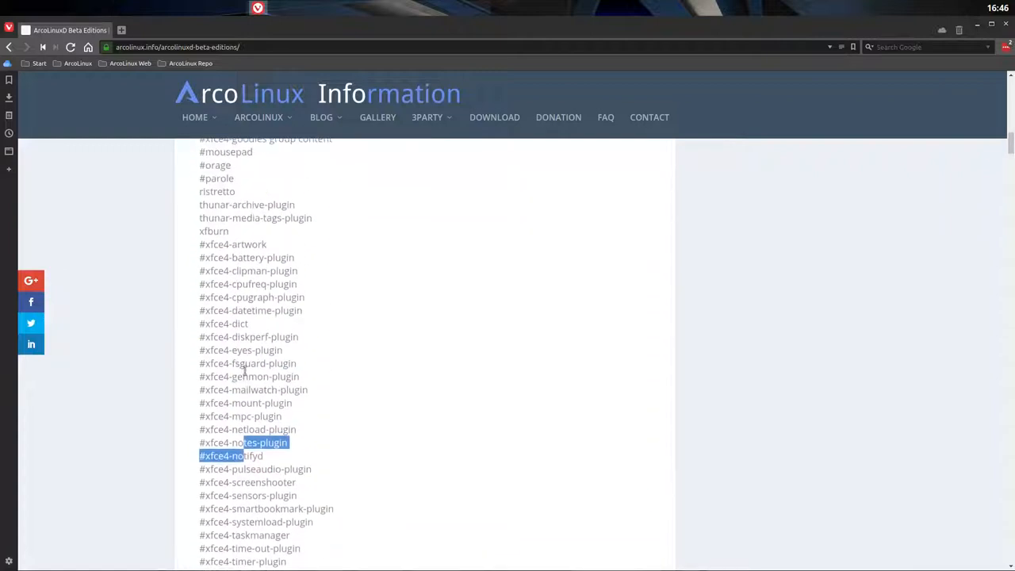
pyautogui.scroll(3)
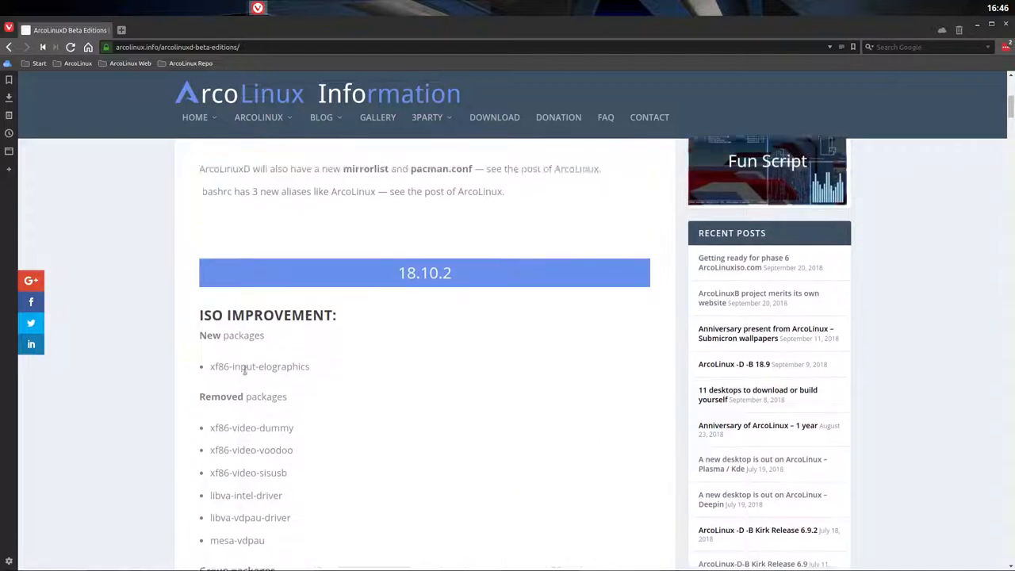
pyautogui.scroll(3)
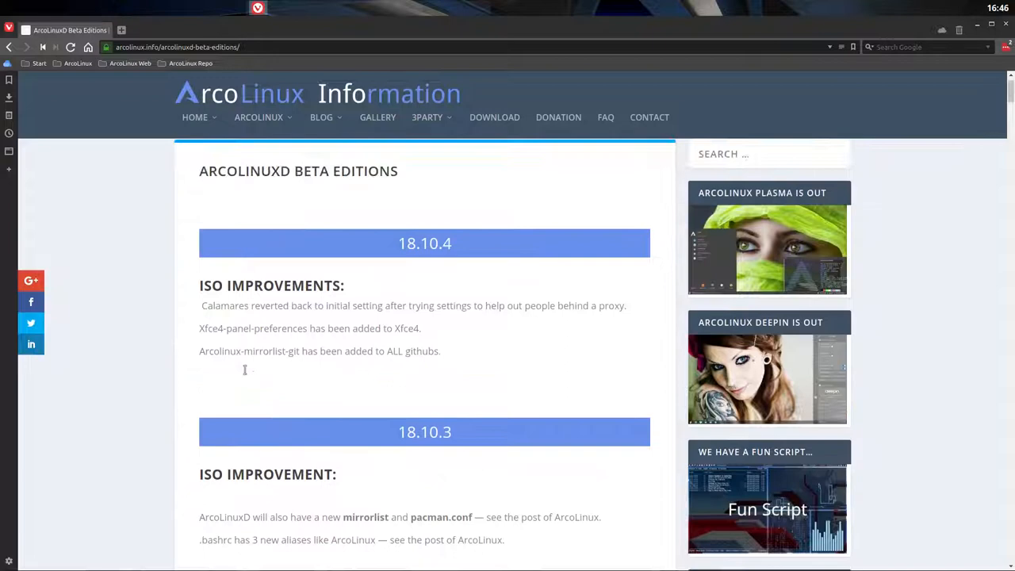
# - Open the ArcoLinux Beta editions page and scroll down to the Openbox minimal menu
pyautogui.click(258, 143)
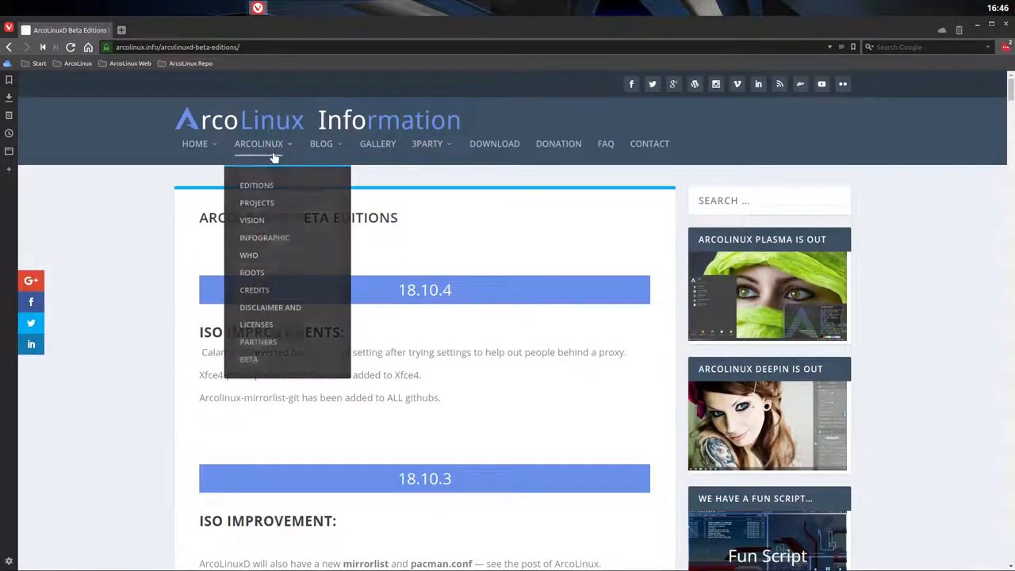
pyautogui.moveTo(249, 360)
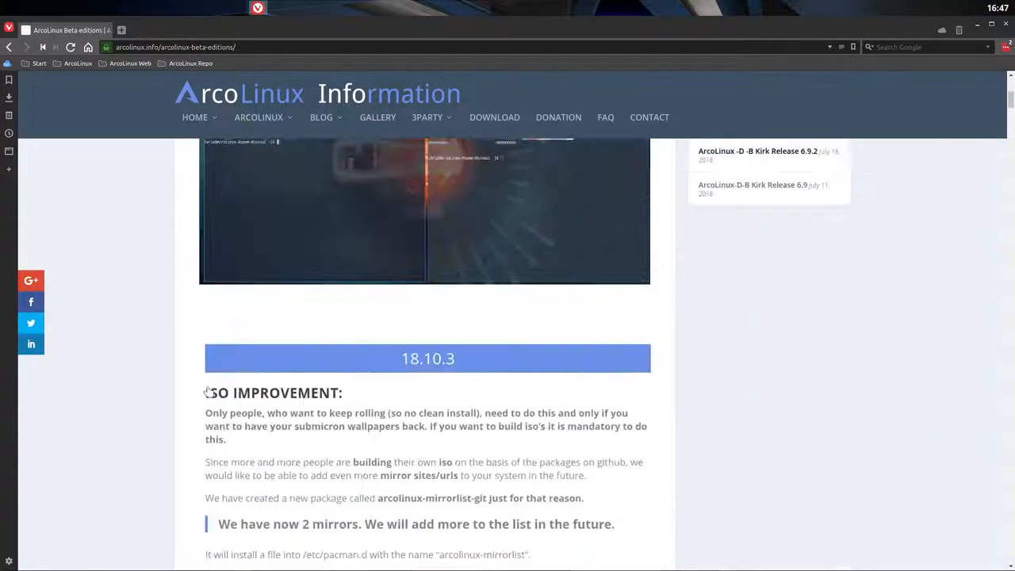
pyautogui.scroll(-3)
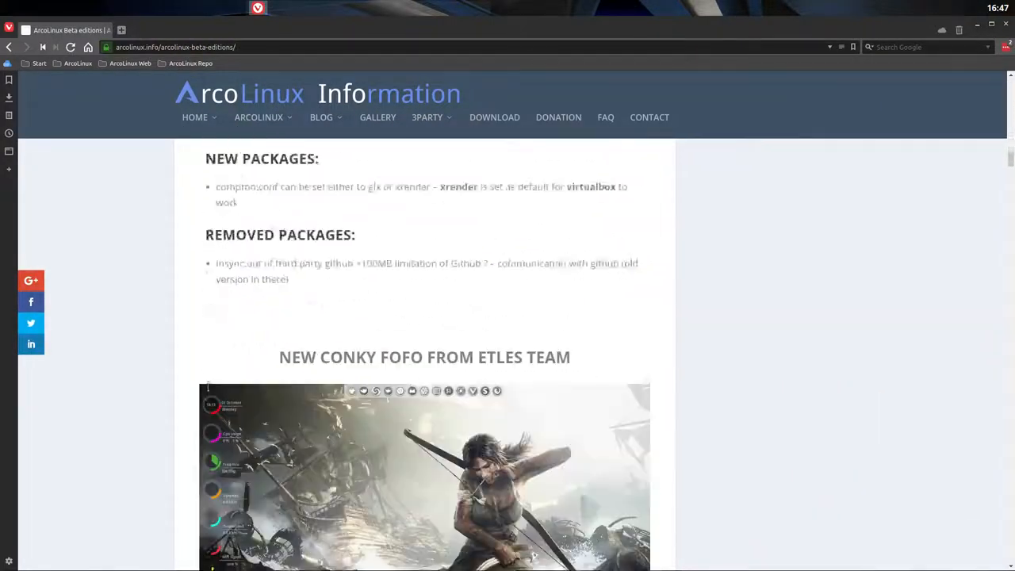
pyautogui.scroll(-3)
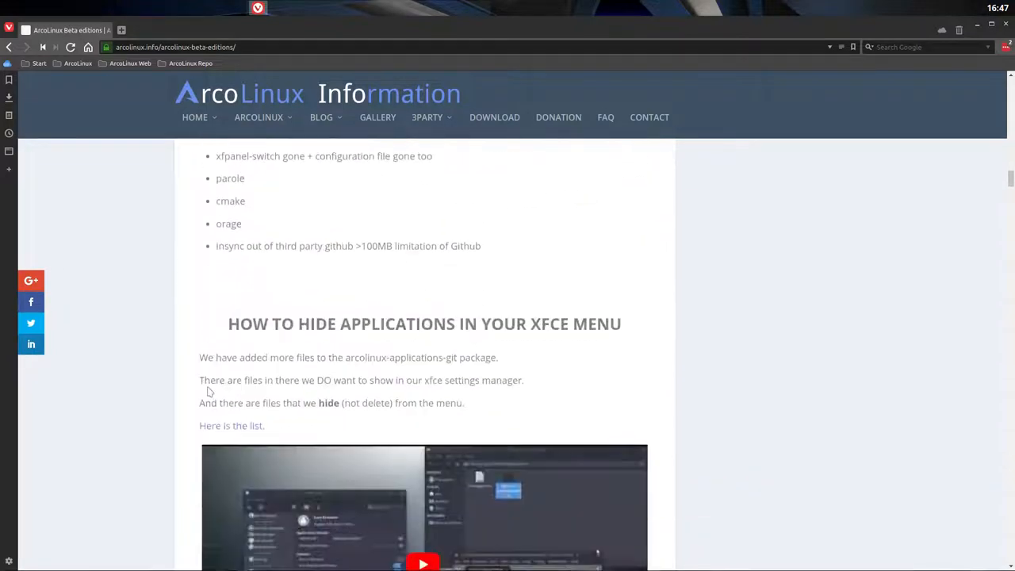
pyautogui.scroll(-3)
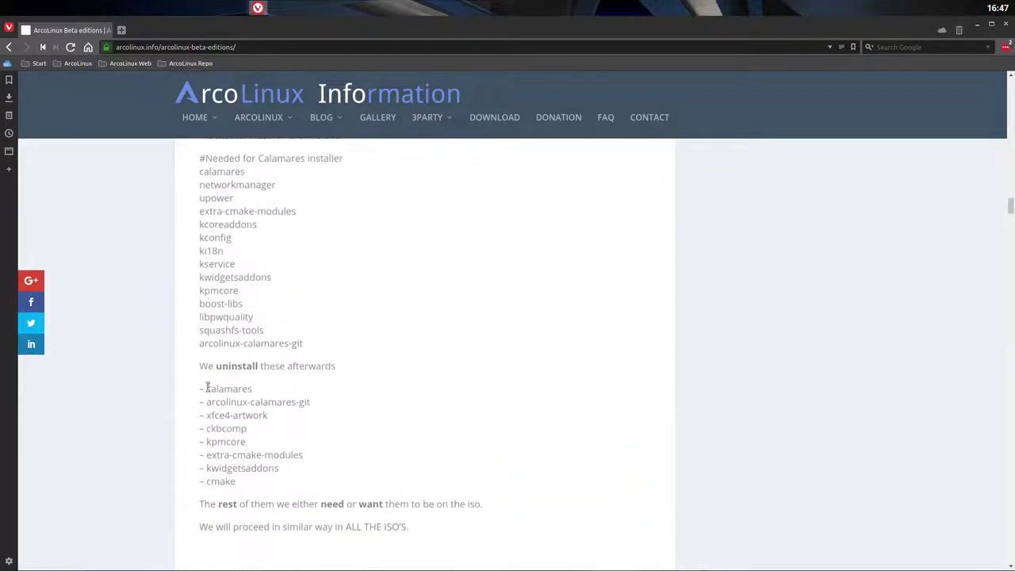
pyautogui.scroll(3)
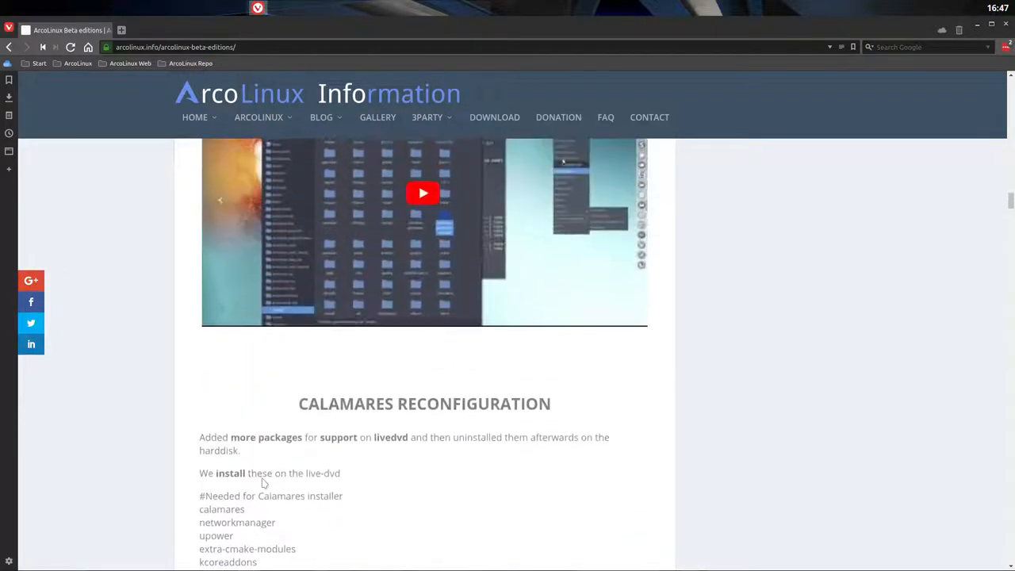
pyautogui.scroll(-3)
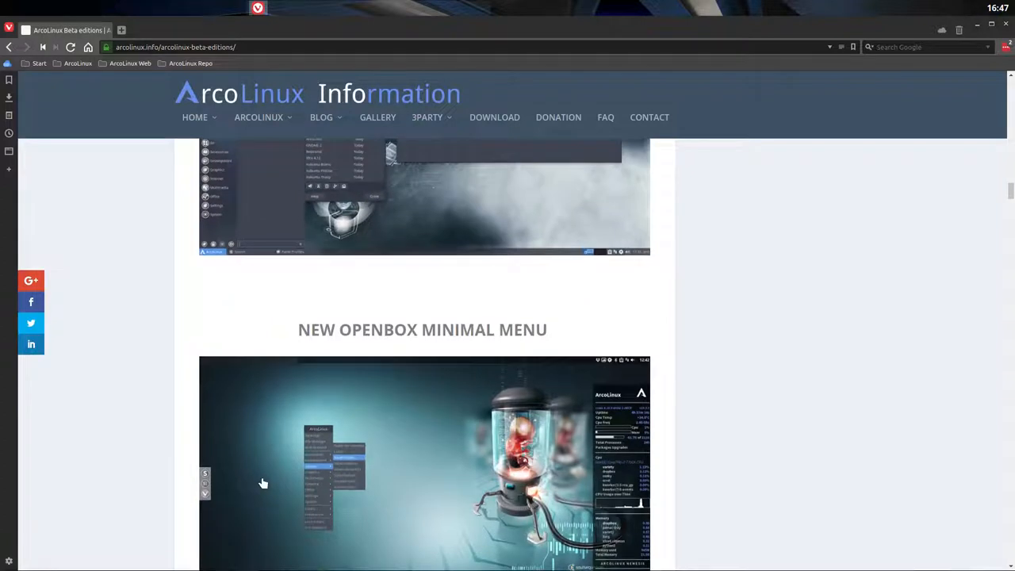
pyautogui.scroll(-3)
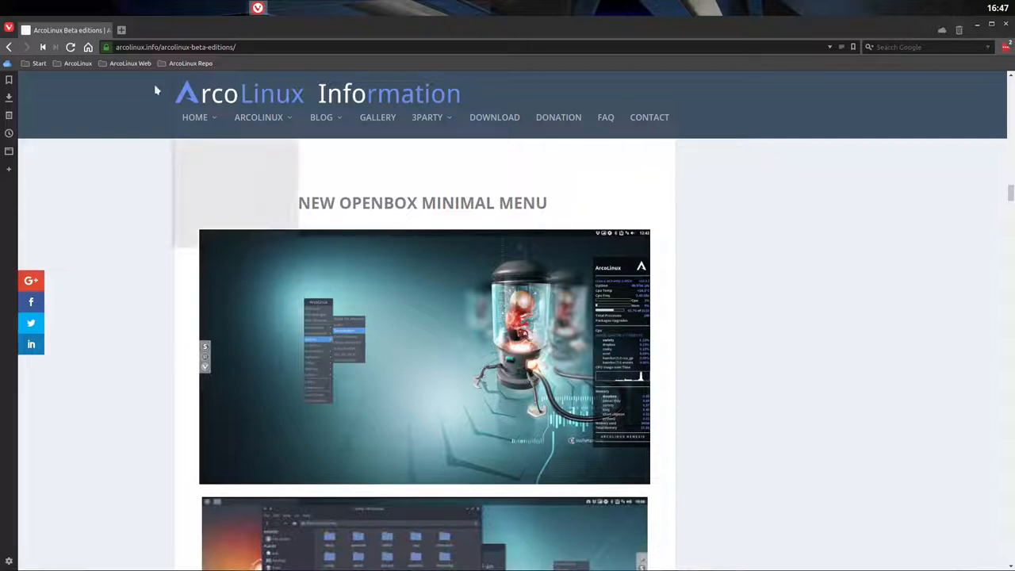
pyautogui.click(112, 30)
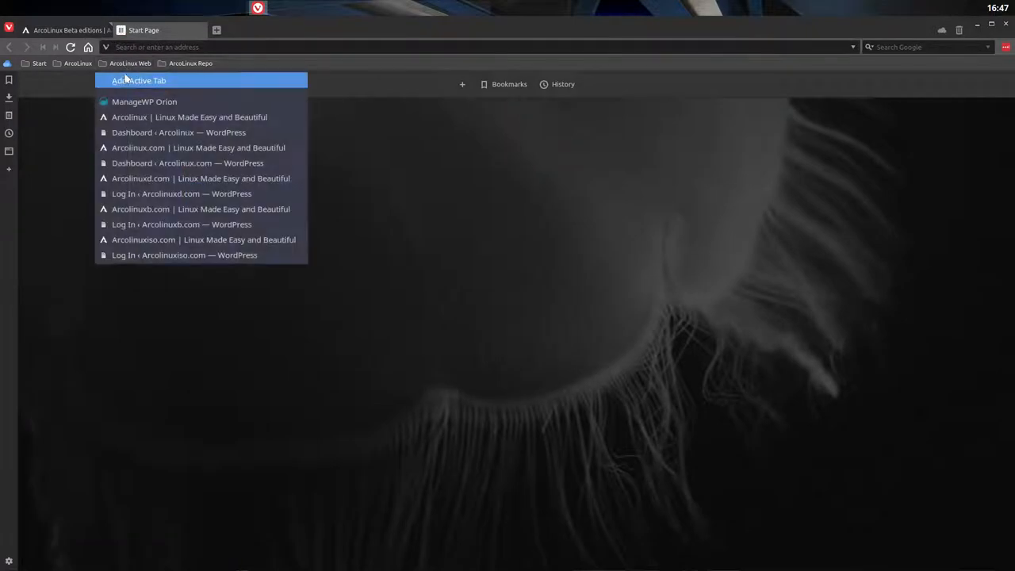
pyautogui.moveTo(174, 177)
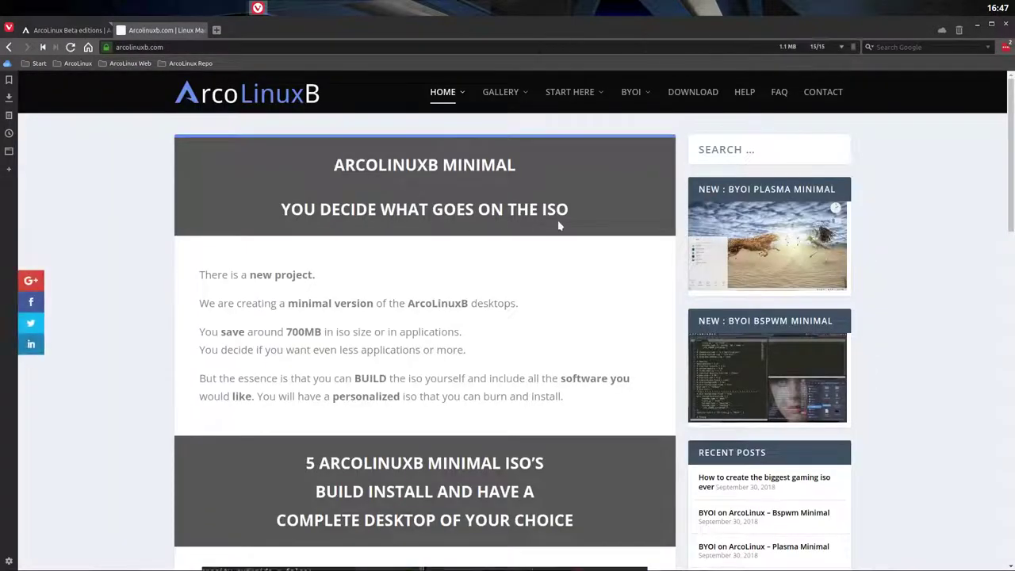
pyautogui.click(632, 92)
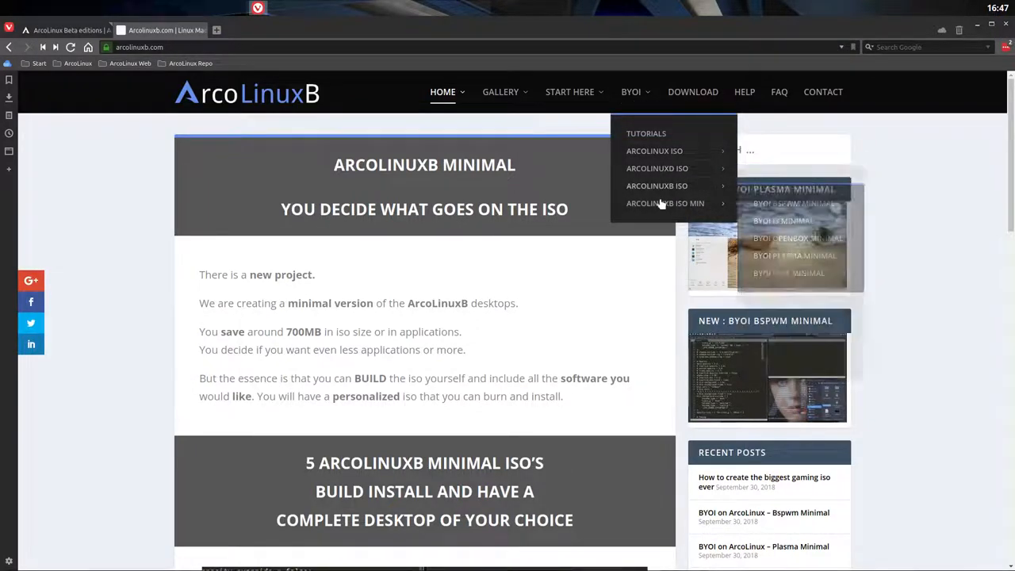
pyautogui.moveTo(688, 208)
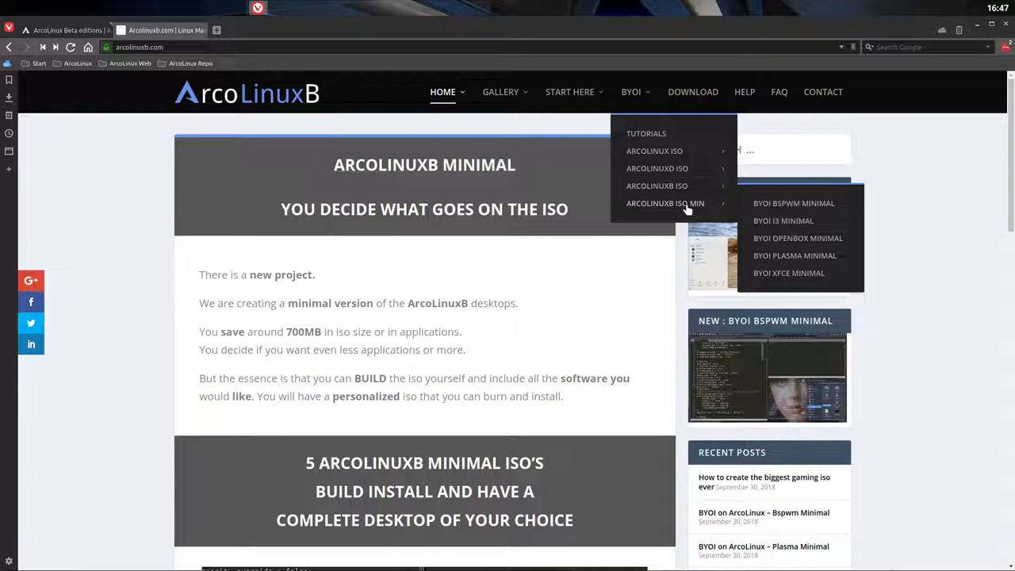
pyautogui.moveTo(767, 211)
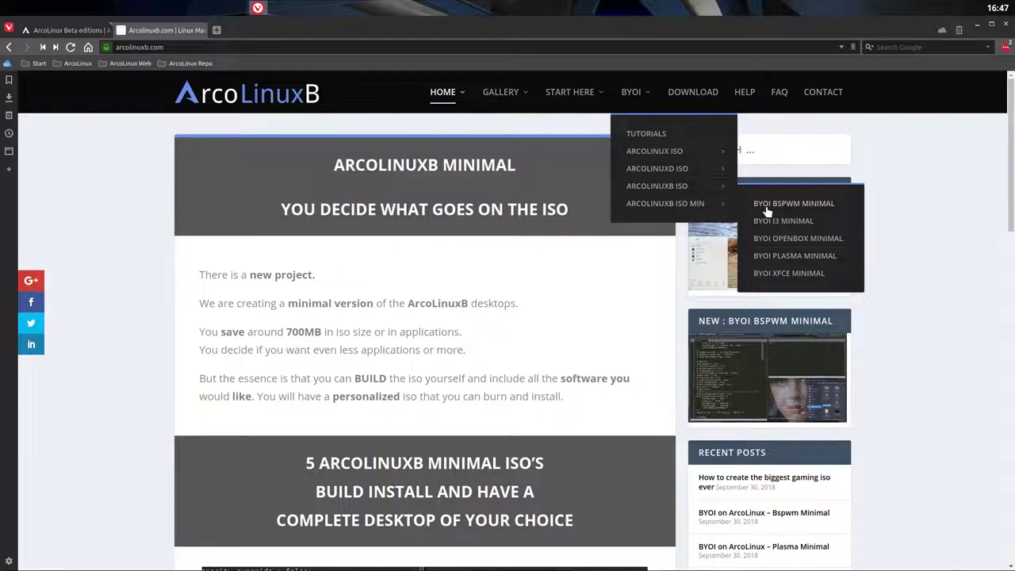
pyautogui.moveTo(775, 240)
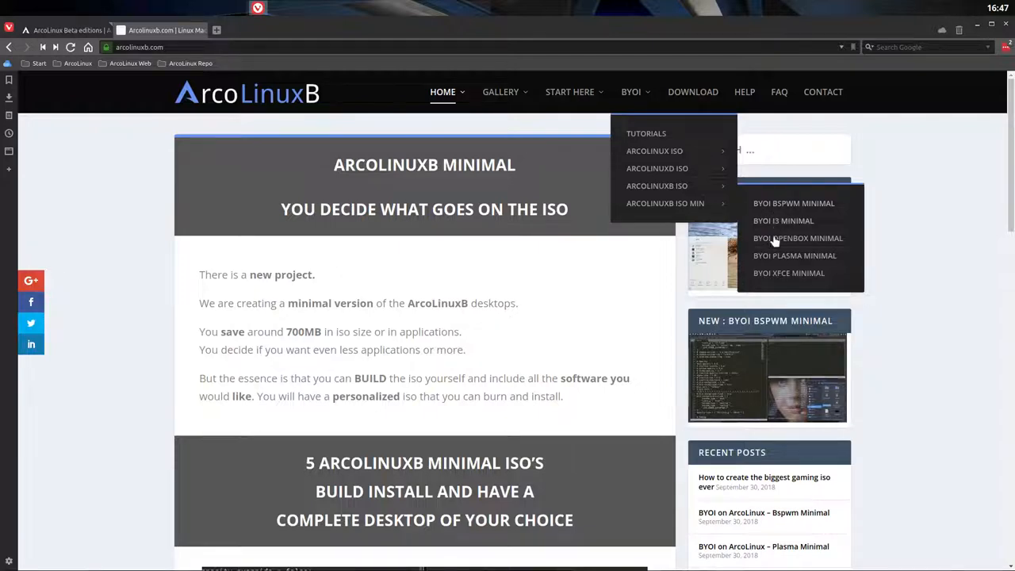
pyautogui.moveTo(776, 276)
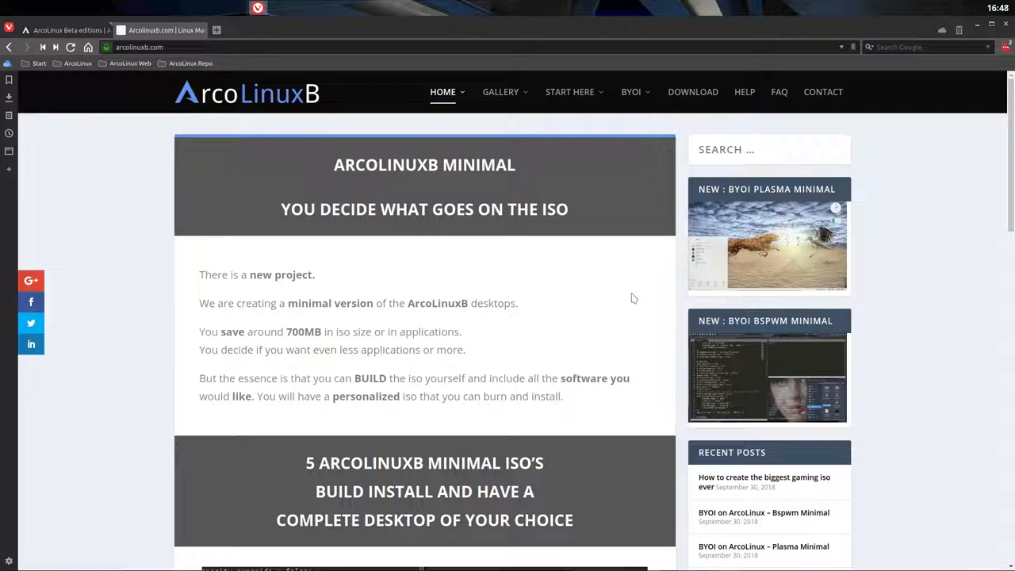
# - Highlight '700MB', advance the minimal ISO slideshow, then scroll back to the introduction
pyautogui.doubleClick(303, 331)
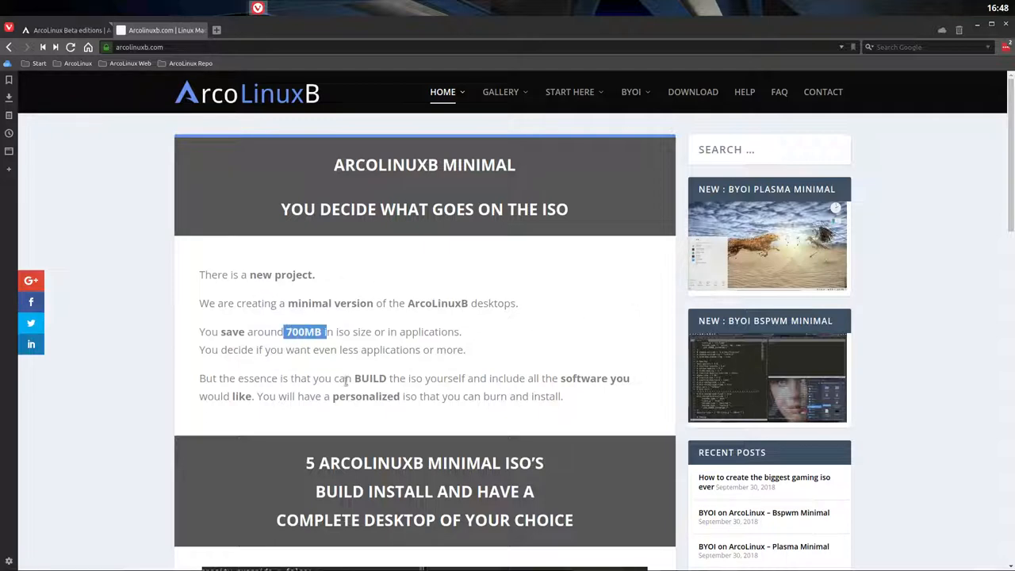
pyautogui.moveTo(524, 341)
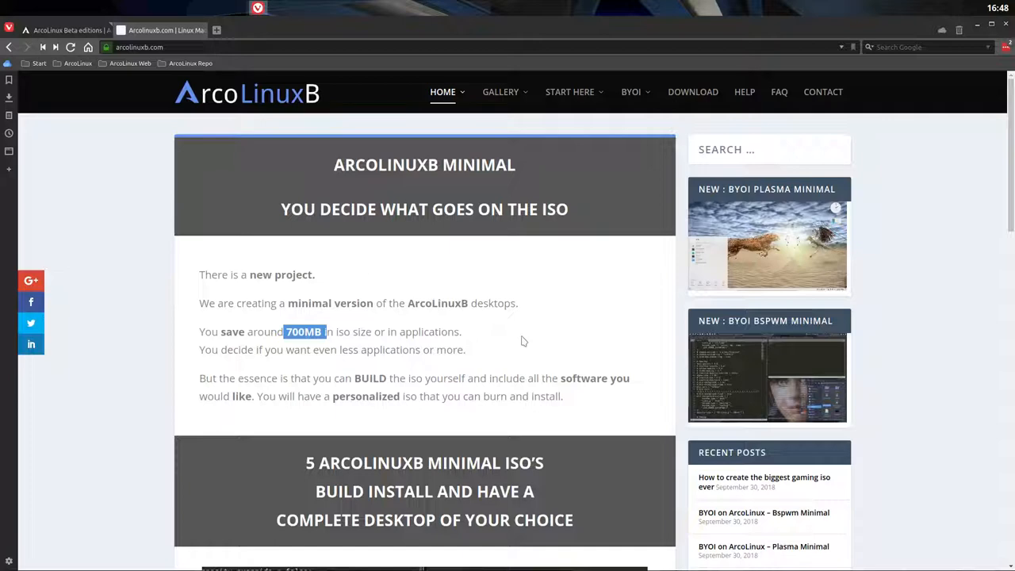
pyautogui.scroll(-3)
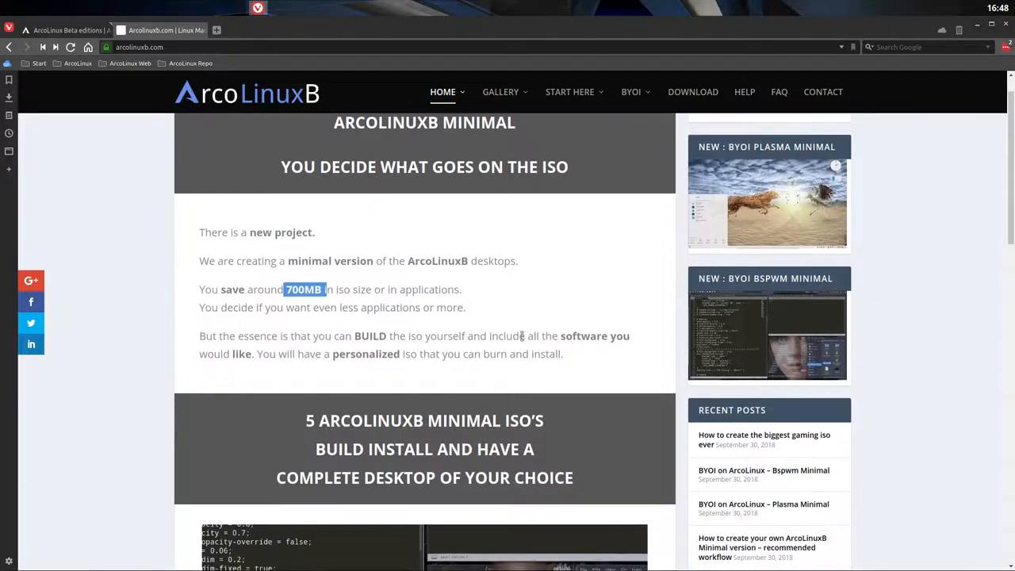
pyautogui.scroll(-3)
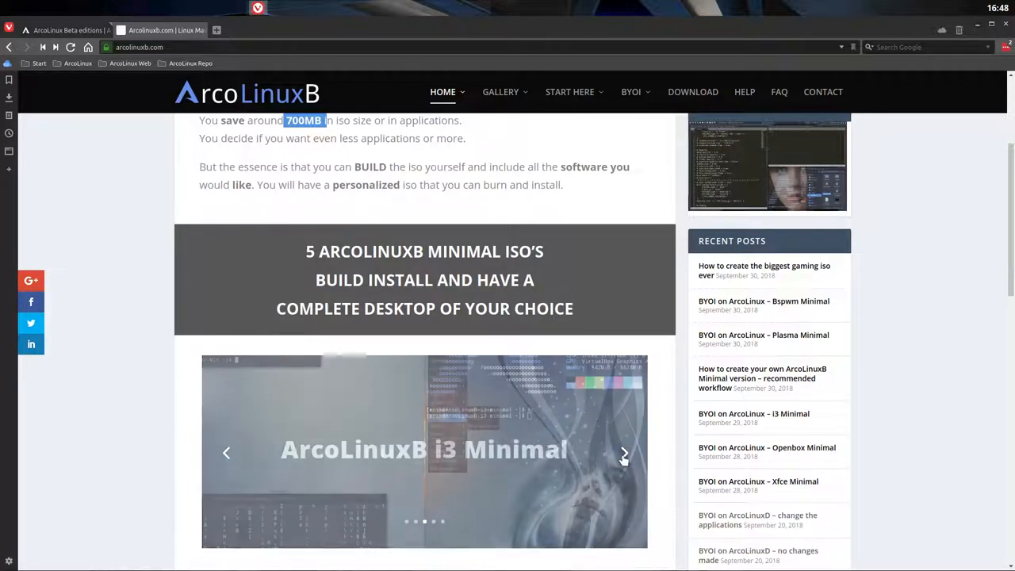
pyautogui.click(624, 453)
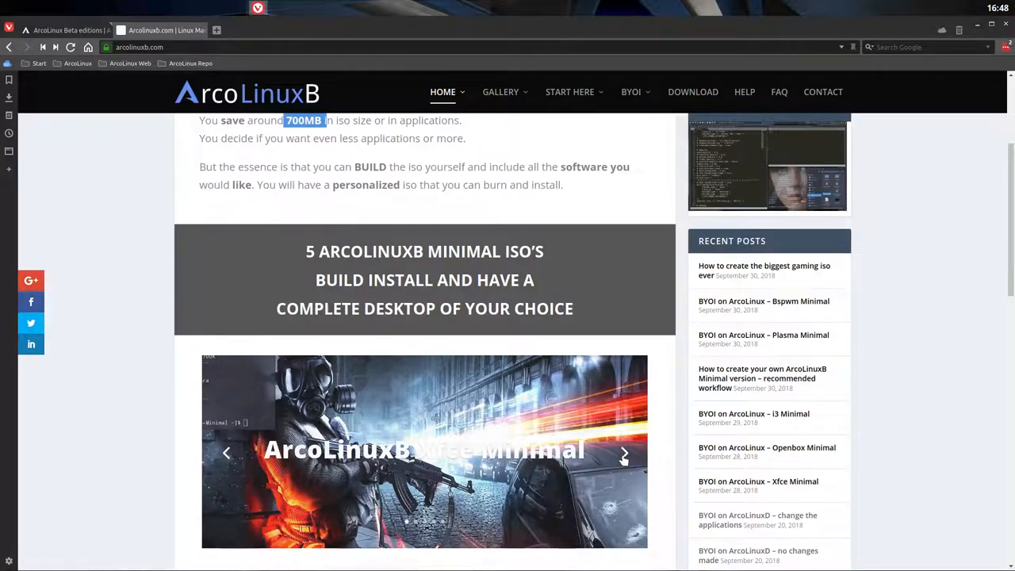
pyautogui.scroll(-3)
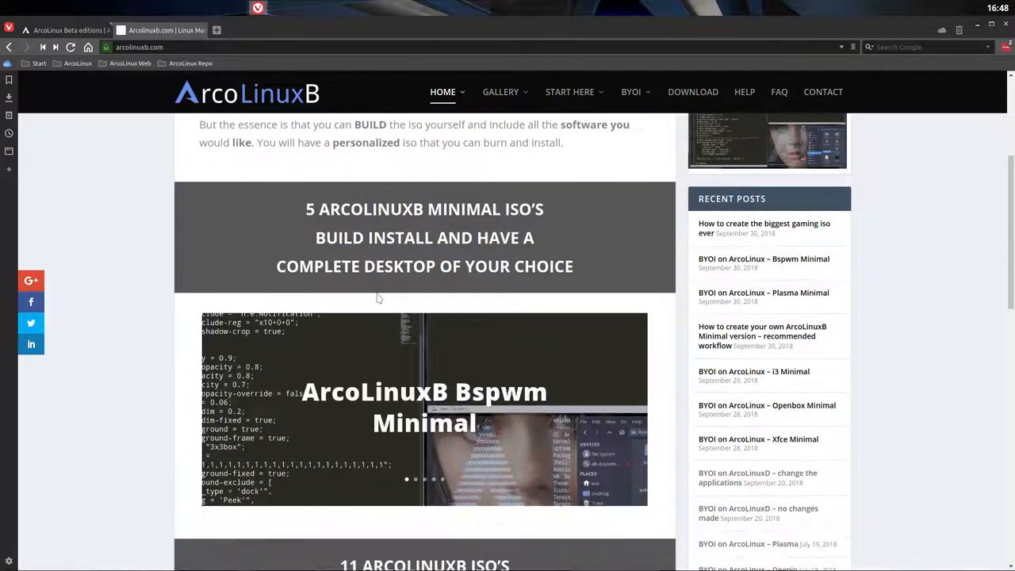
pyautogui.scroll(-3)
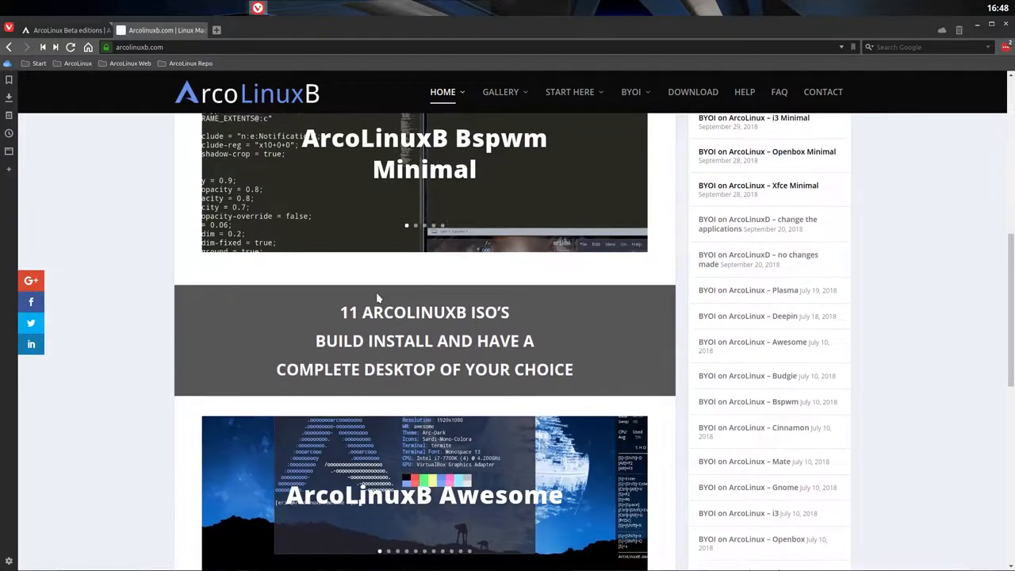
pyautogui.moveTo(381, 333)
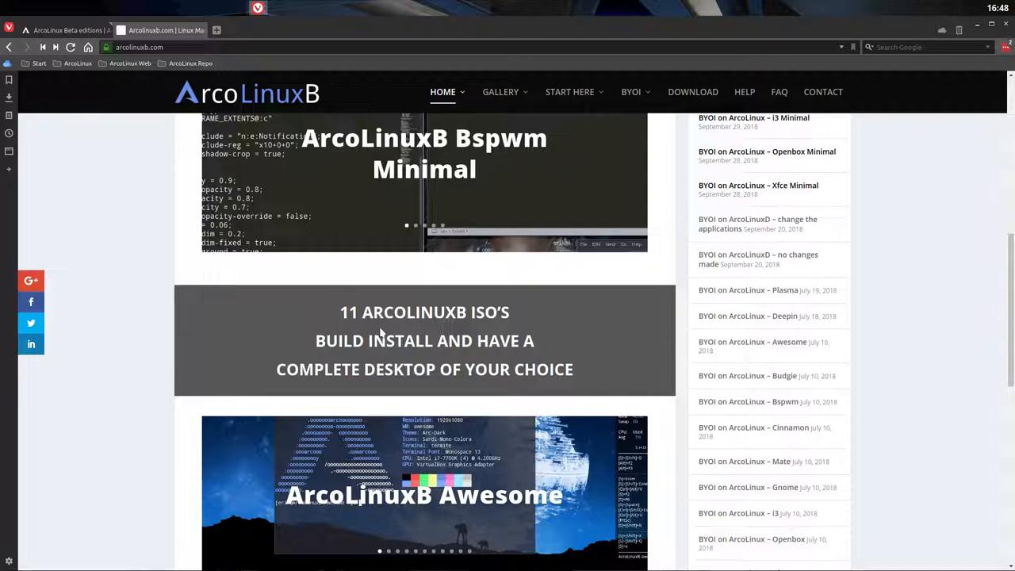
pyautogui.scroll(3)
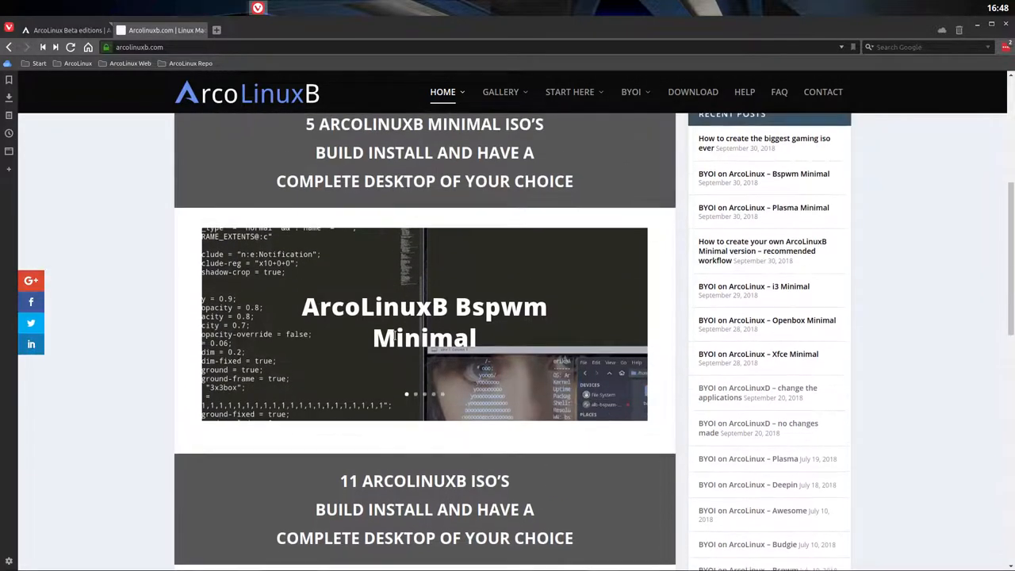
pyautogui.scroll(3)
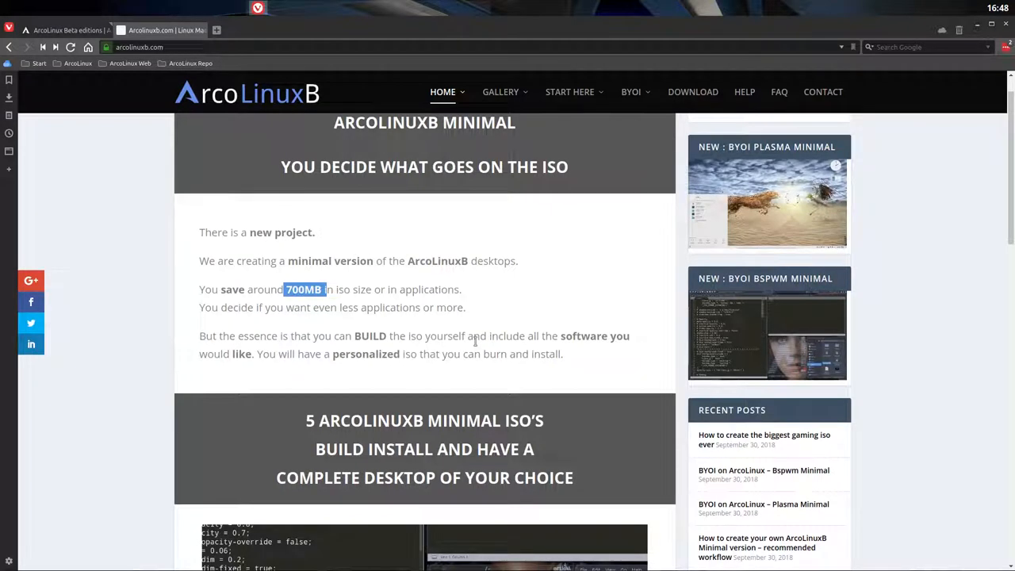
# - Open the BYOI menu, scroll ArcoLinuxB to its learning path, then return to Beta editions
pyautogui.click(631, 91)
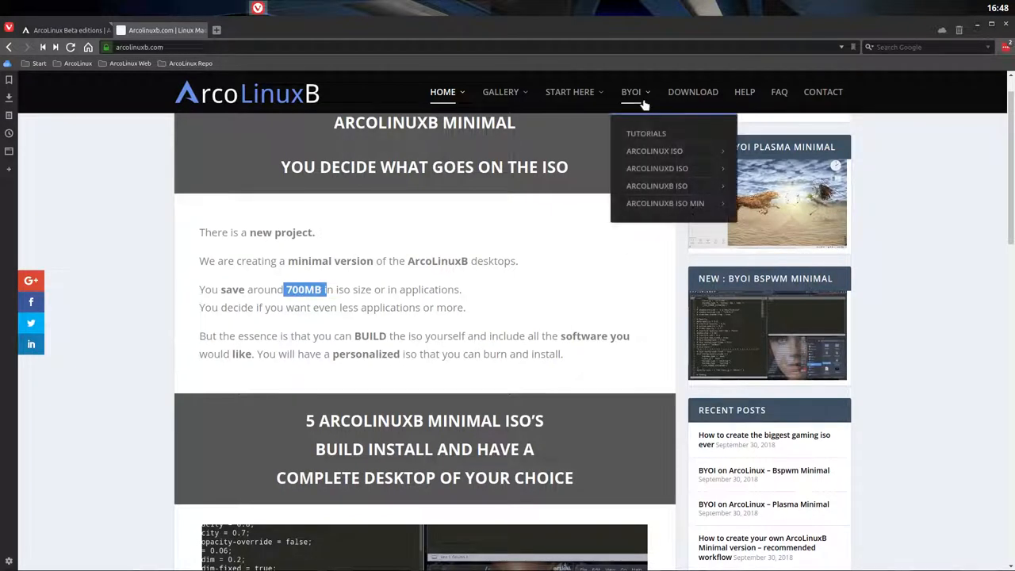
pyautogui.moveTo(665, 203)
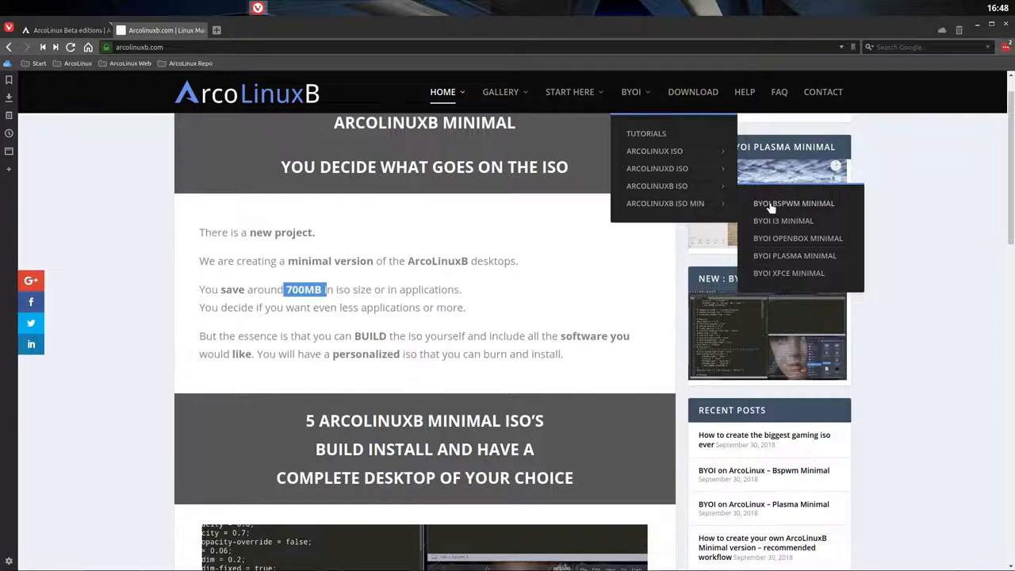
pyautogui.moveTo(565, 290)
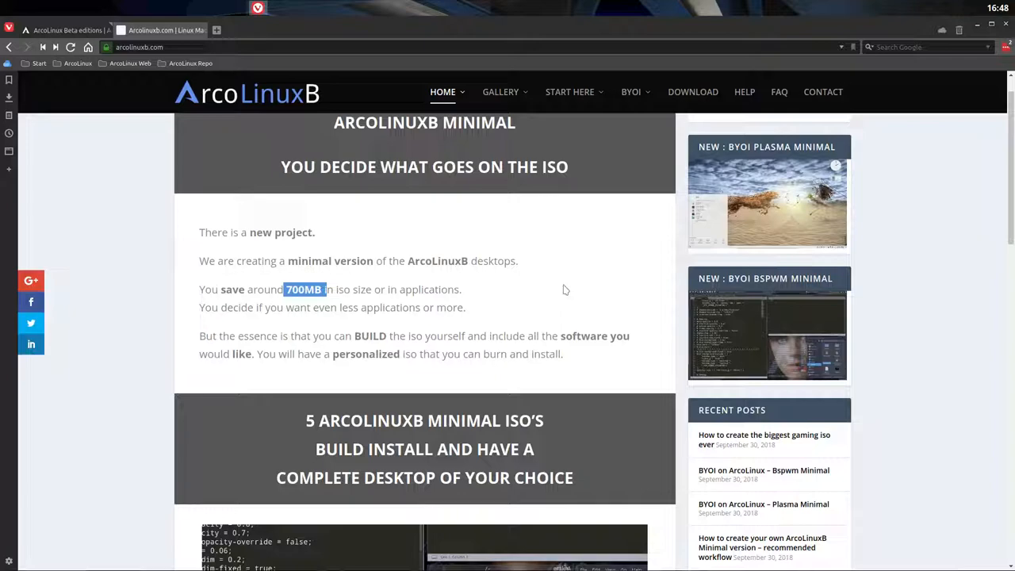
pyautogui.scroll(-3)
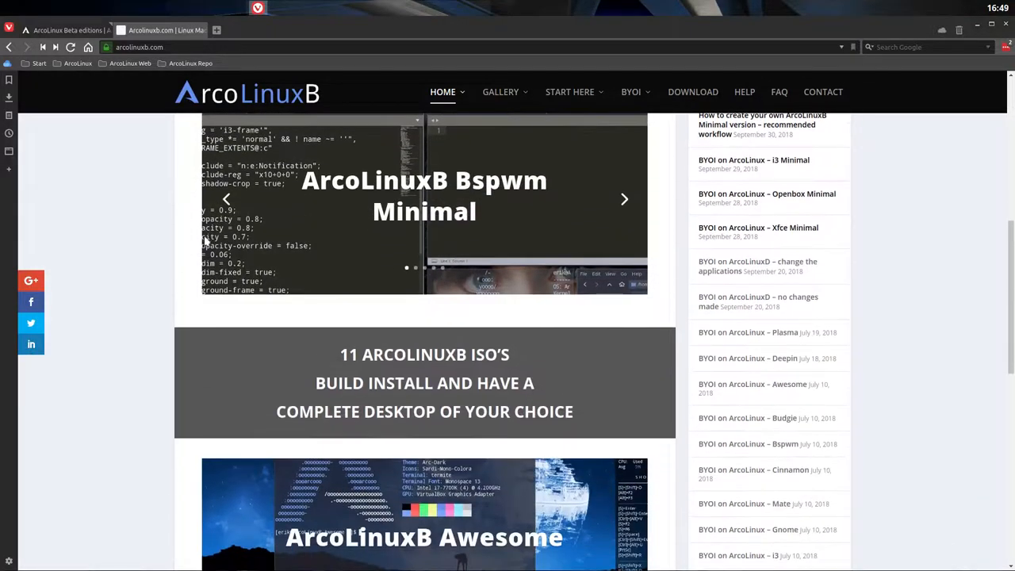
pyautogui.scroll(-3)
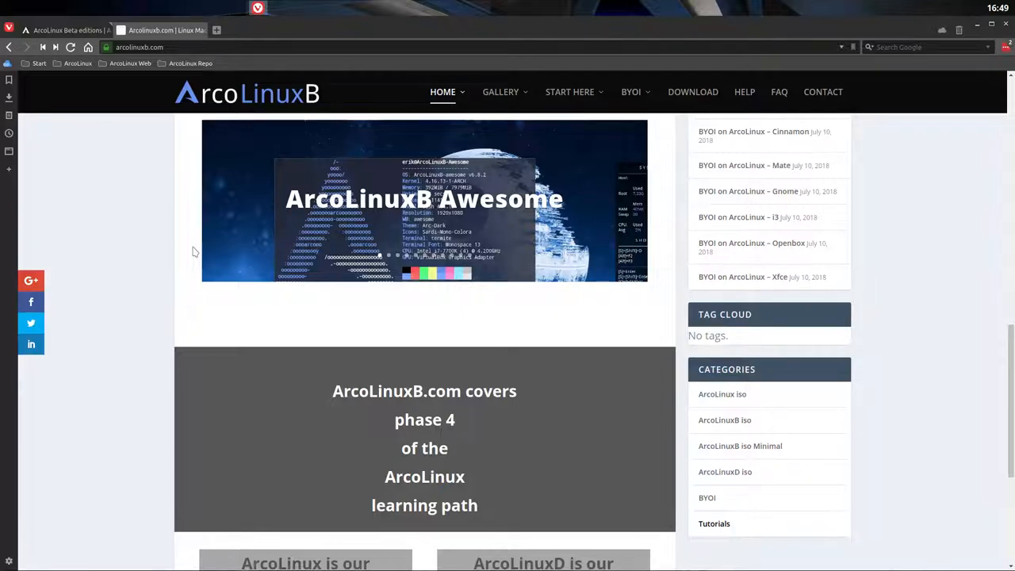
pyautogui.click(630, 91)
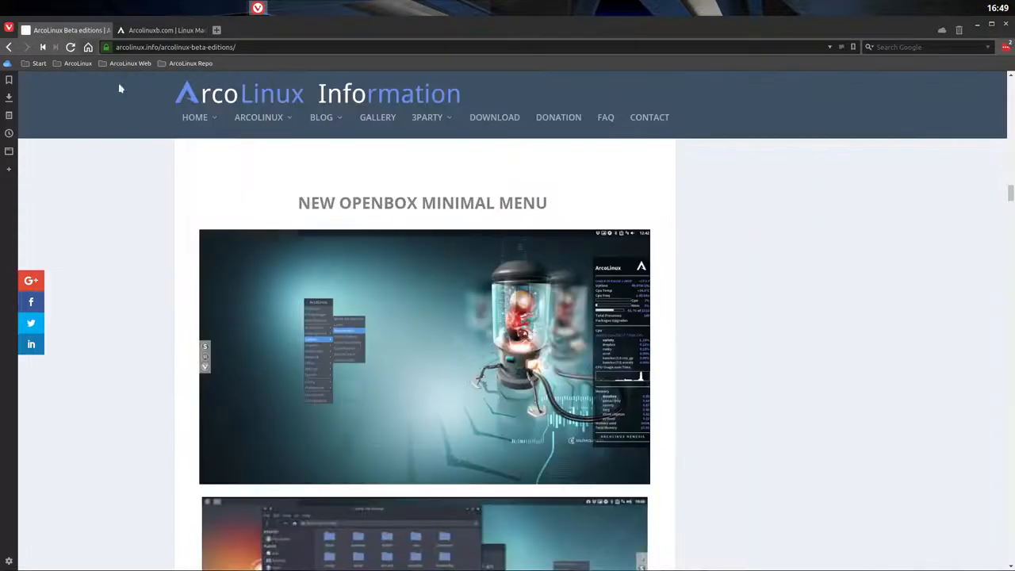
pyautogui.scroll(-3)
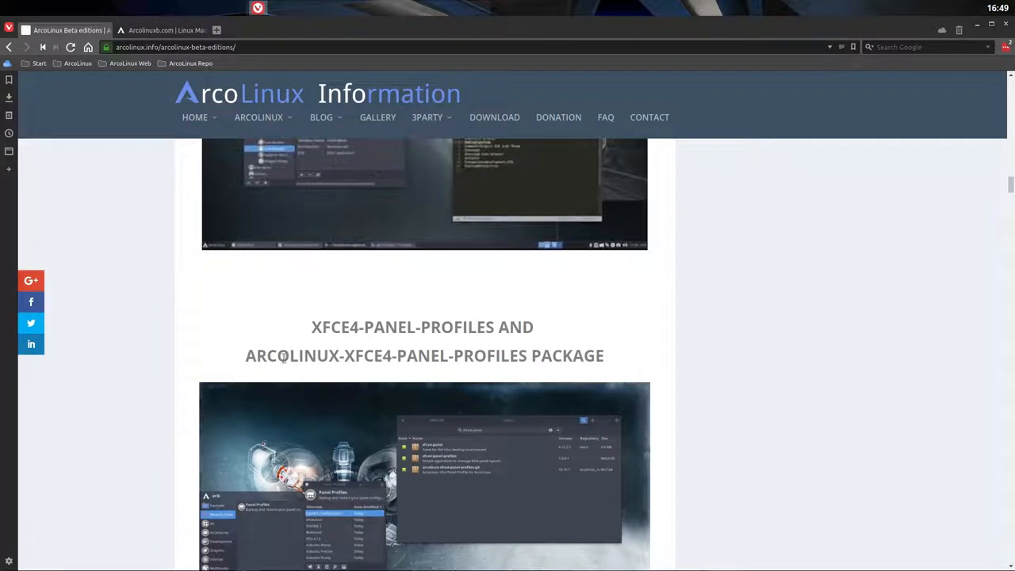
pyautogui.moveTo(298, 342)
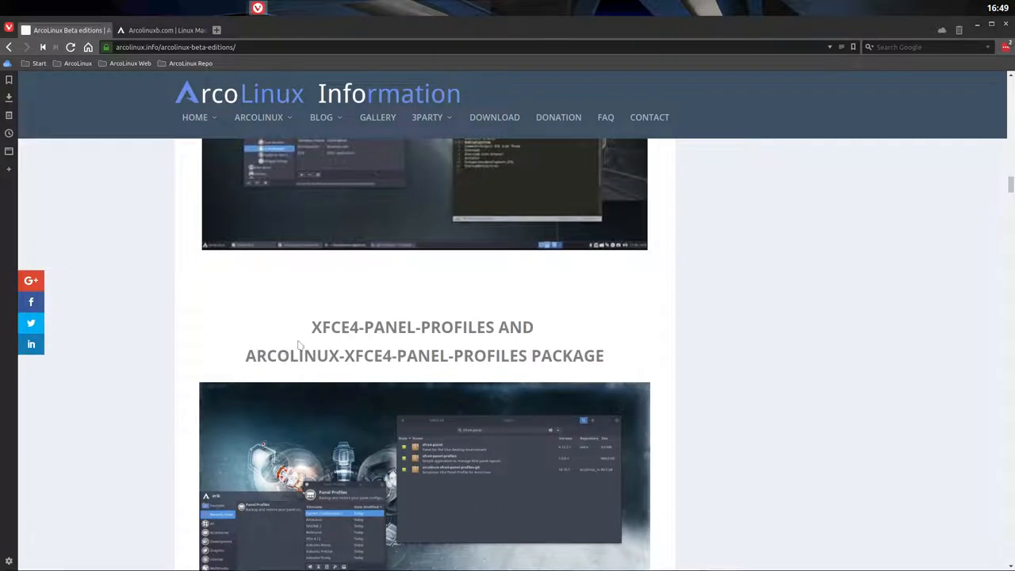
pyautogui.doubleClick(402, 328)
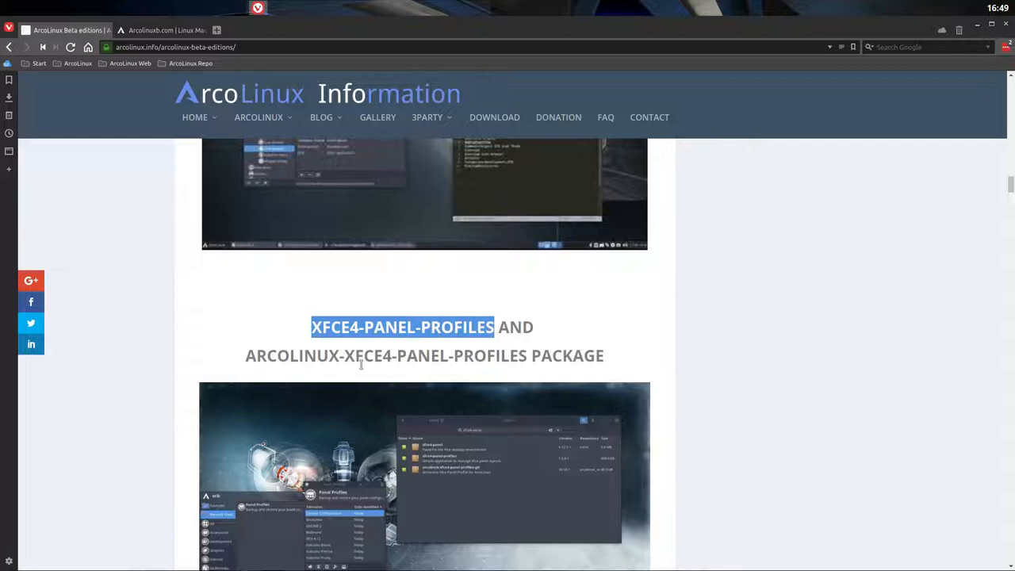
pyautogui.scroll(-3)
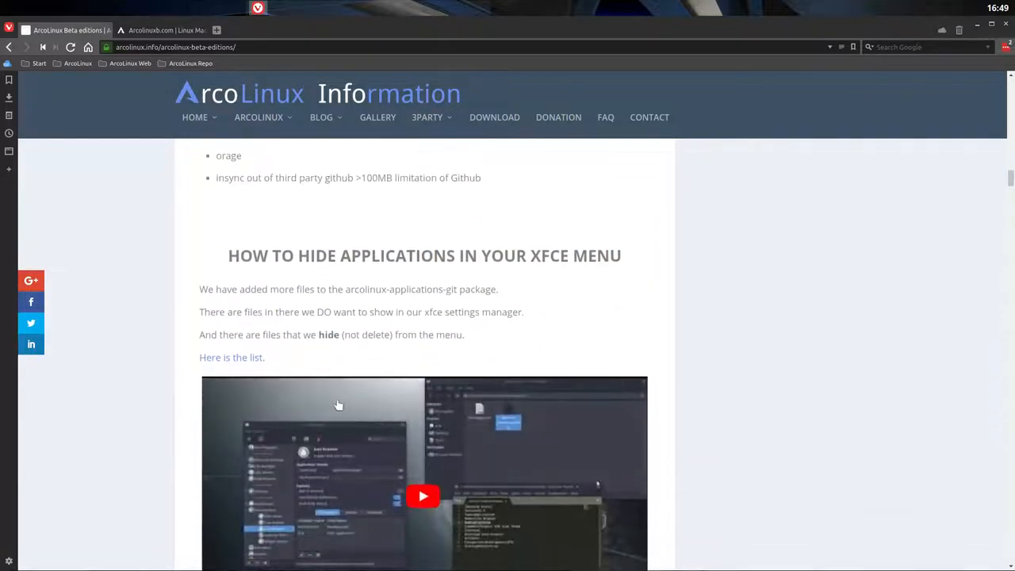
pyautogui.scroll(-3)
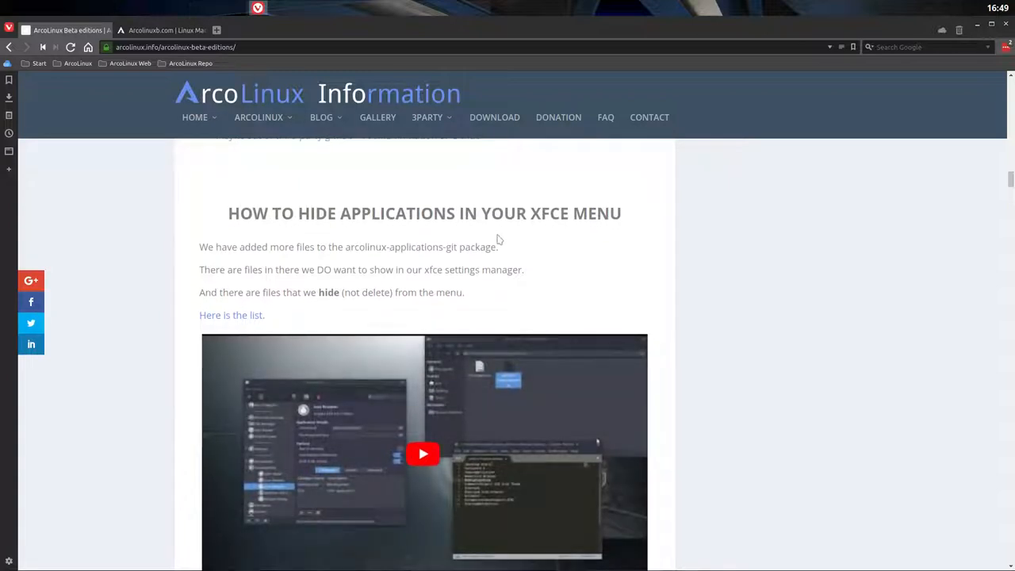
pyautogui.moveTo(497, 240)
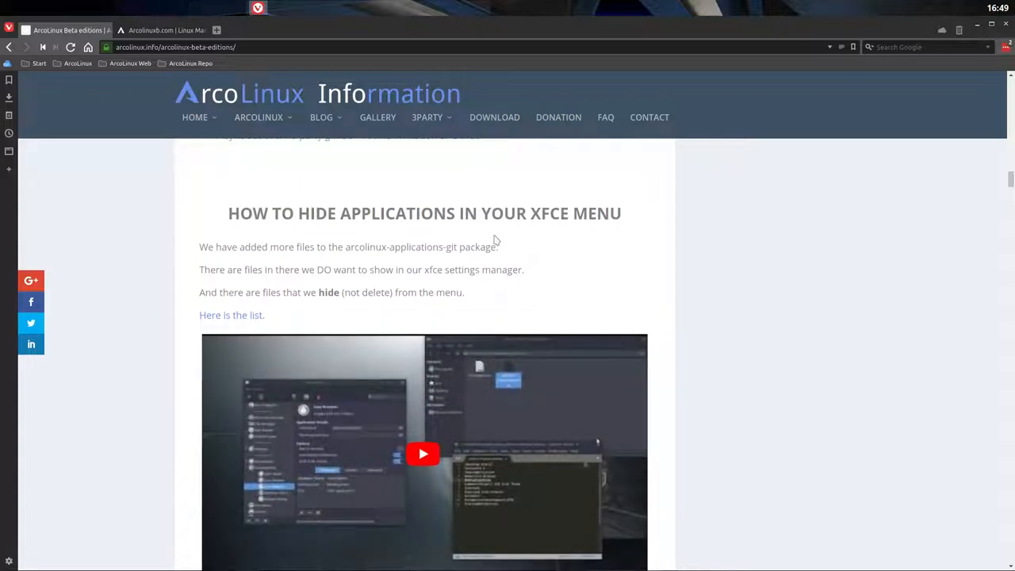
pyautogui.scroll(3)
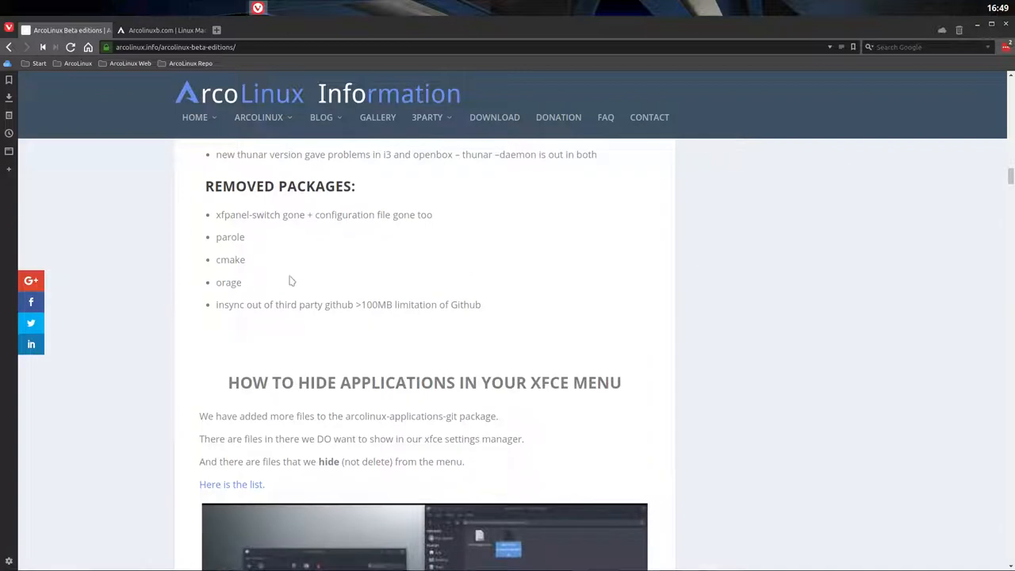
pyautogui.doubleClick(228, 282)
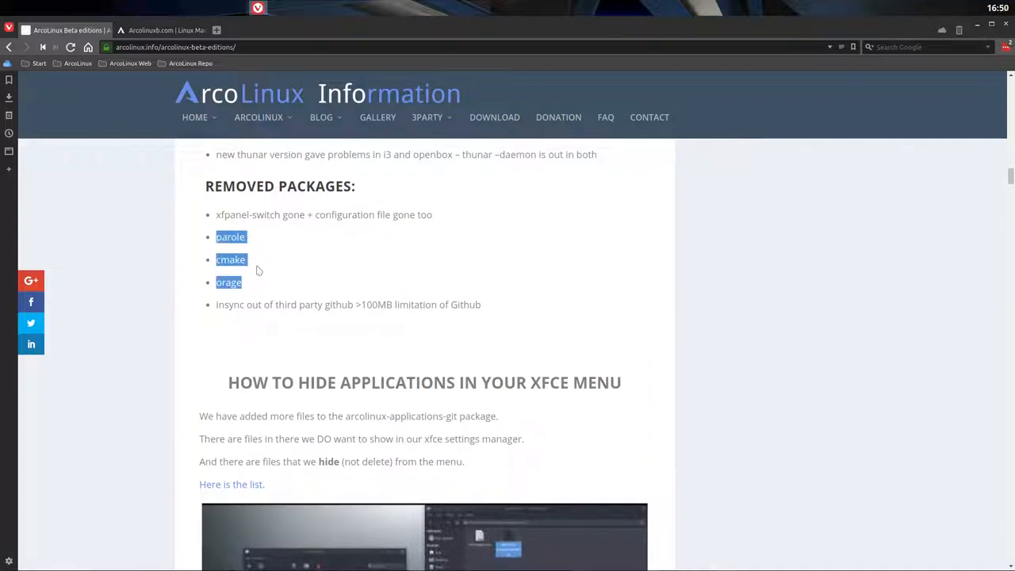
pyautogui.click(316, 285)
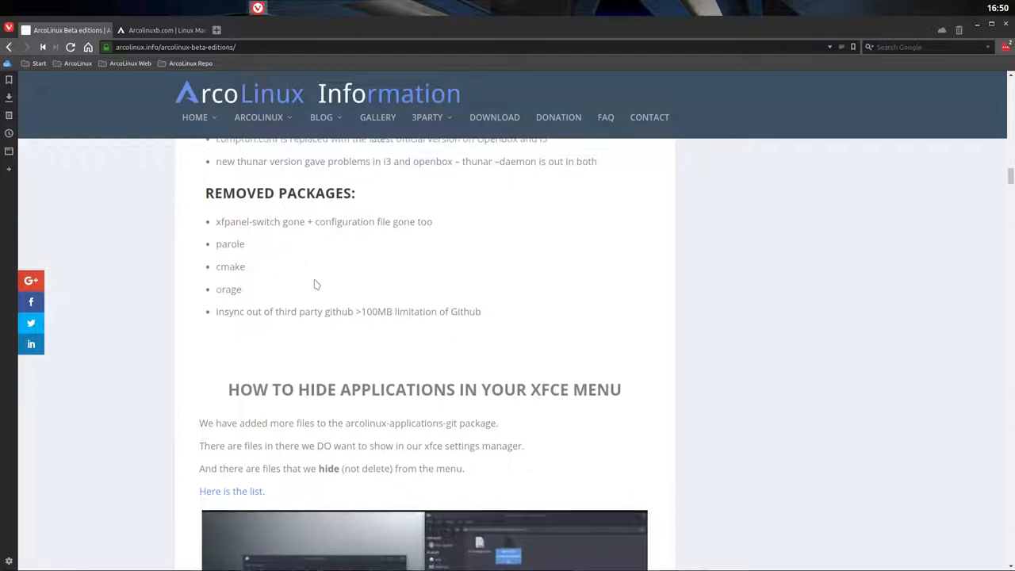
pyautogui.scroll(3)
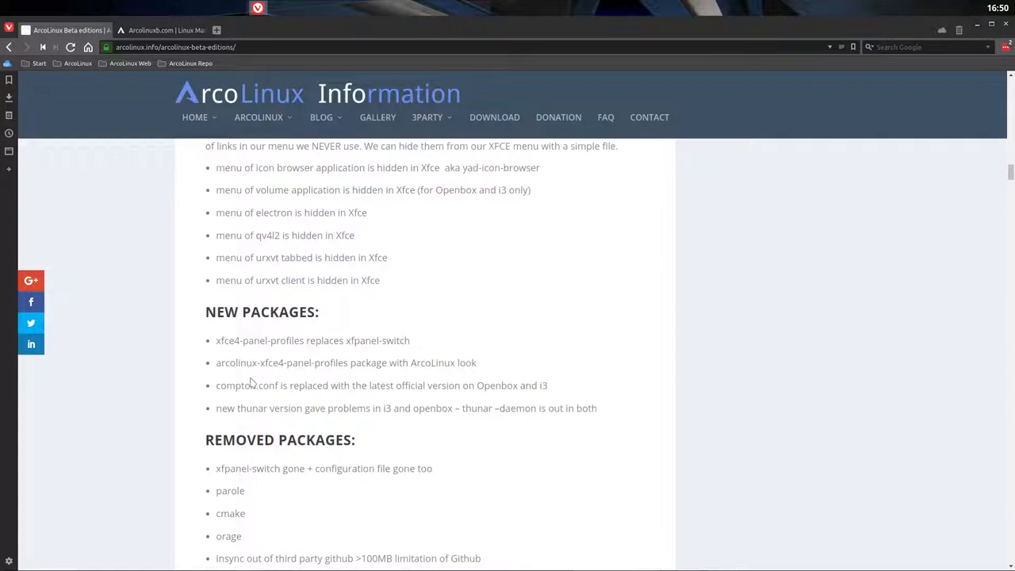
pyautogui.moveTo(237, 385); pyautogui.dragTo(330, 385)
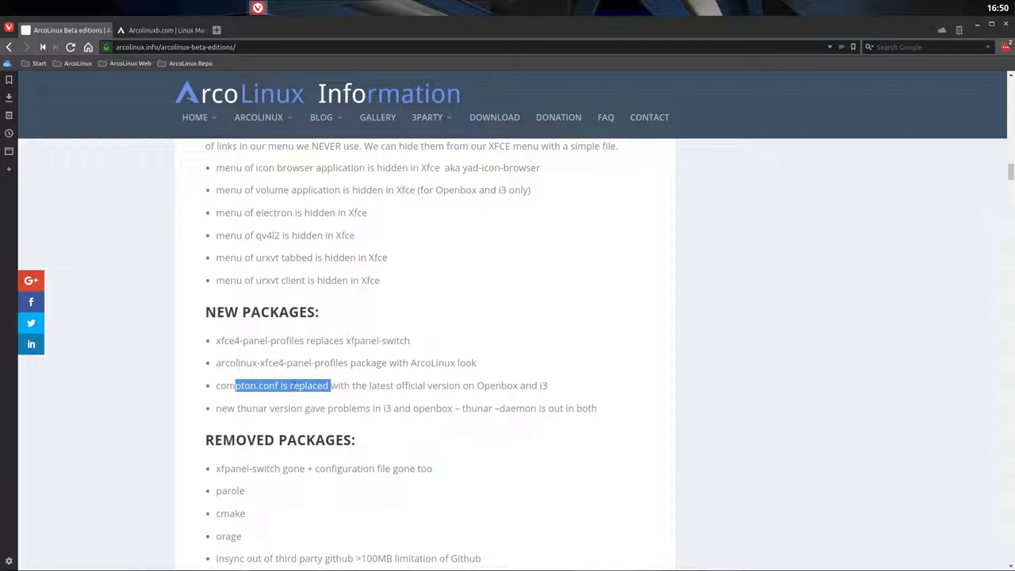
pyautogui.scroll(3)
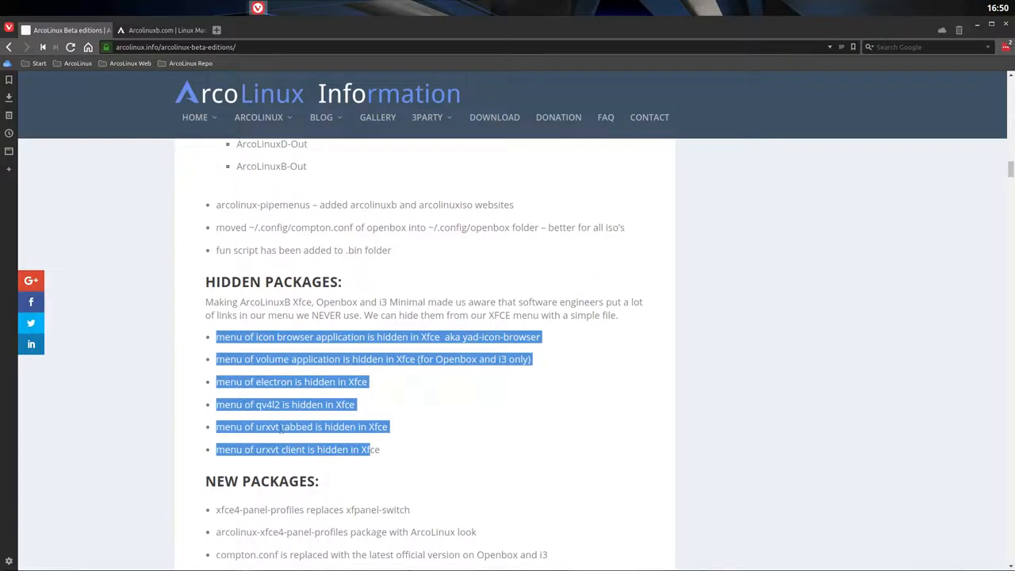
pyautogui.click(265, 452)
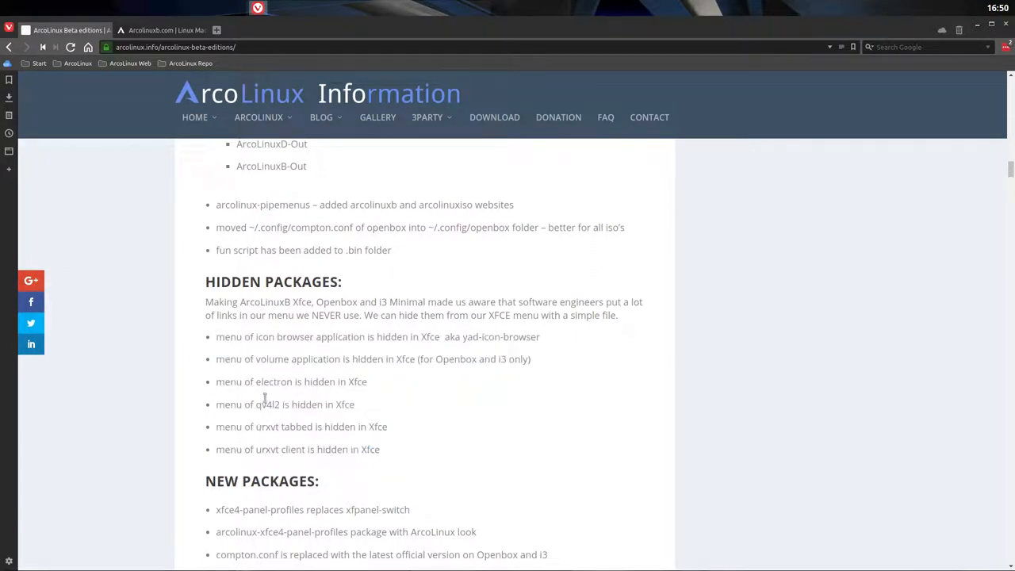
pyautogui.moveTo(272, 381)
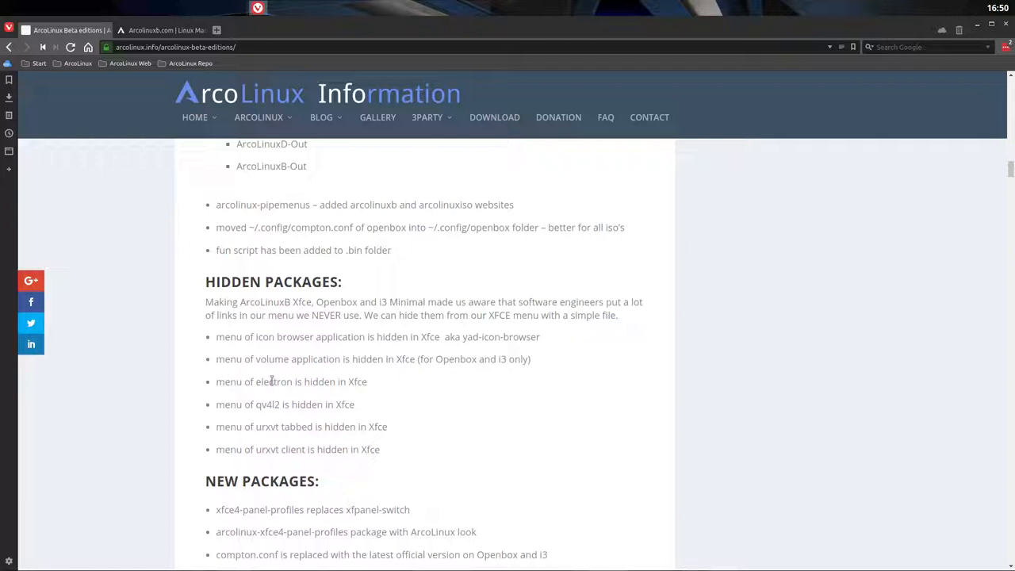
pyautogui.moveTo(272, 350)
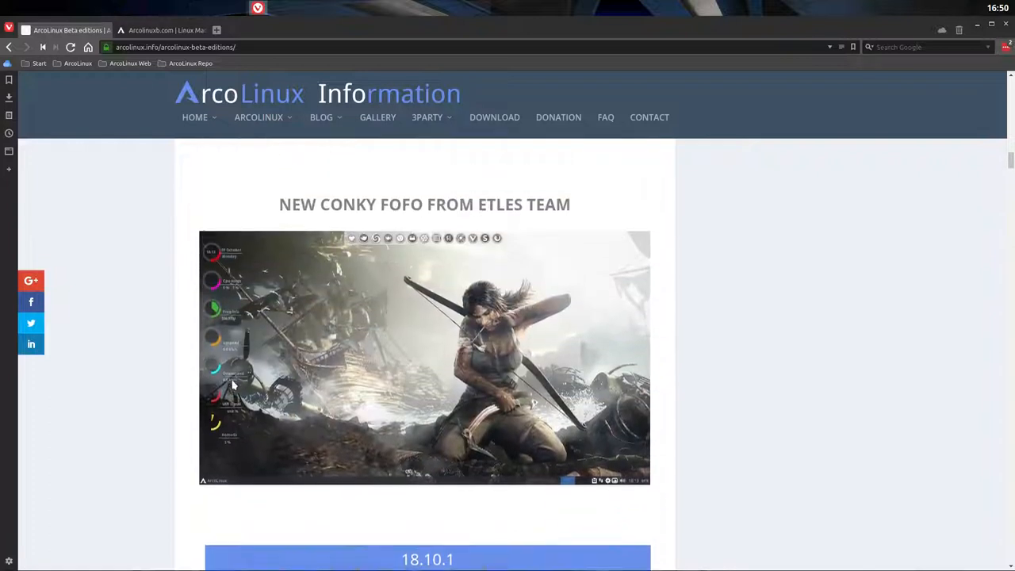
pyautogui.scroll(3)
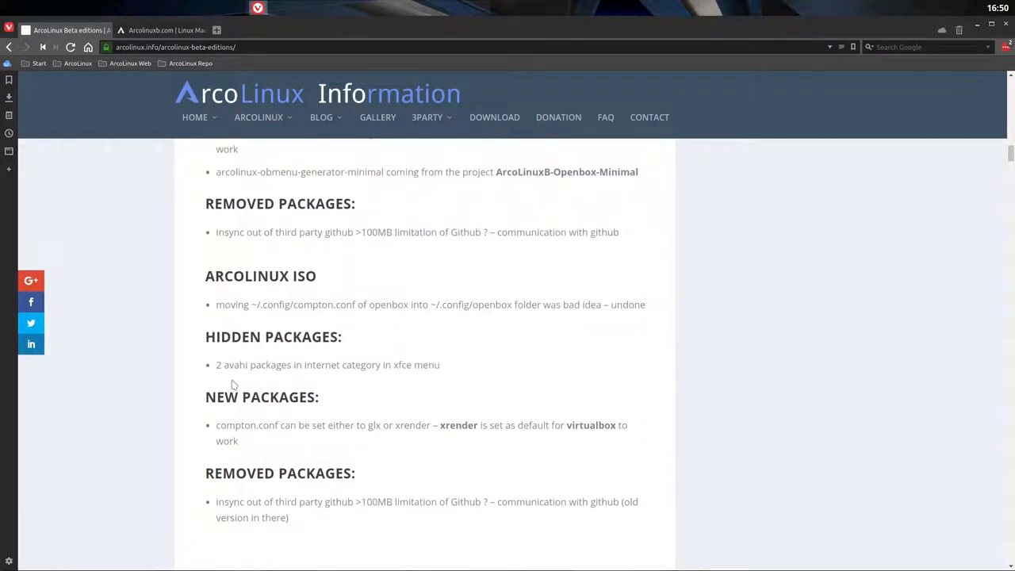
pyautogui.moveTo(359, 358)
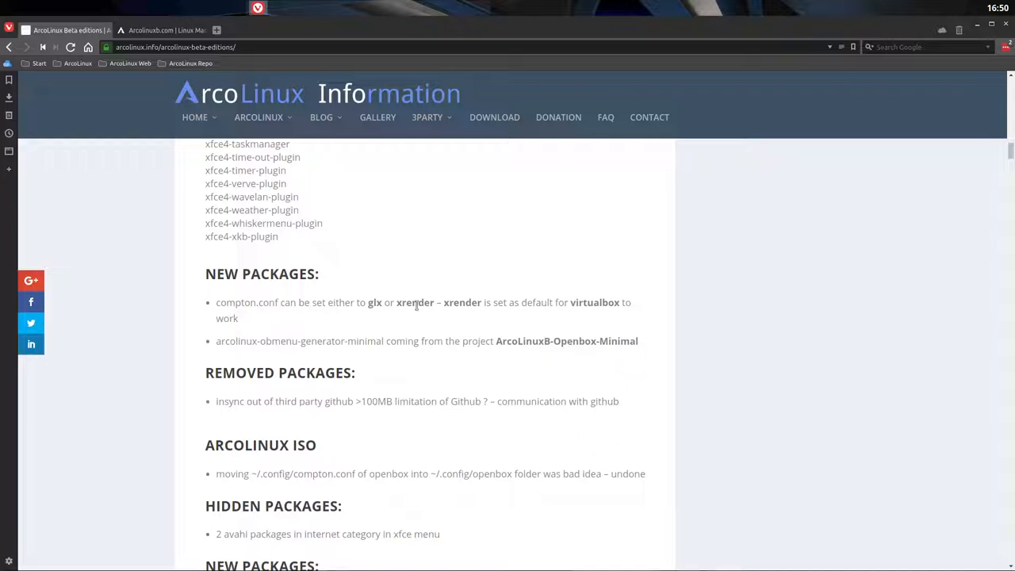
pyautogui.moveTo(420, 303)
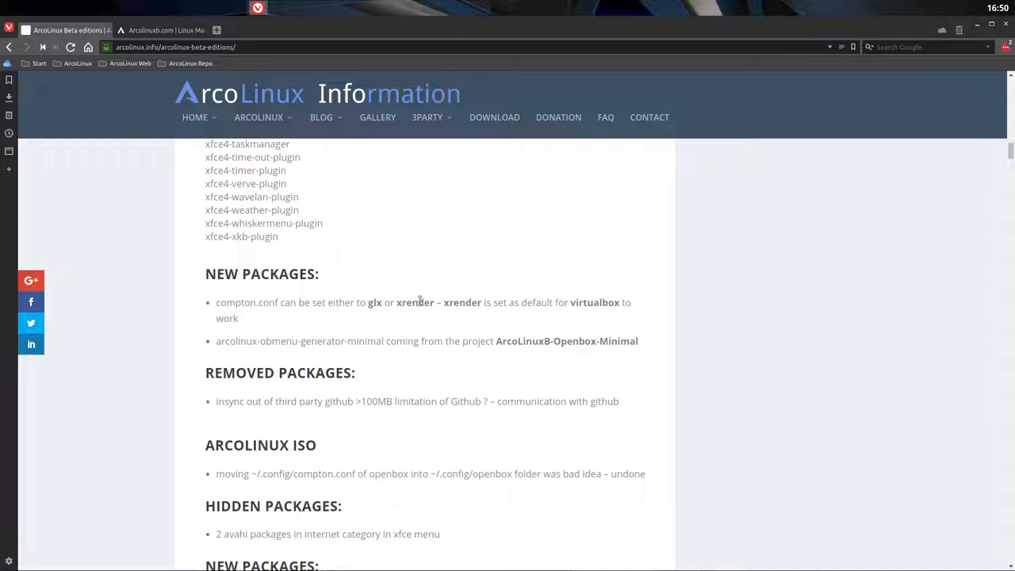
pyautogui.doubleClick(414, 302)
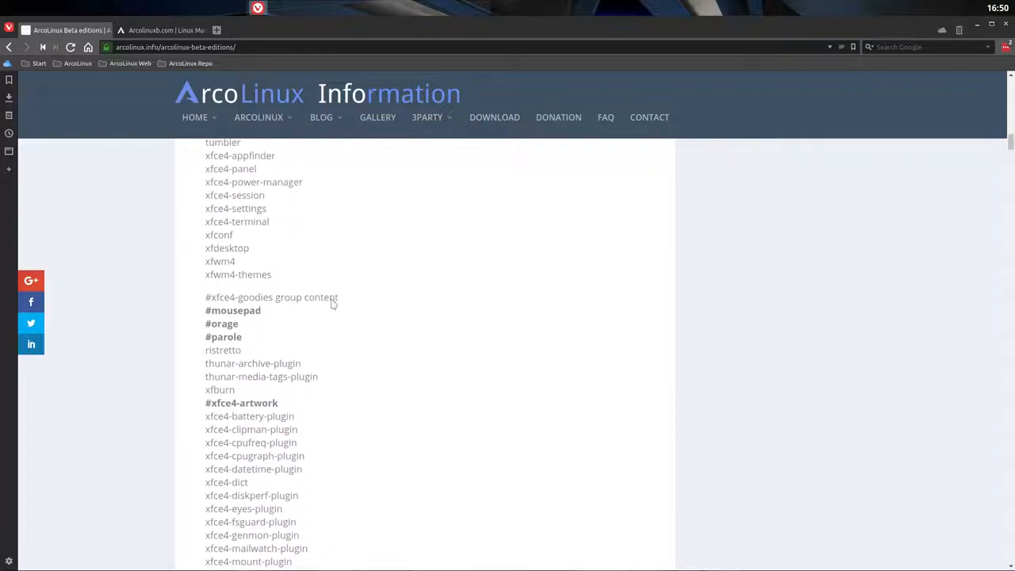
pyautogui.scroll(3)
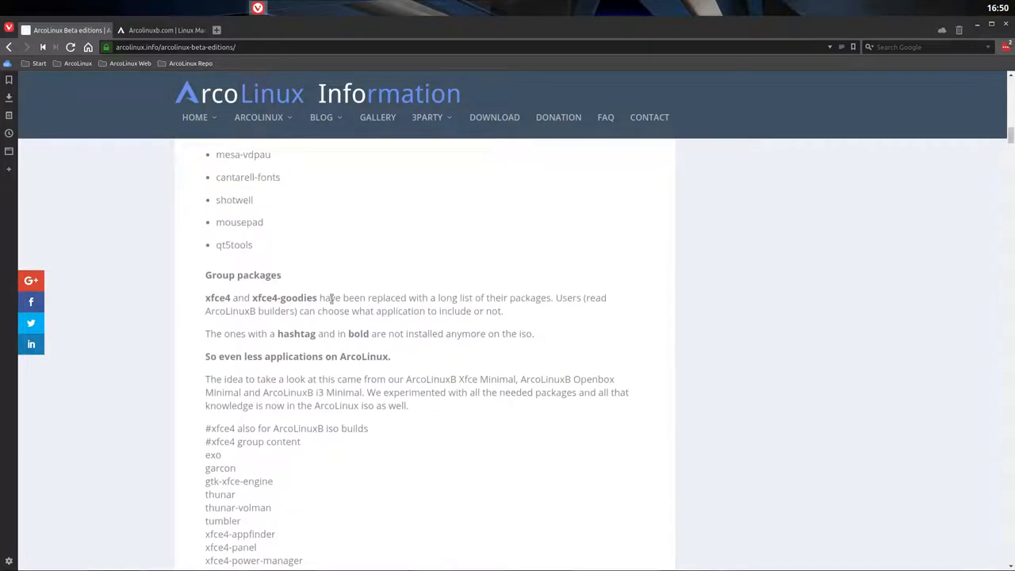
pyautogui.scroll(-3)
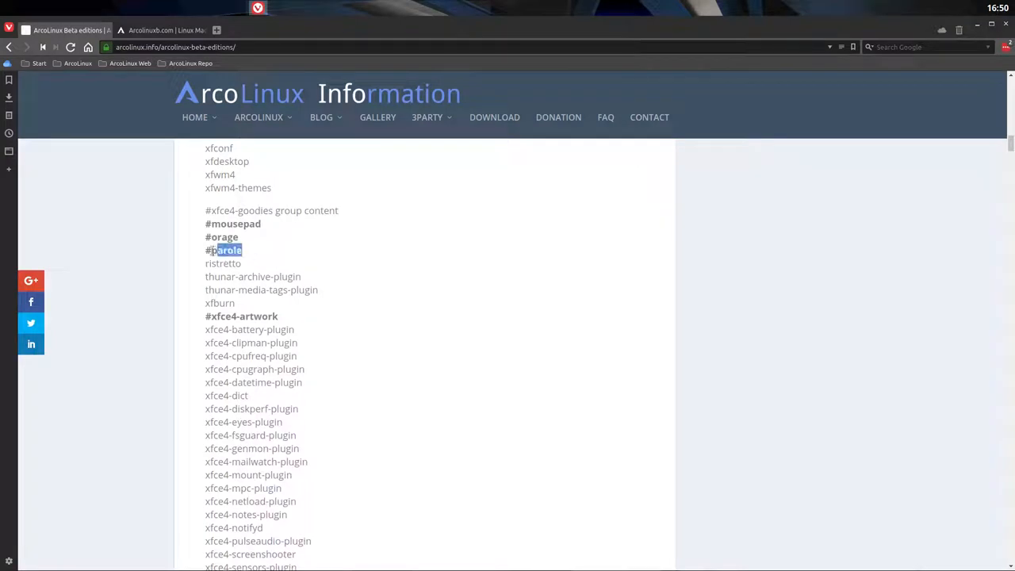
pyautogui.doubleClick(245, 224)
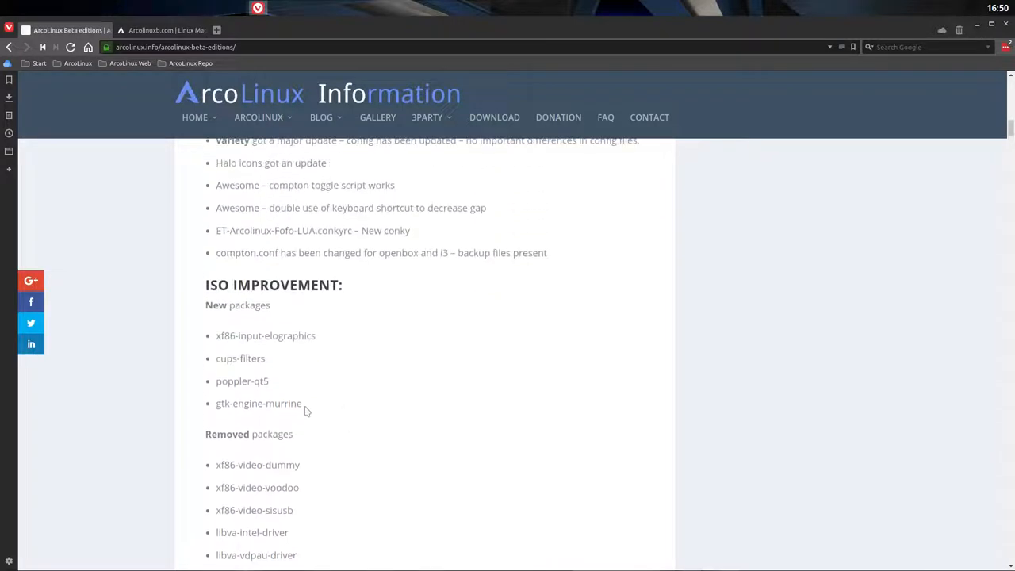
pyautogui.moveTo(215, 336); pyautogui.dragTo(302, 403)
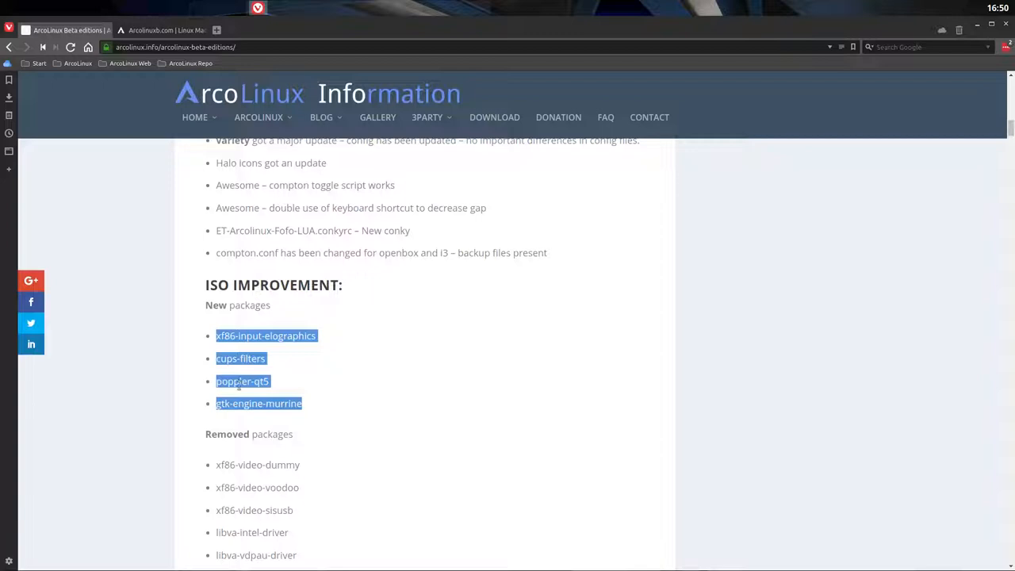
pyautogui.scroll(3)
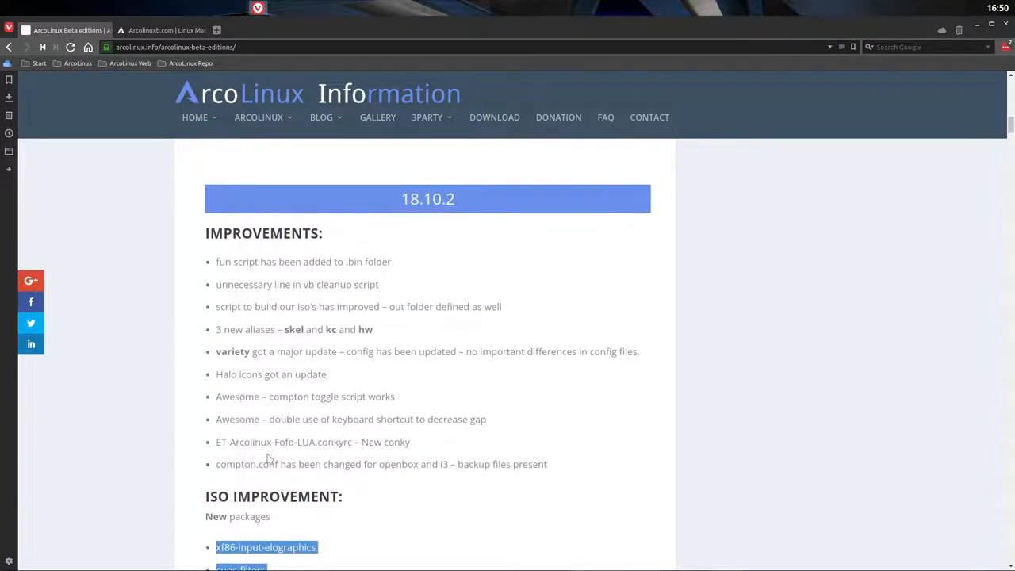
pyautogui.click(273, 335)
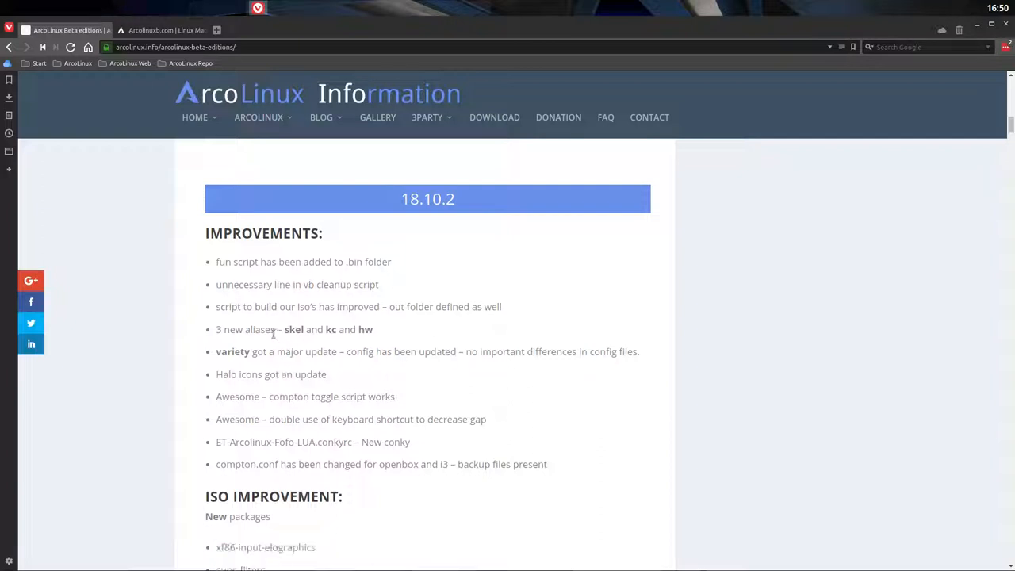
pyautogui.moveTo(279, 329); pyautogui.dragTo(374, 329)
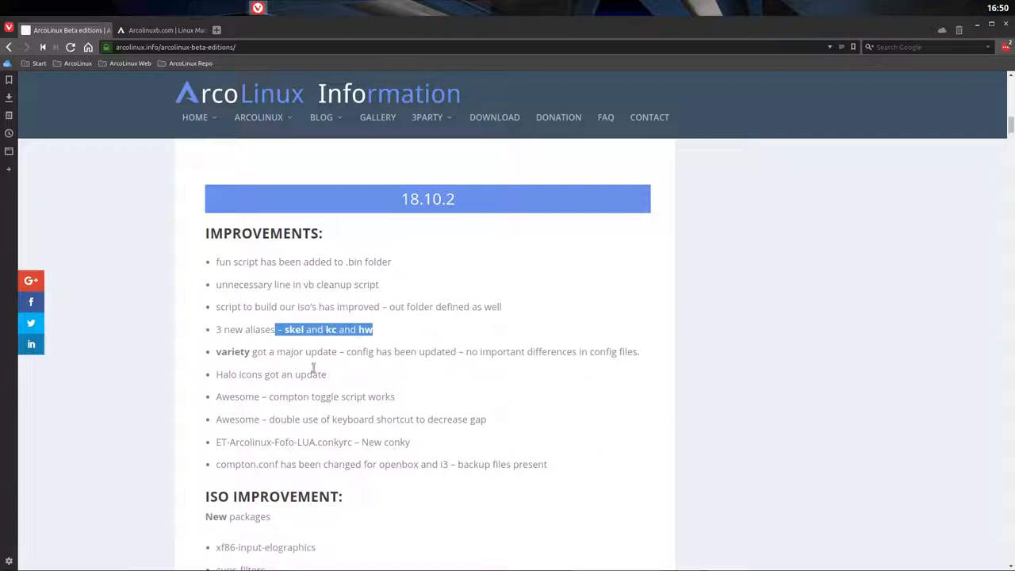
pyautogui.click(245, 410)
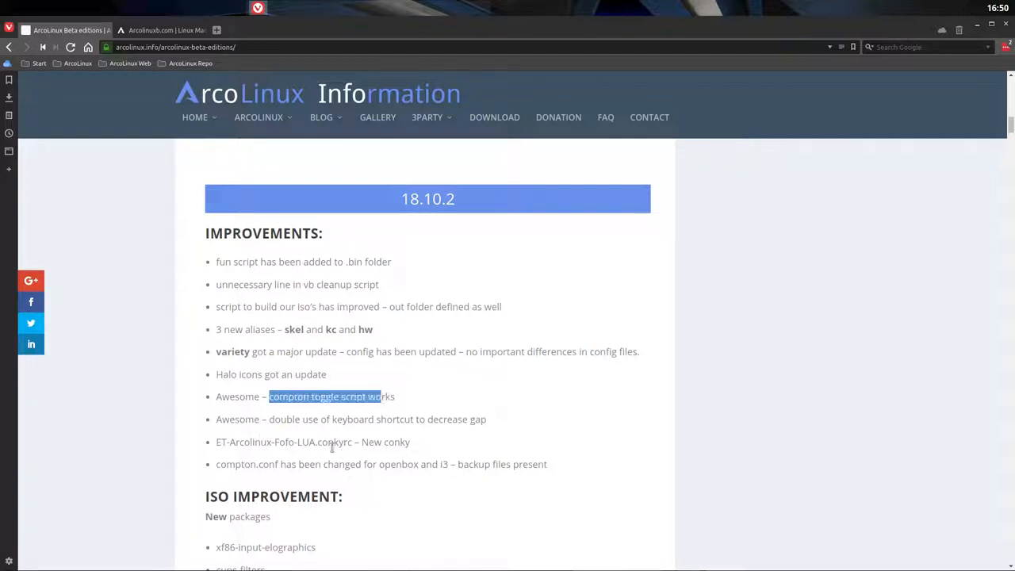
pyautogui.moveTo(314, 446)
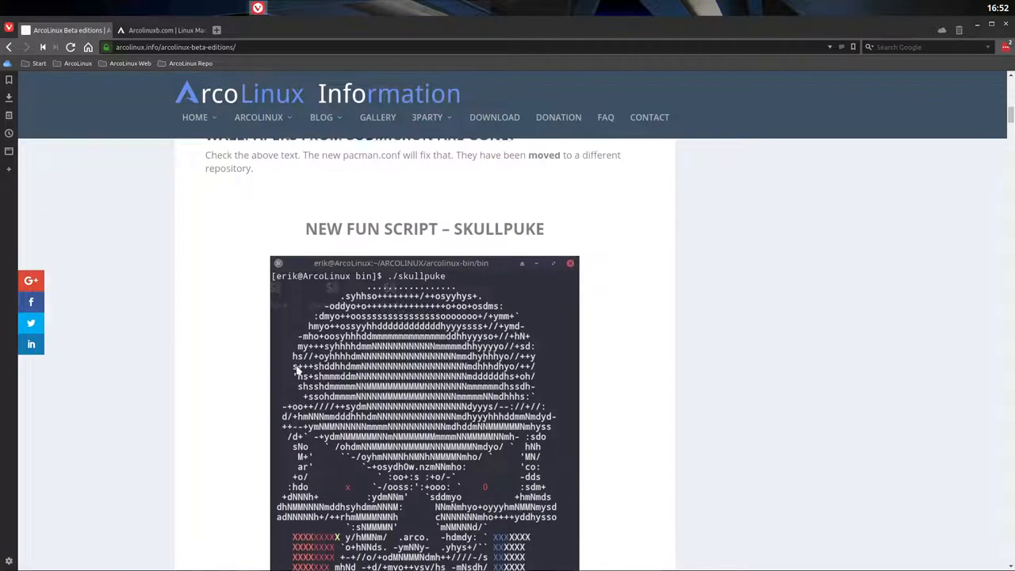
pyautogui.scroll(-3)
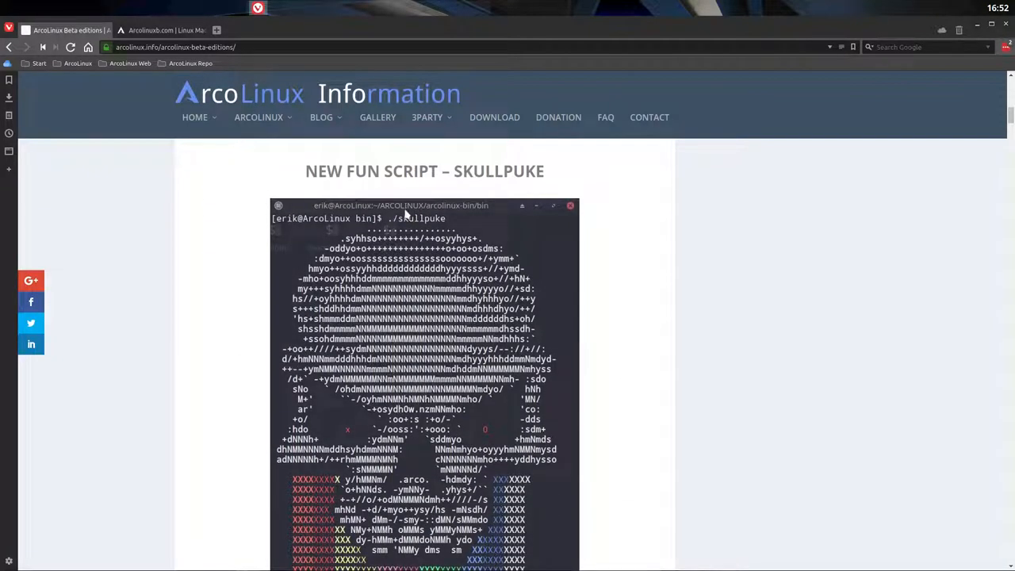
pyautogui.scroll(-3)
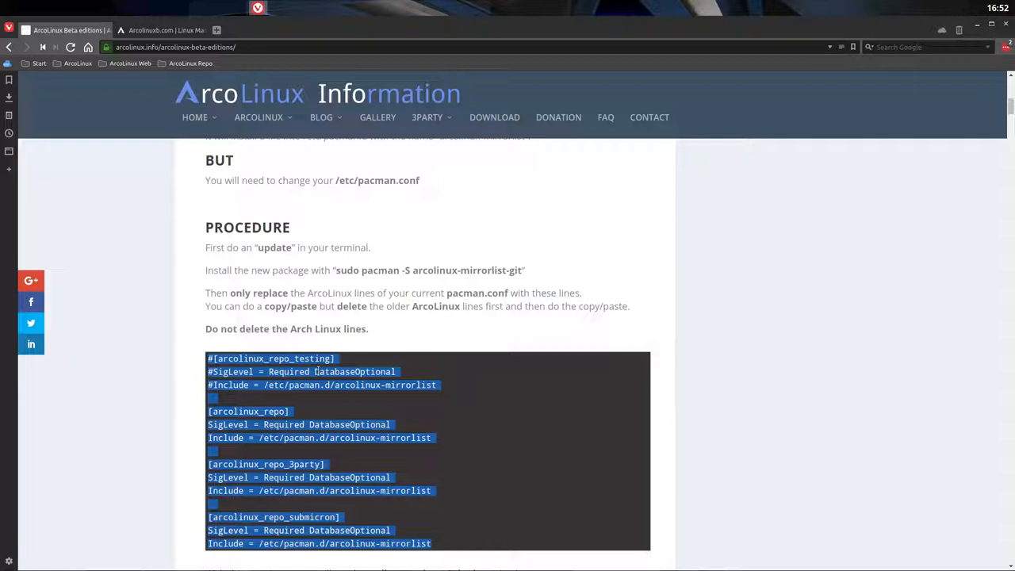
pyautogui.scroll(-3)
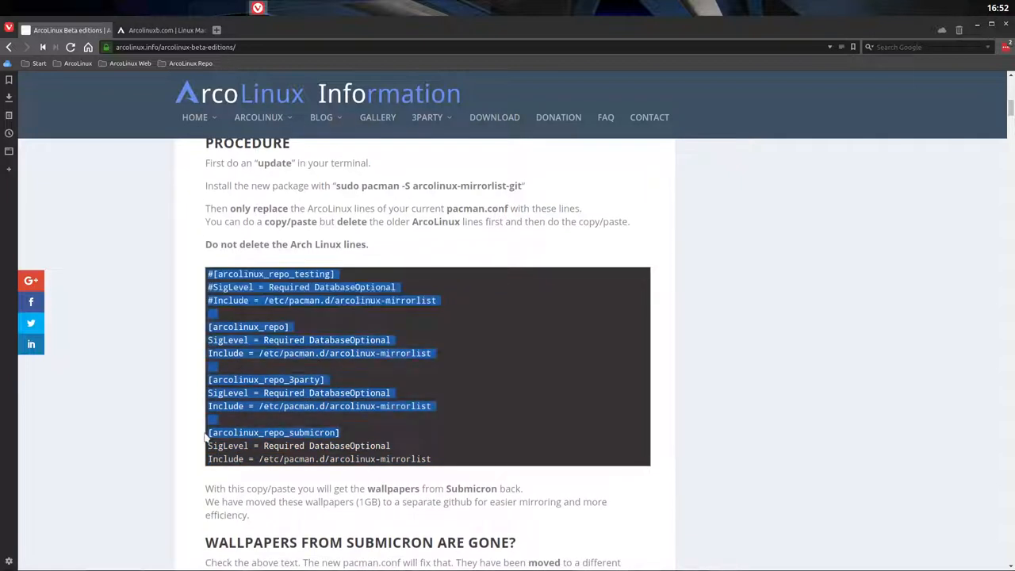
pyautogui.click(431, 458)
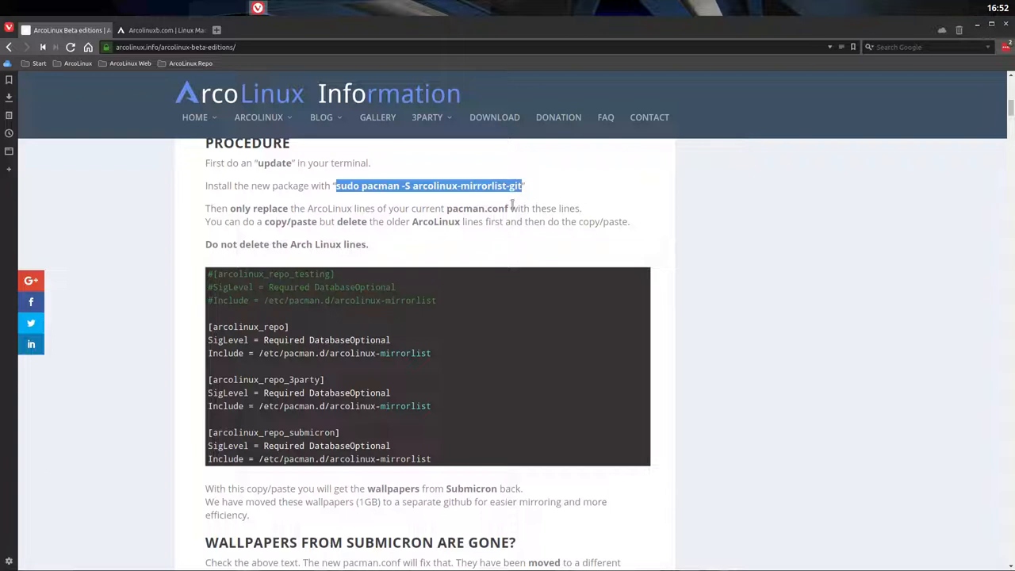
pyautogui.scroll(3)
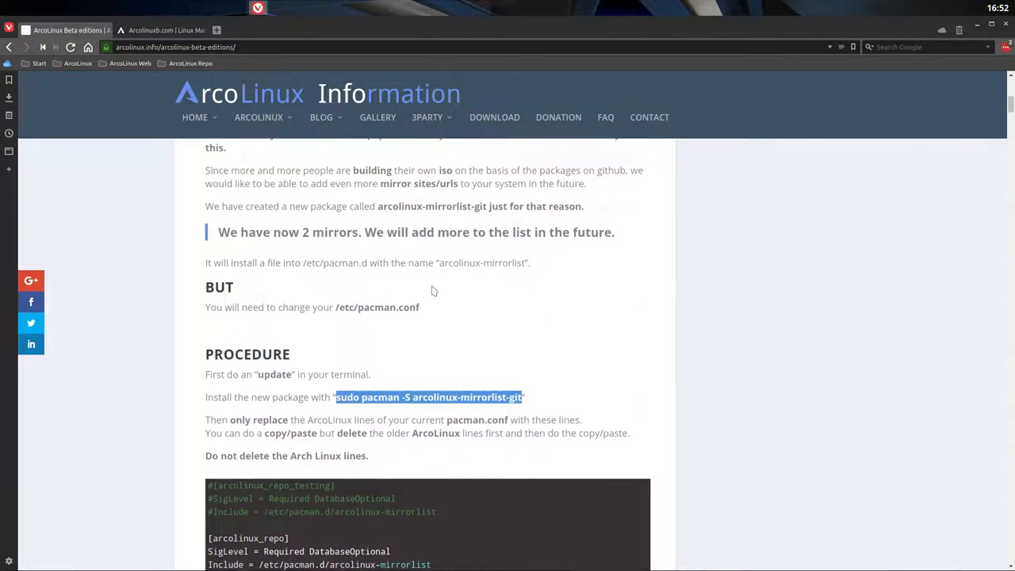
pyautogui.scroll(3)
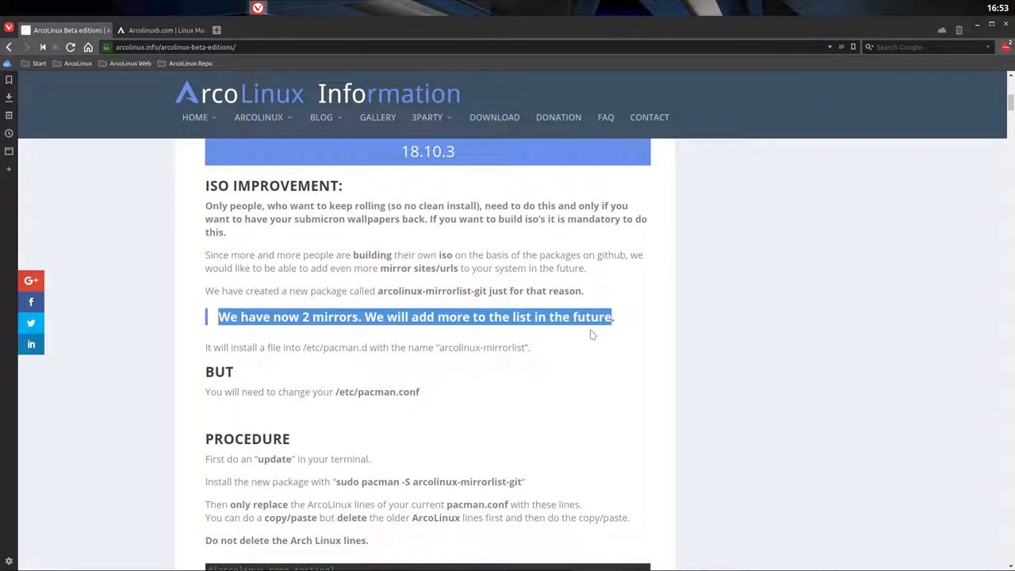
pyautogui.moveTo(581, 336)
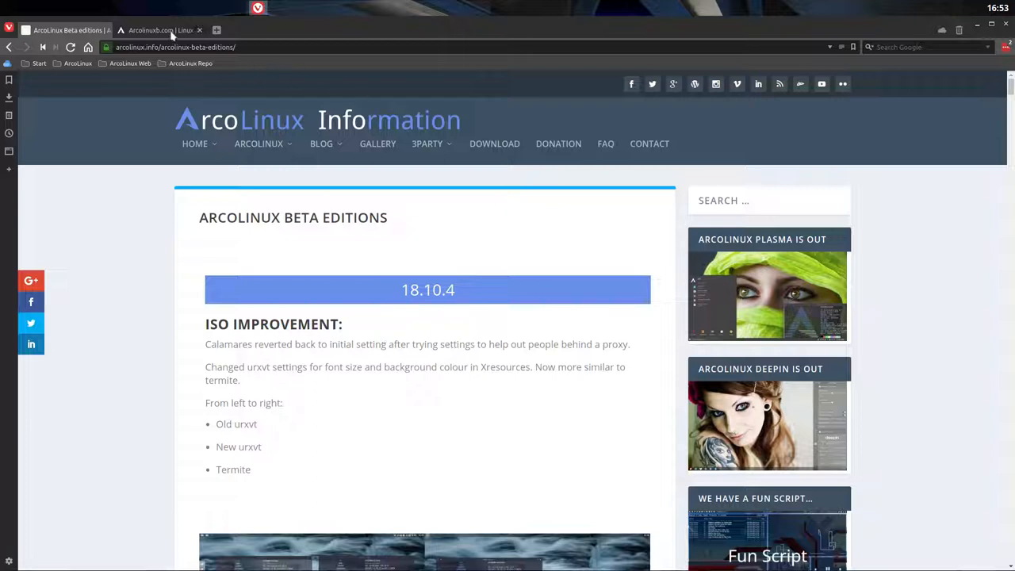
# - Switch back to the arcolinuxb.com tab at the minimal ISO introduction
pyautogui.click(159, 31)
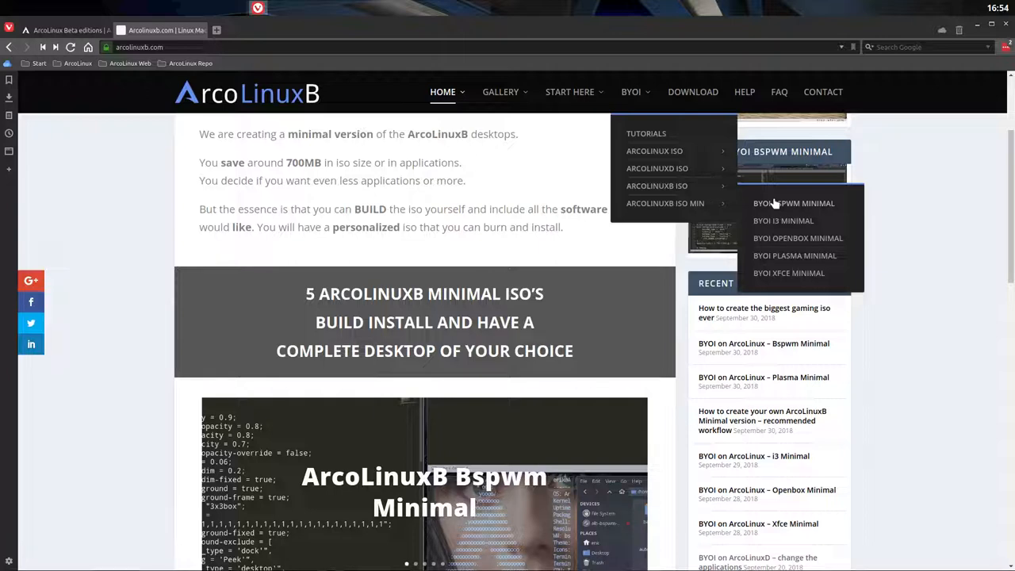
pyautogui.moveTo(660, 151)
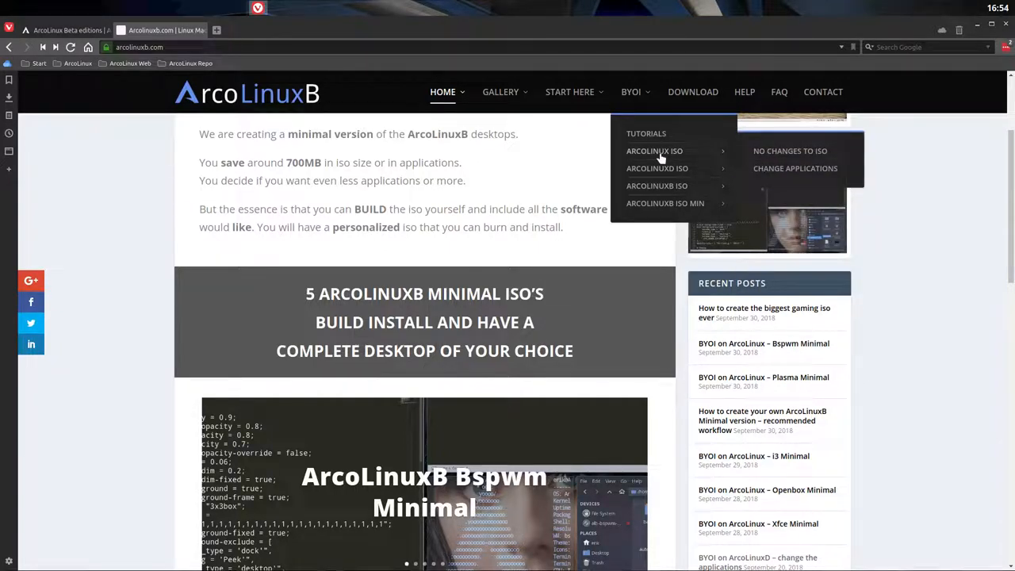
pyautogui.moveTo(679, 158)
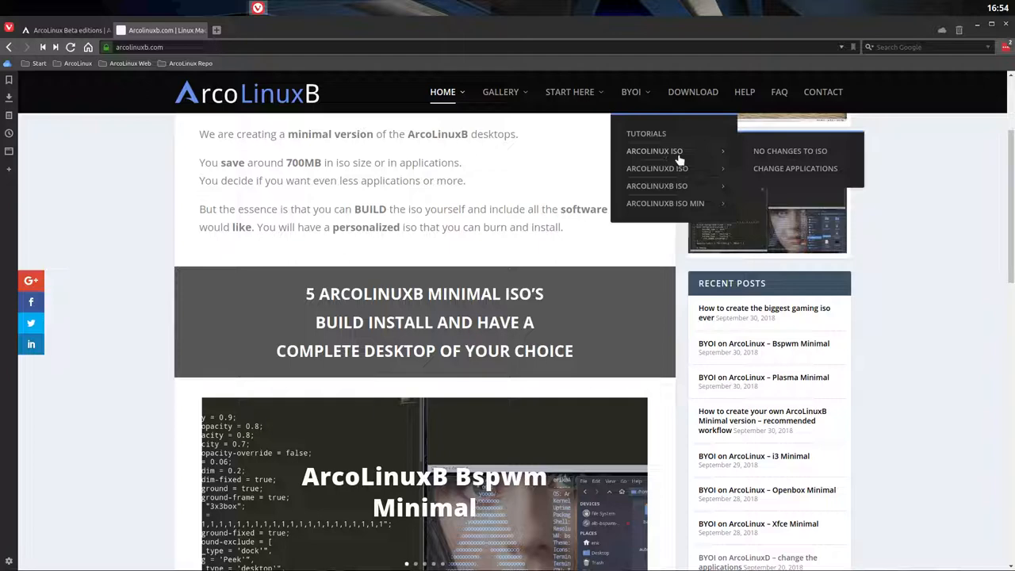
pyautogui.moveTo(672, 168)
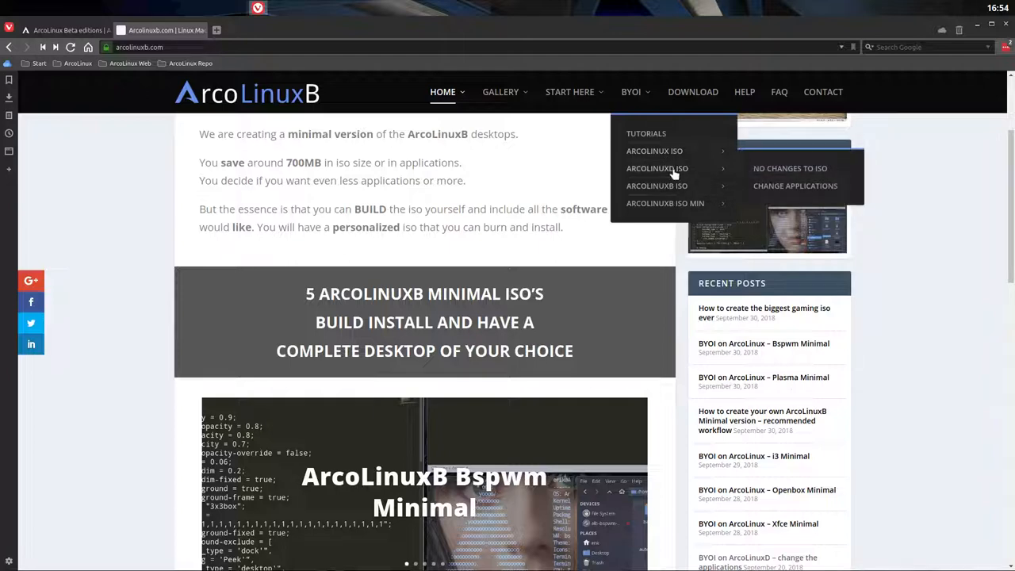
pyautogui.moveTo(667, 150)
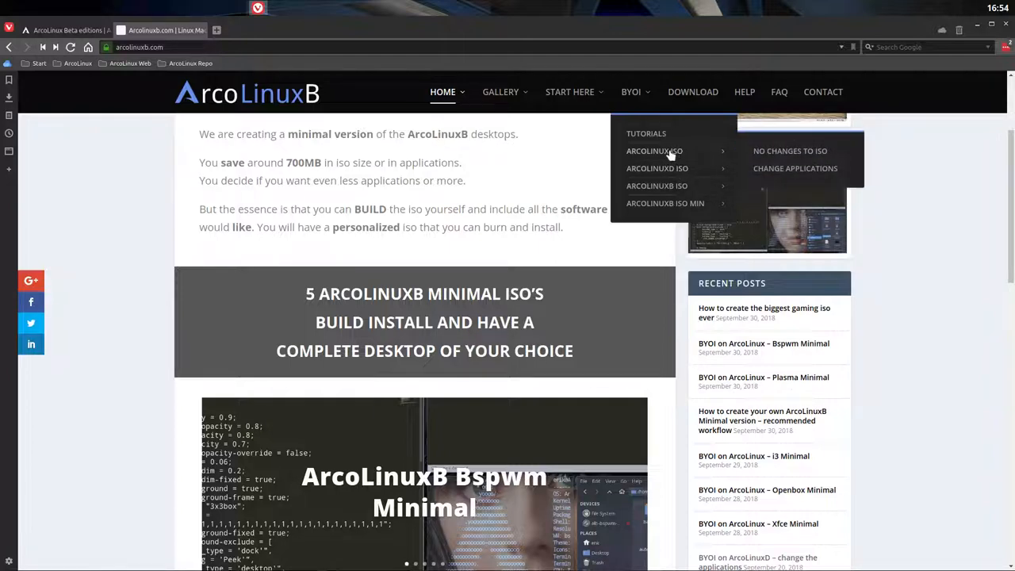
pyautogui.moveTo(643, 156)
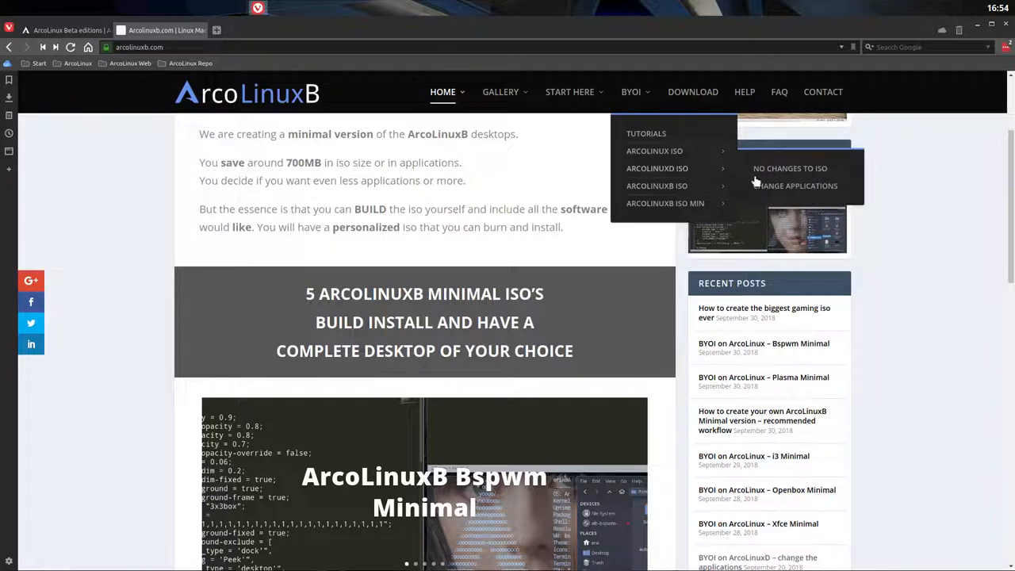
pyautogui.moveTo(656, 185)
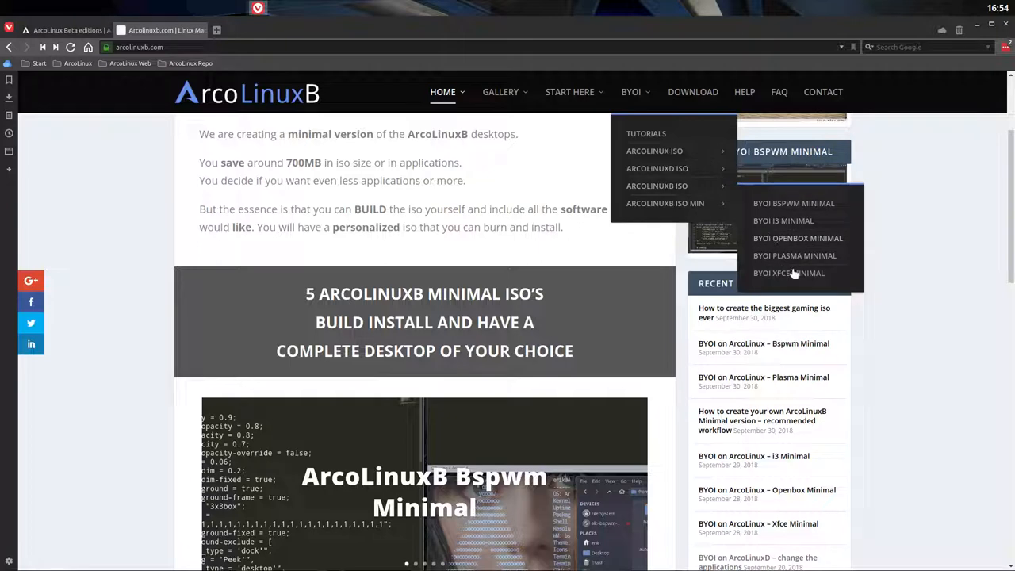
pyautogui.moveTo(804, 274)
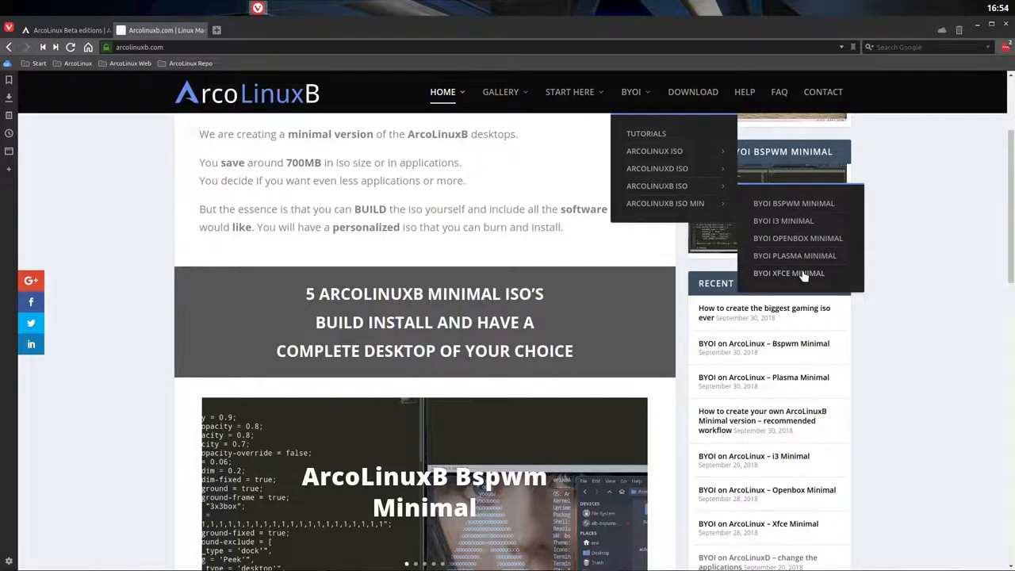
# - Open the BYOI Xfce Minimal post, highlight its git clone command, and scroll through
pyautogui.click(789, 273)
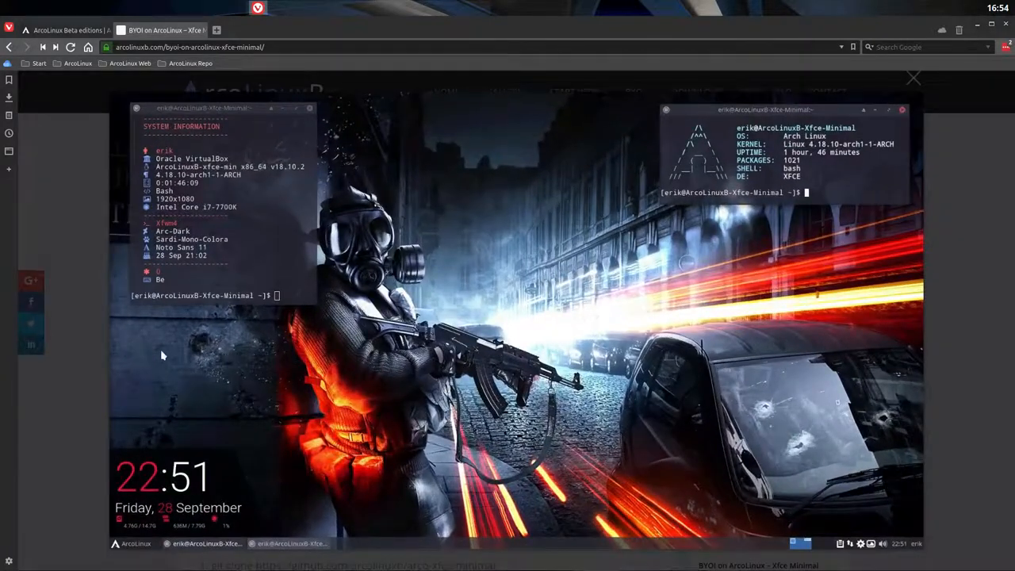
pyautogui.moveTo(236, 173)
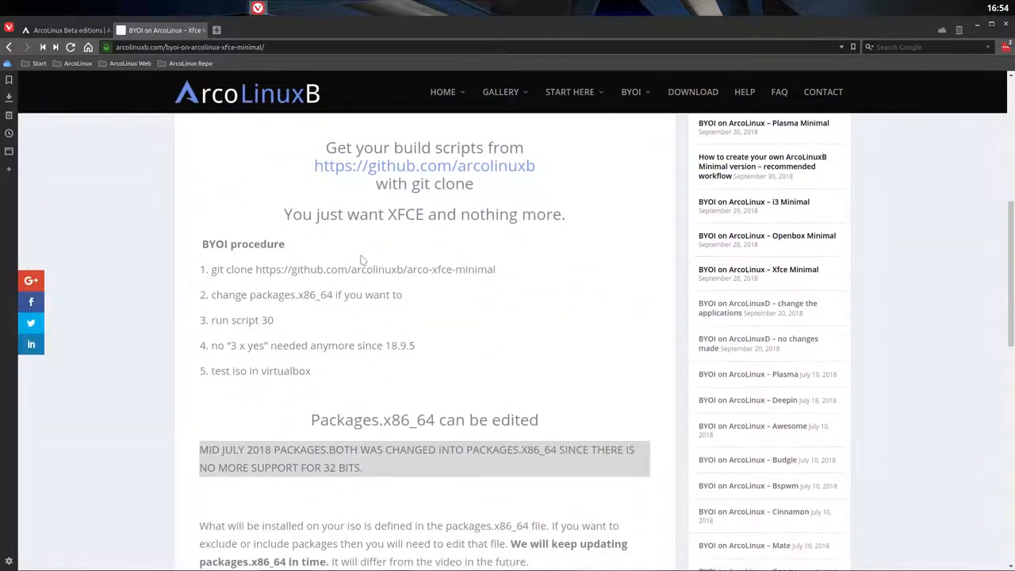
pyautogui.moveTo(212, 269); pyautogui.dragTo(444, 269)
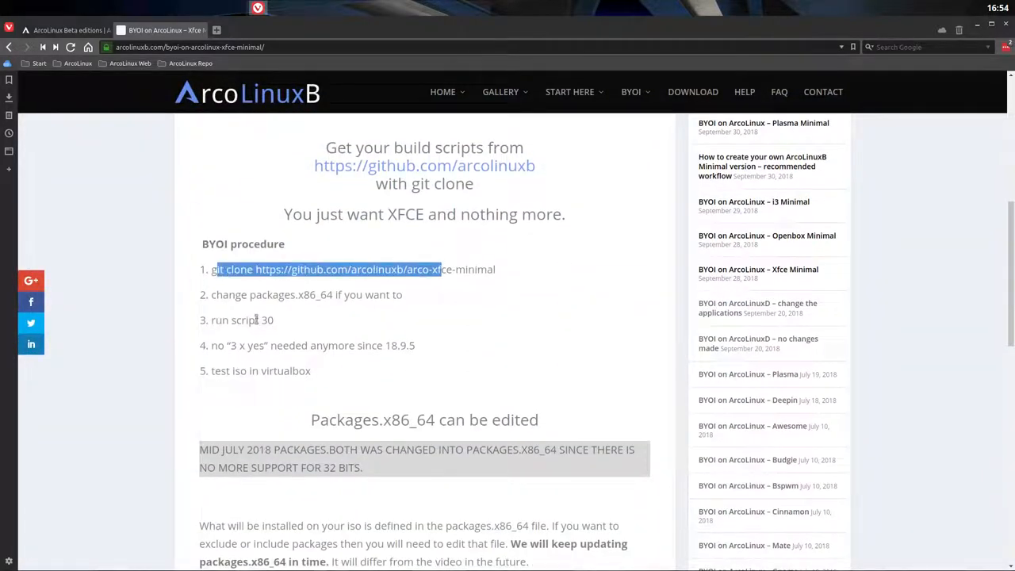
pyautogui.scroll(-3)
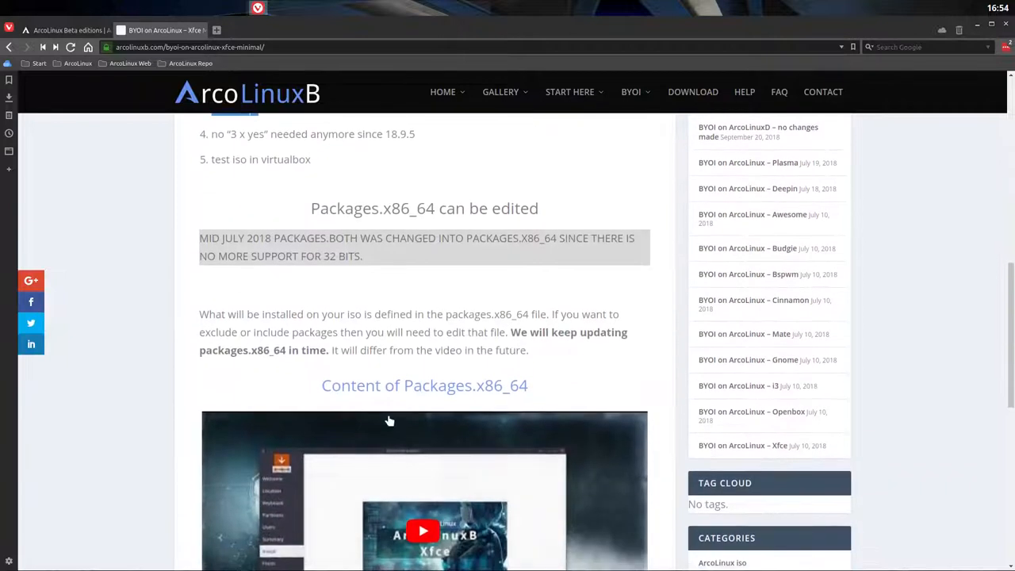
pyautogui.moveTo(428, 392)
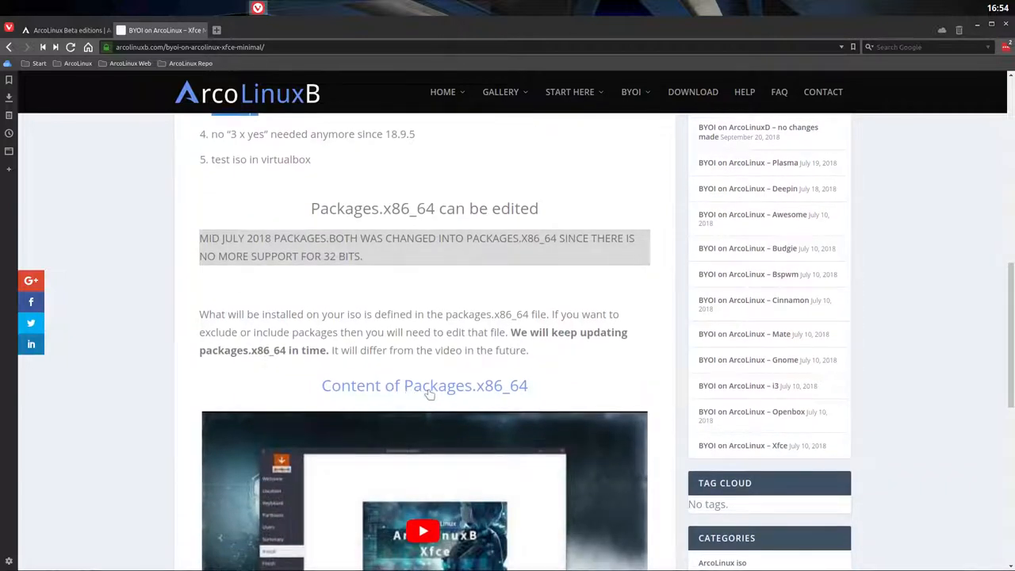
pyautogui.scroll(-3)
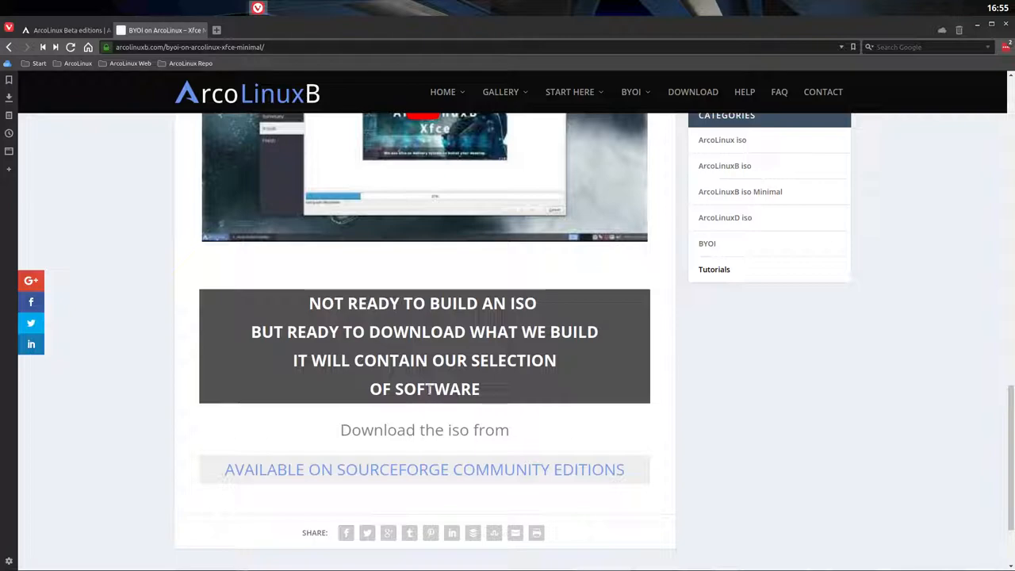
pyautogui.moveTo(157, 280)
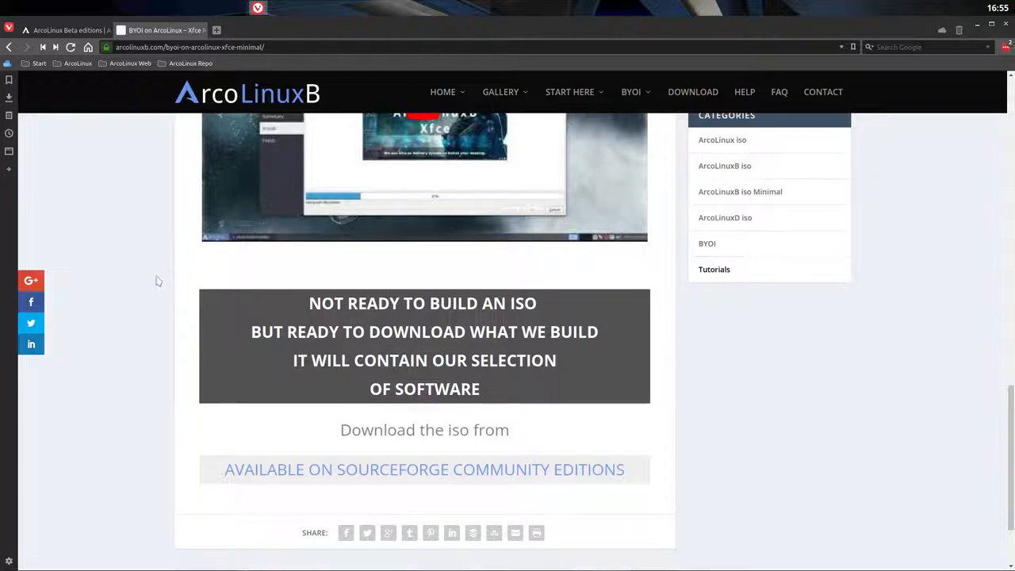
pyautogui.scroll(3)
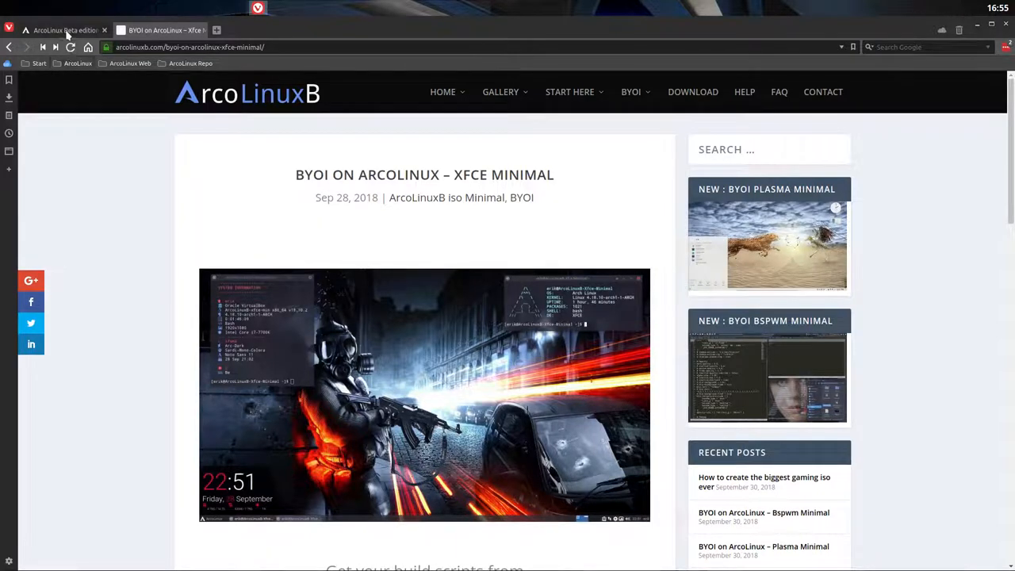
# - Visit the Beta editions tab, then load arcolinuxiso.com in the second tab
pyautogui.click(63, 30)
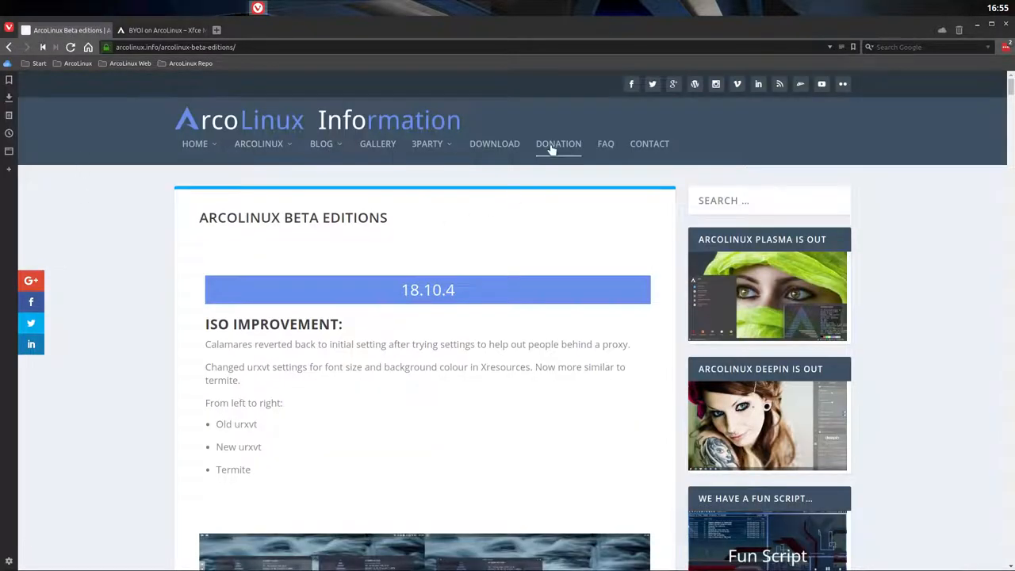
pyautogui.moveTo(490, 230)
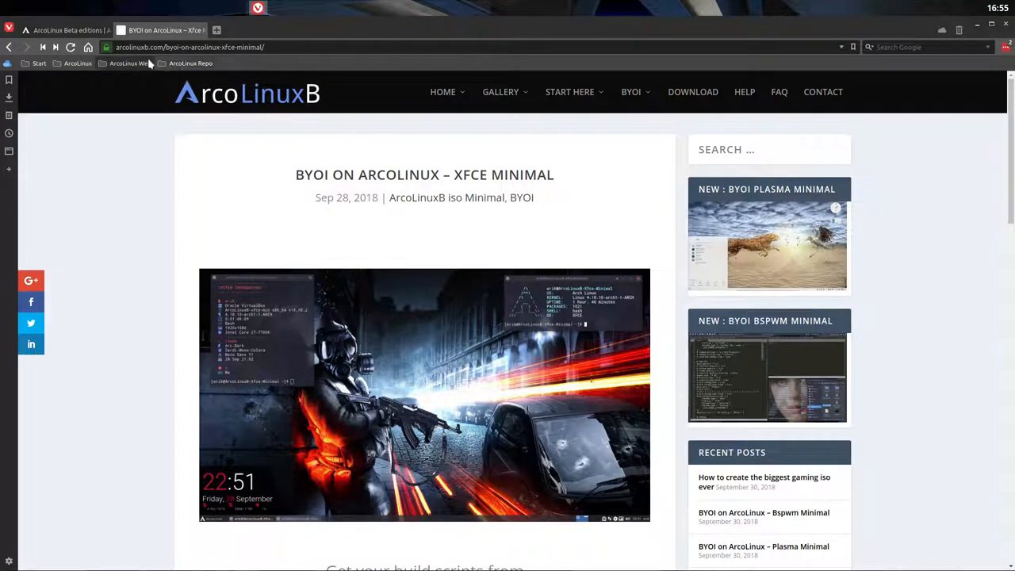
pyautogui.click(442, 92)
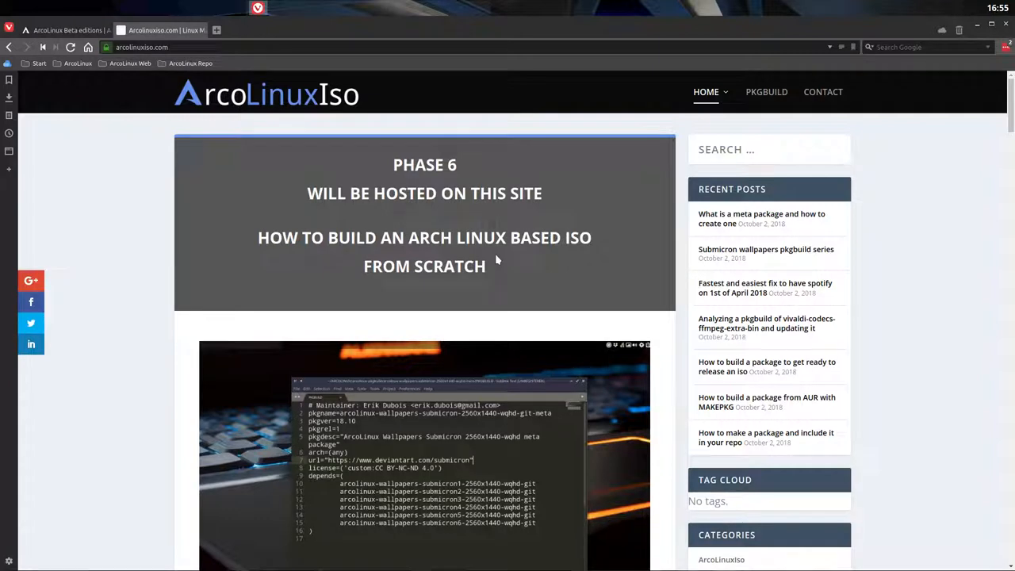
pyautogui.scroll(-3)
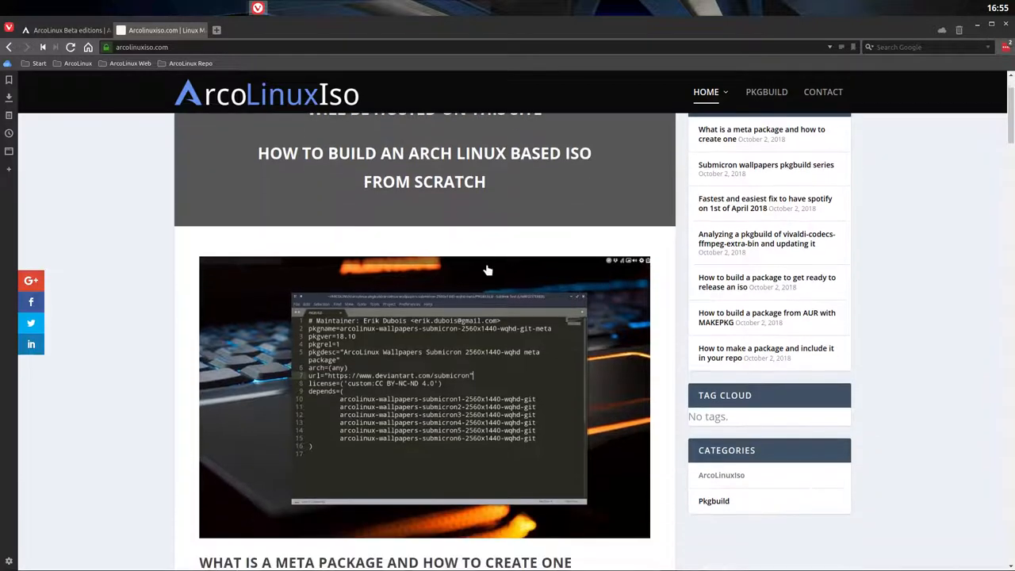
pyautogui.scroll(-3)
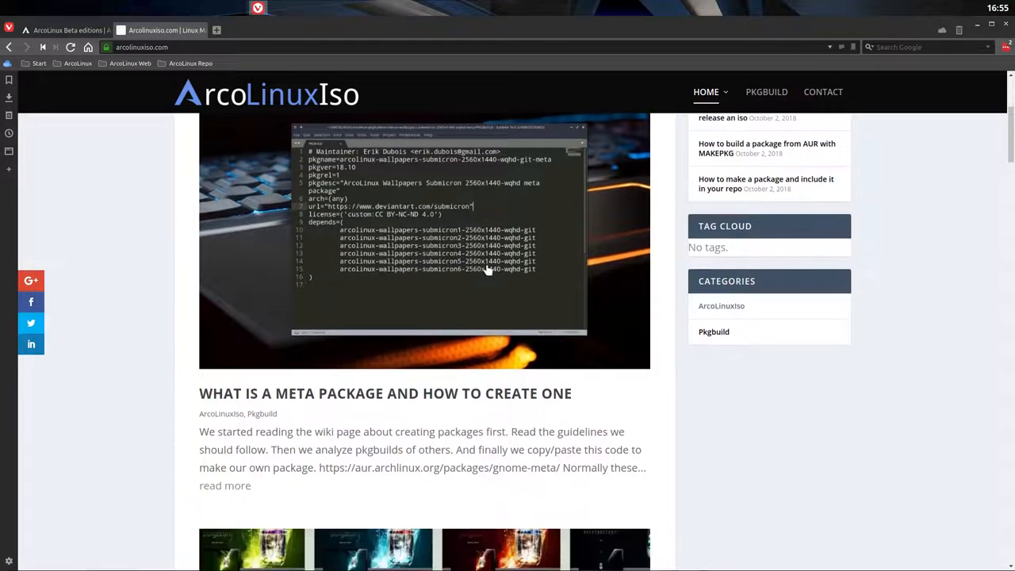
pyautogui.scroll(-3)
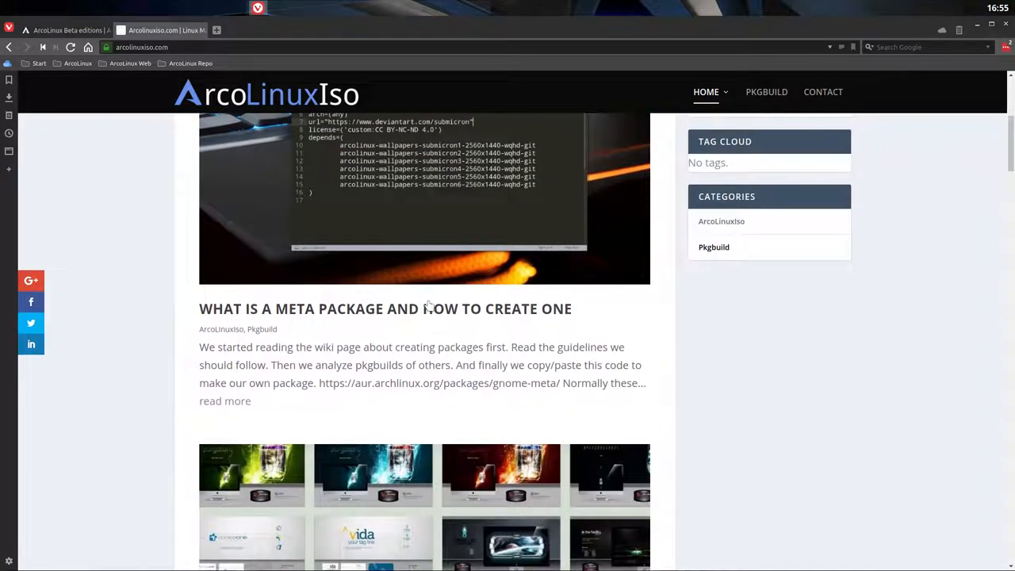
pyautogui.scroll(3)
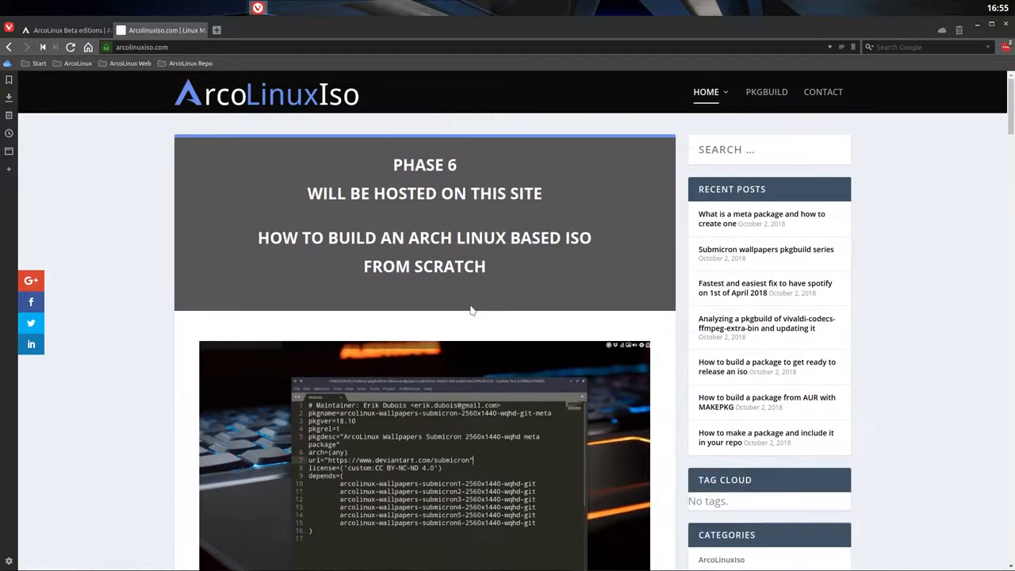
pyautogui.moveTo(64, 31)
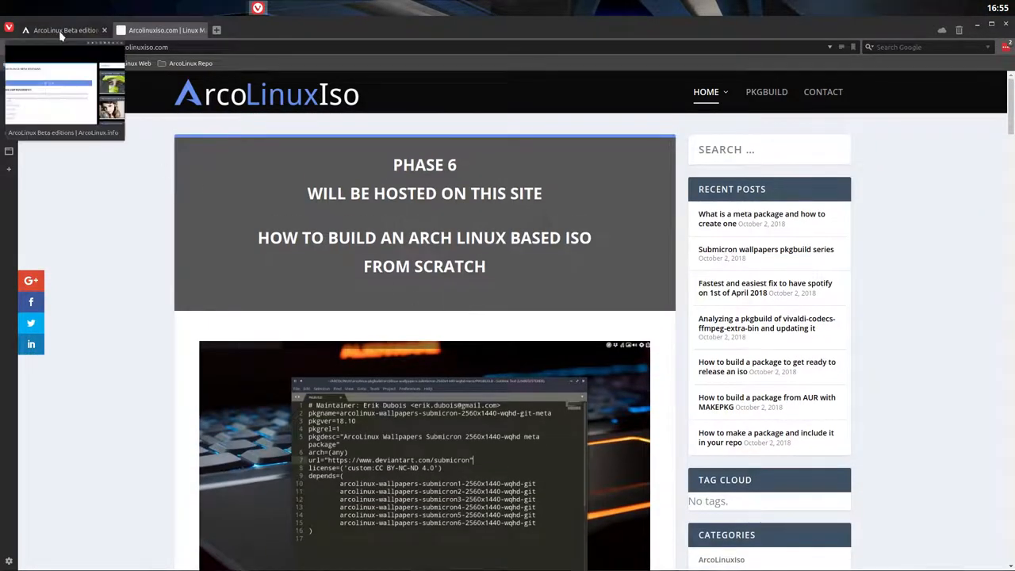
# - Return to Beta editions and scroll past the Skullpuke script to 18.10.2 improvements
pyautogui.click(60, 30)
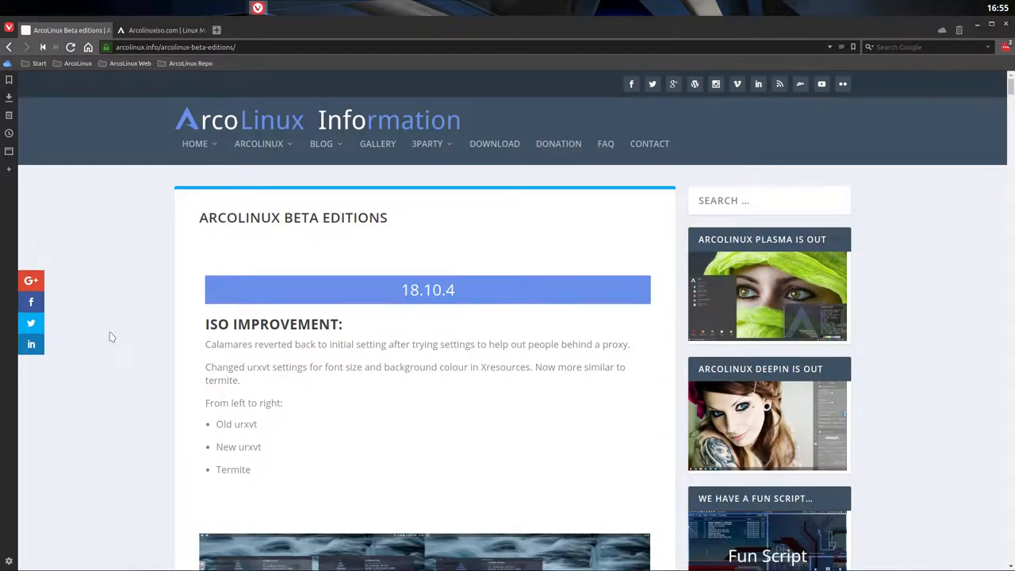
pyautogui.scroll(-3)
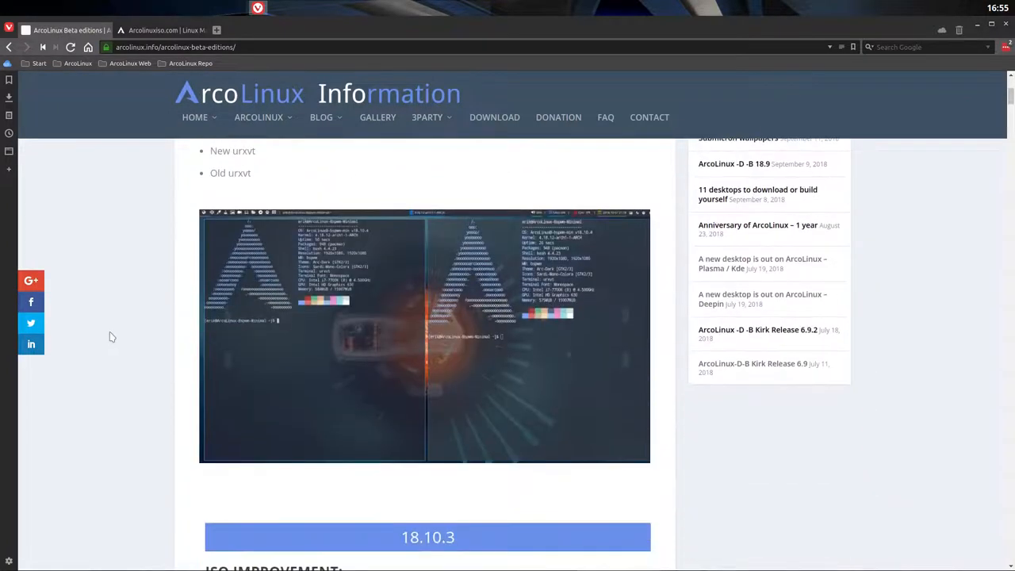
pyautogui.scroll(-3)
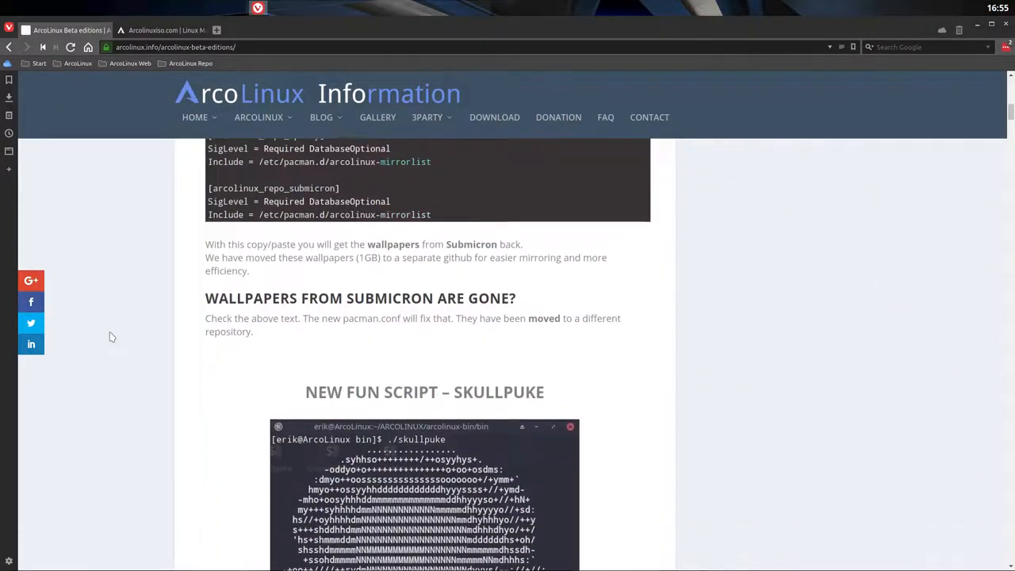
pyautogui.scroll(-3)
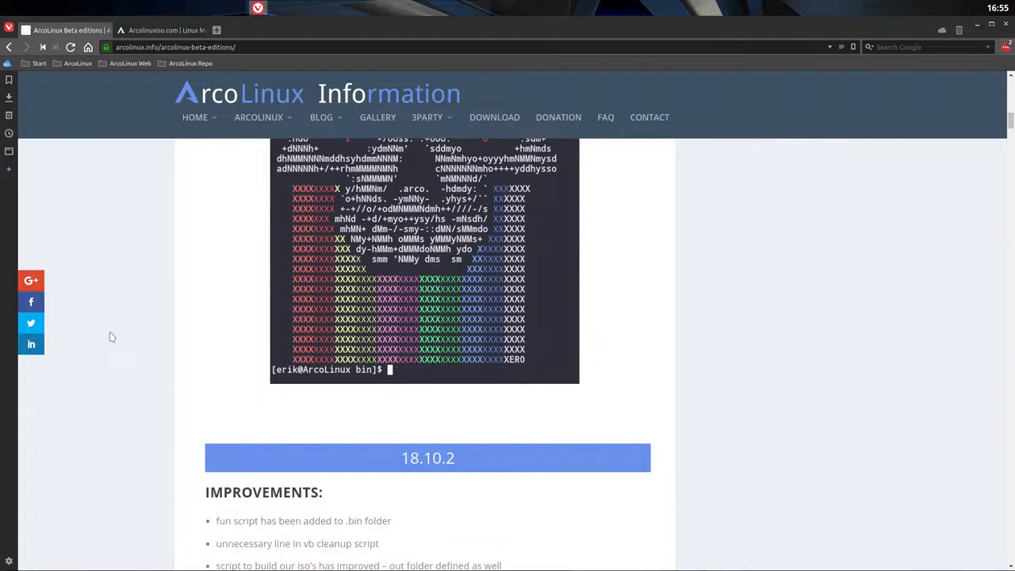